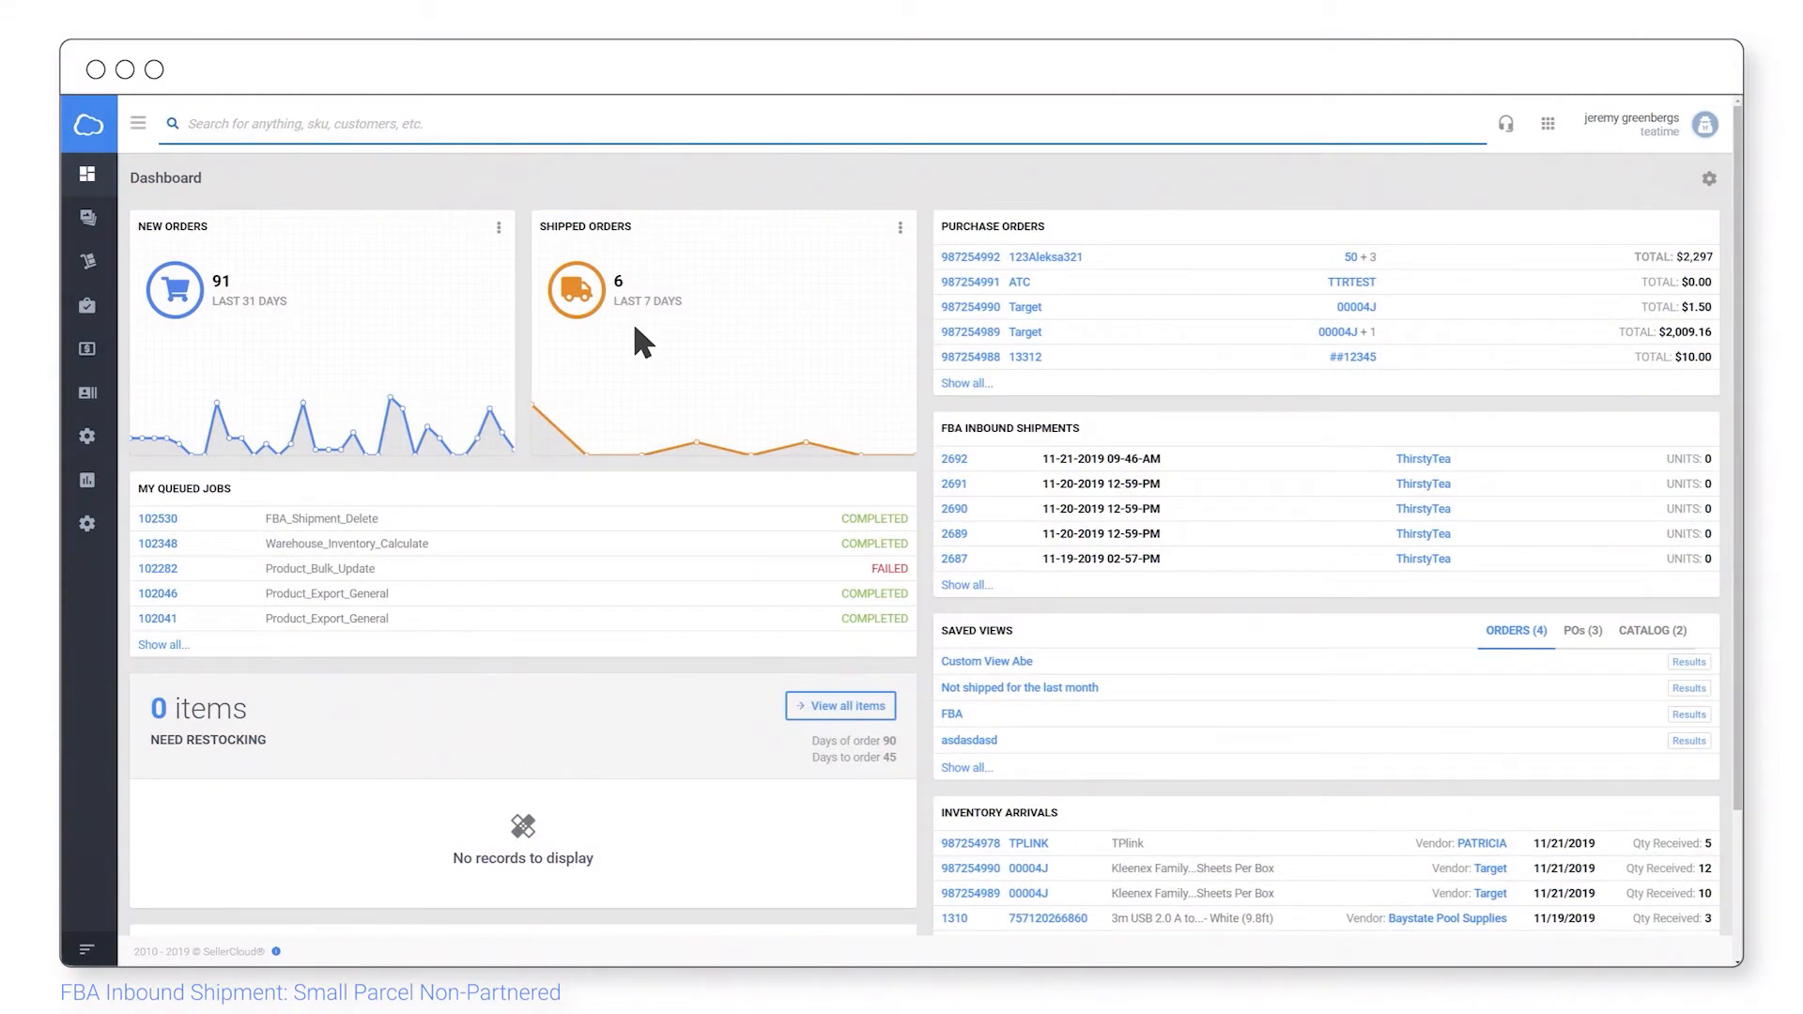
# Find 'fba inbound ship' in global search and start a new FBA inbound shipment
pyautogui.write('fba inbound shipment')
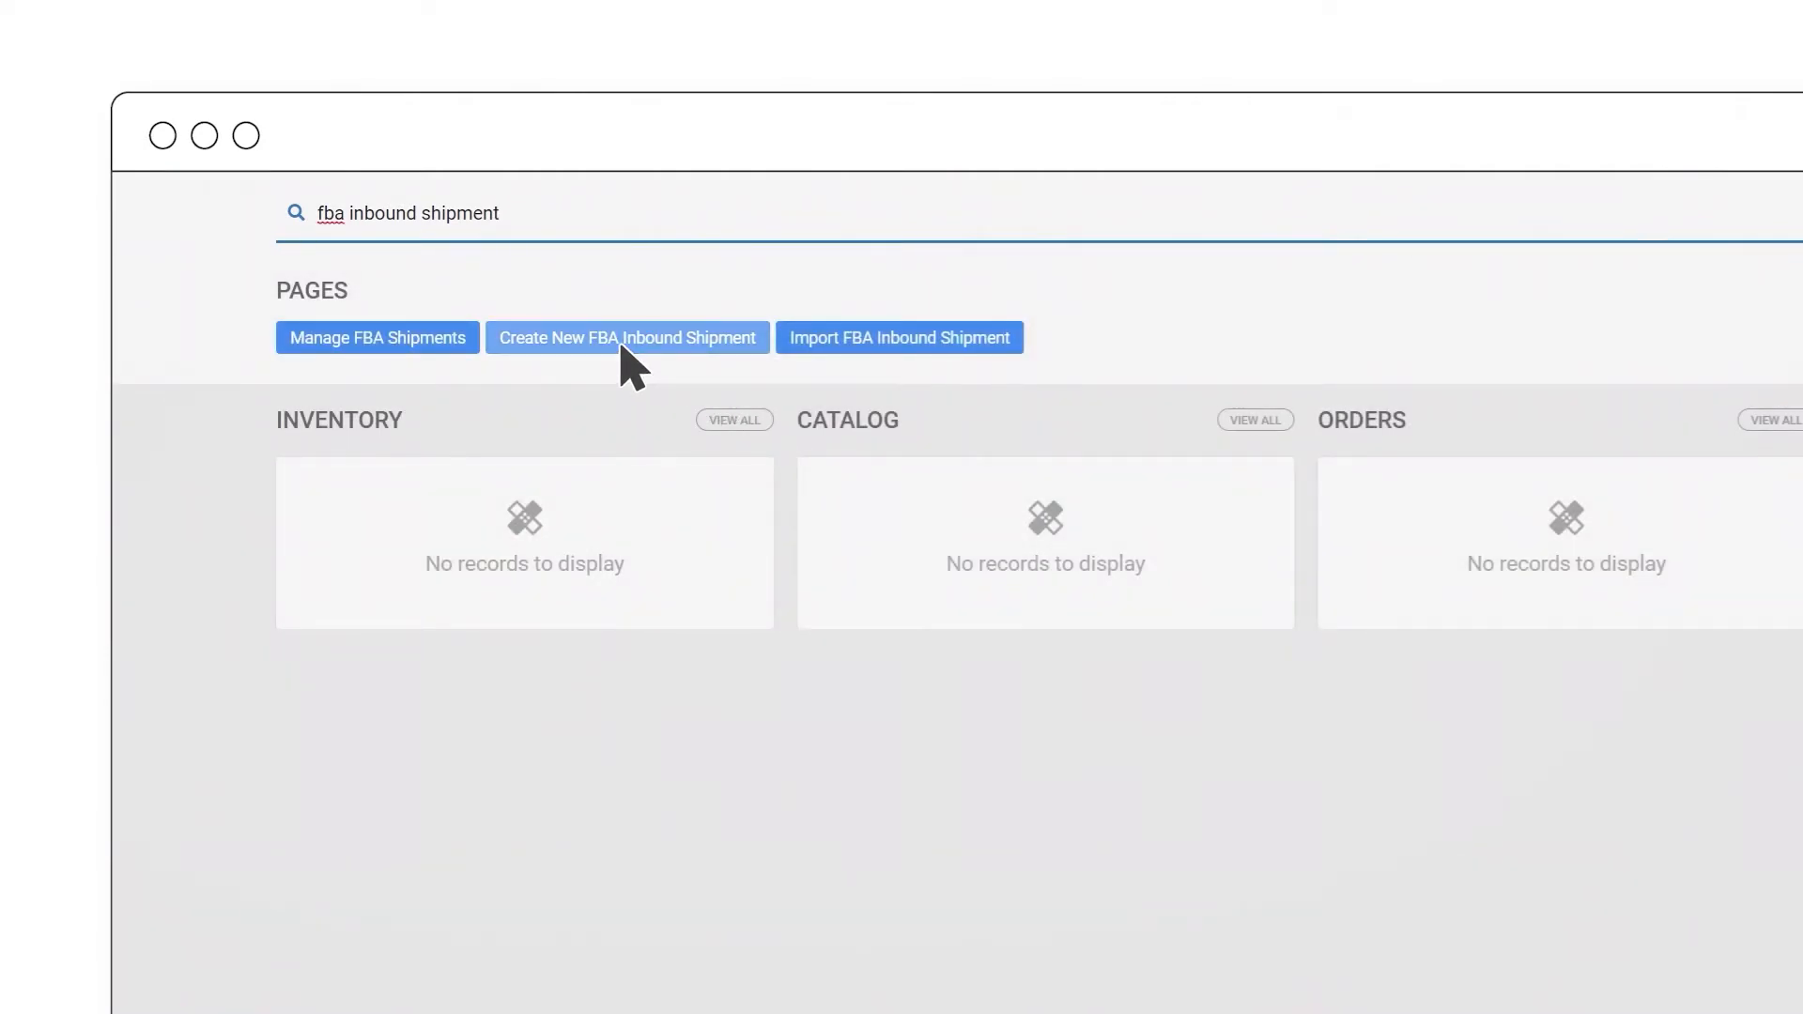
pyautogui.click(626, 336)
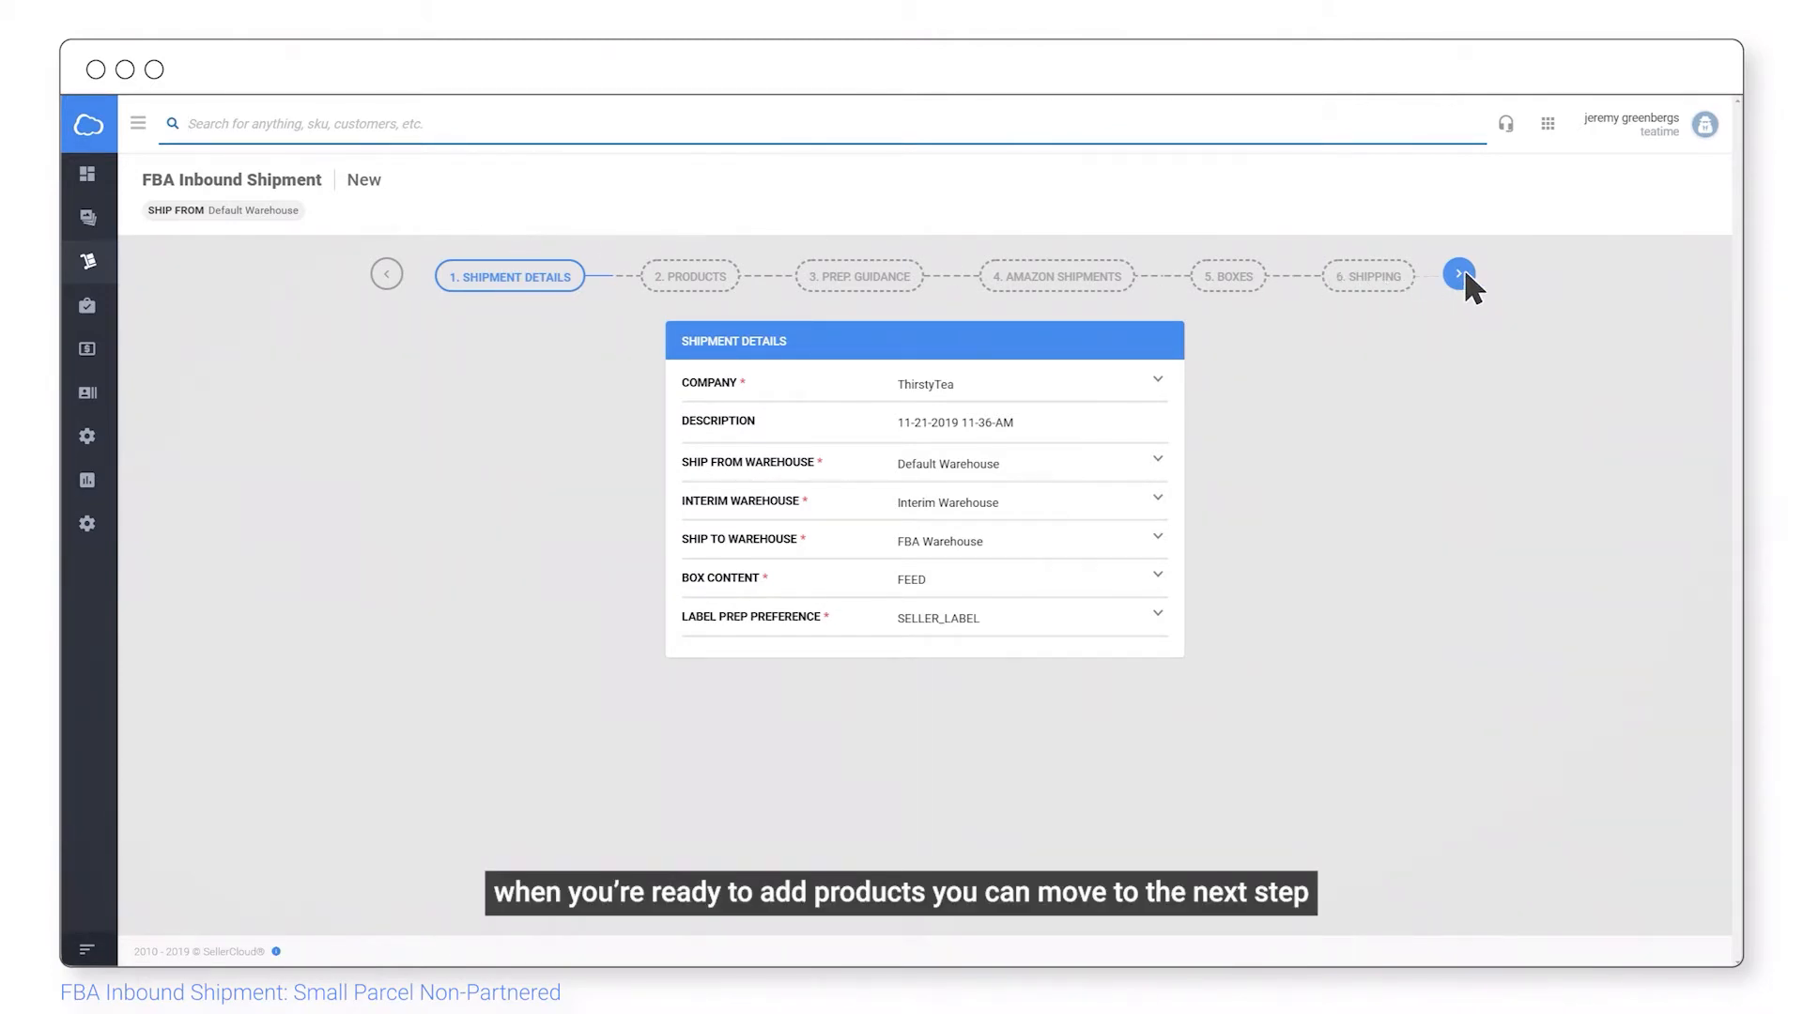
pyautogui.click(1461, 274)
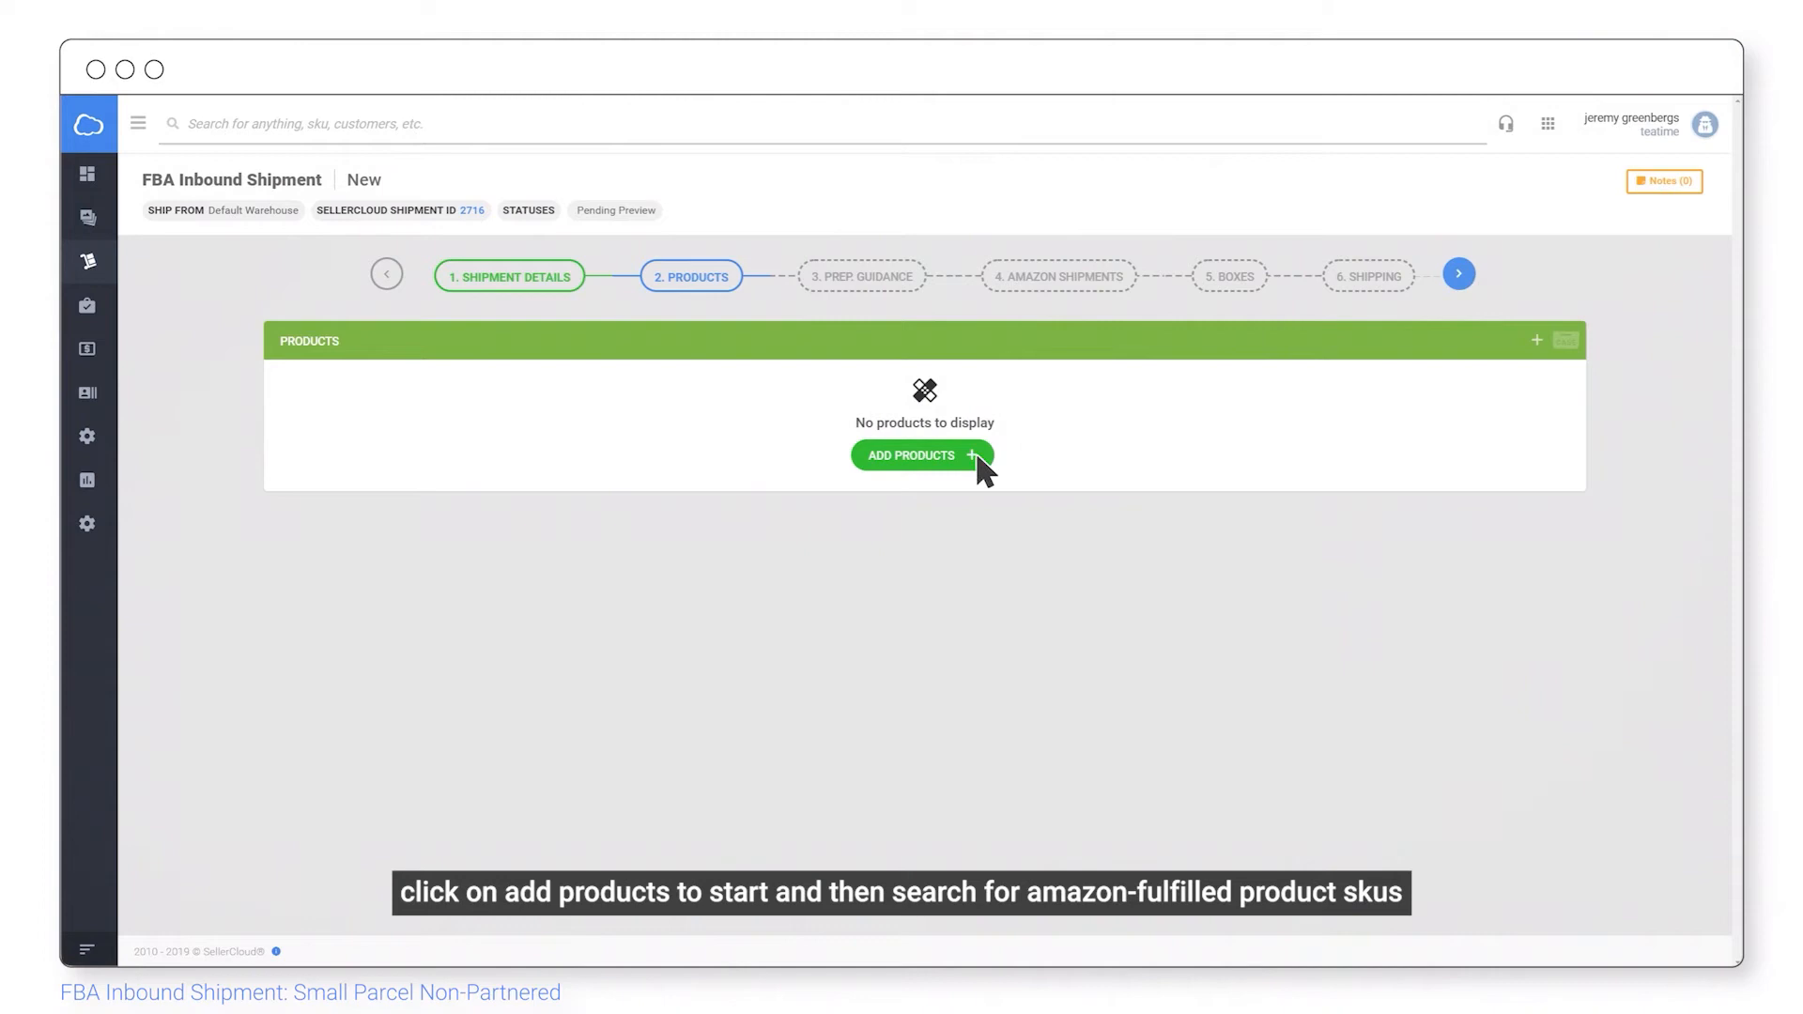
pyautogui.click(920, 454)
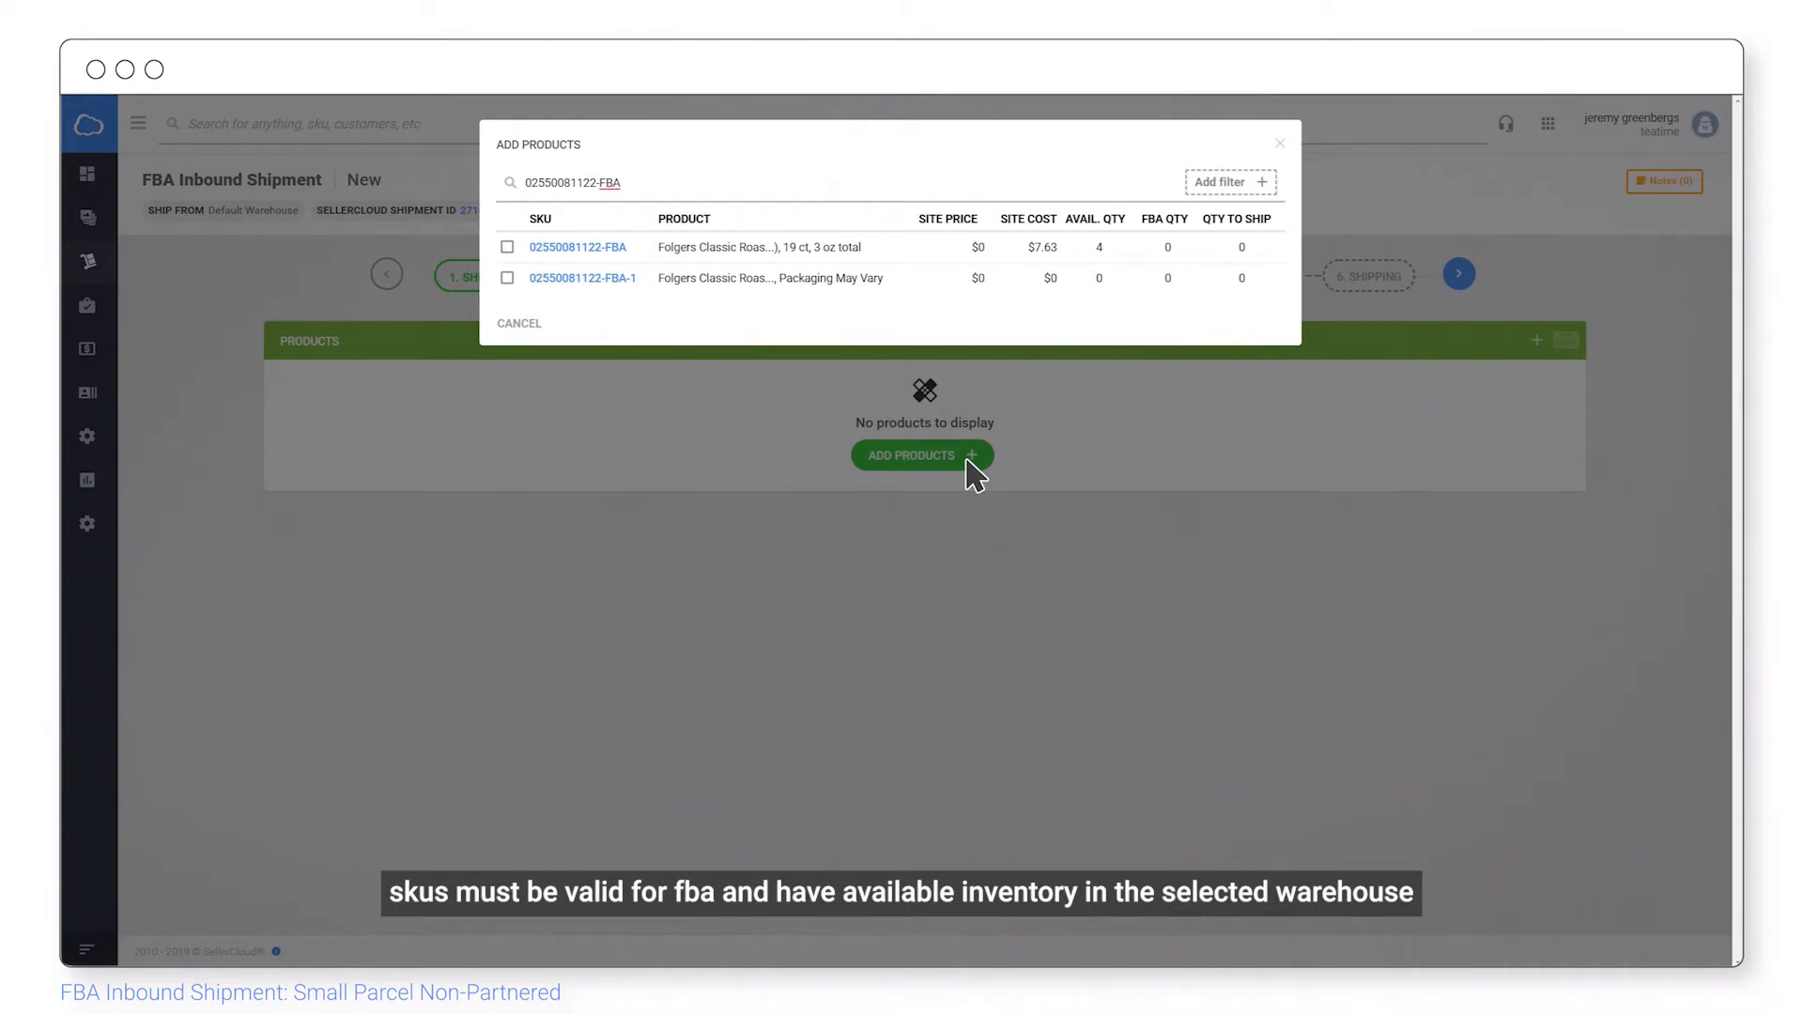
pyautogui.moveTo(603, 306)
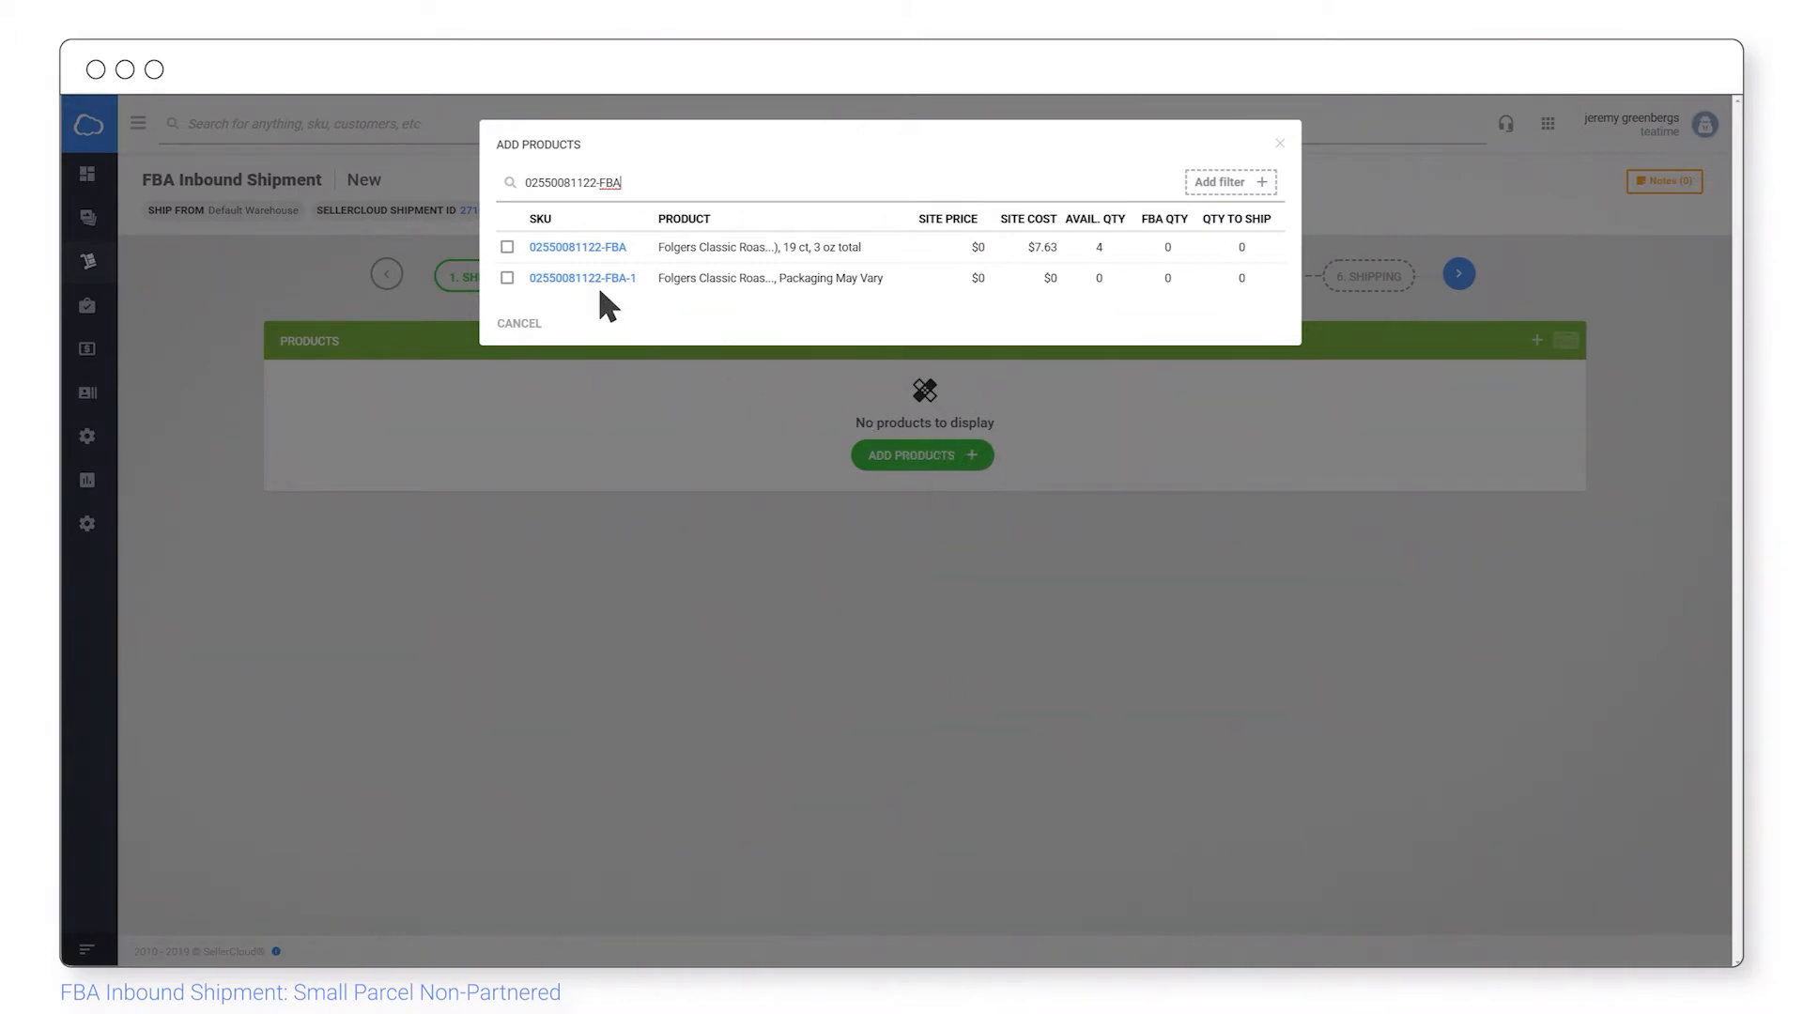
pyautogui.click(507, 248)
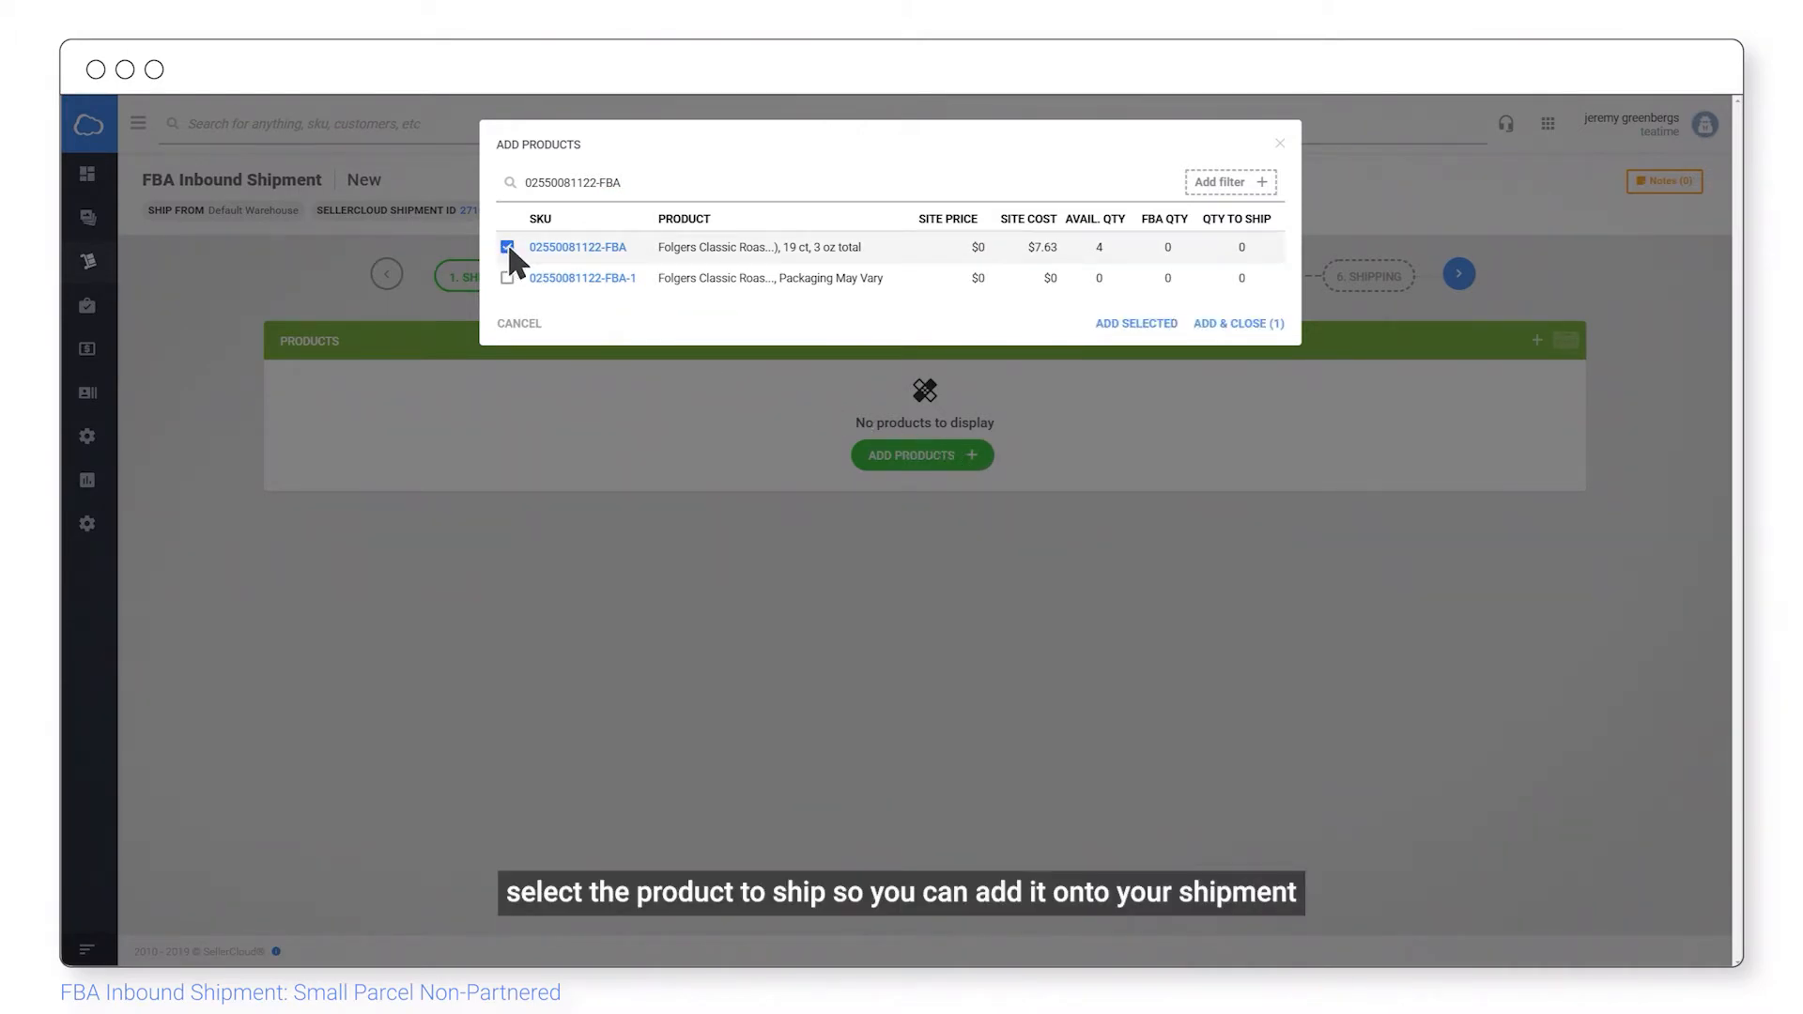
pyautogui.click(1238, 323)
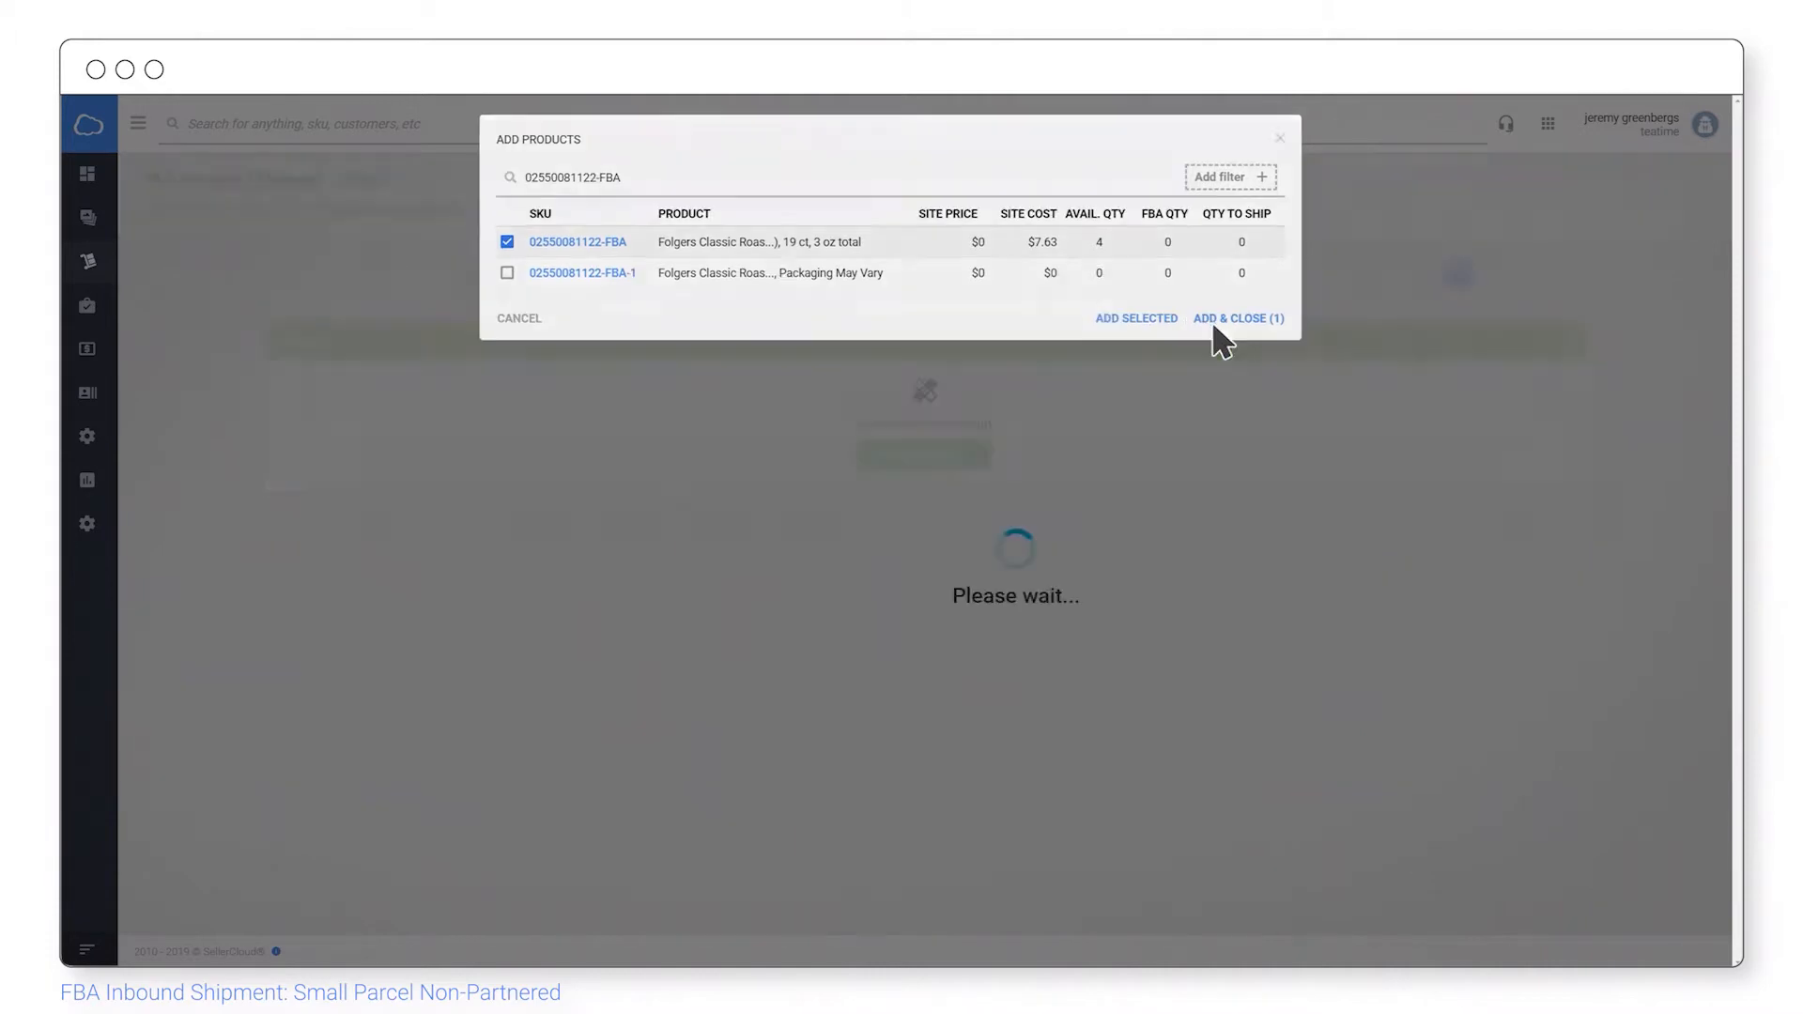
pyautogui.click(1238, 319)
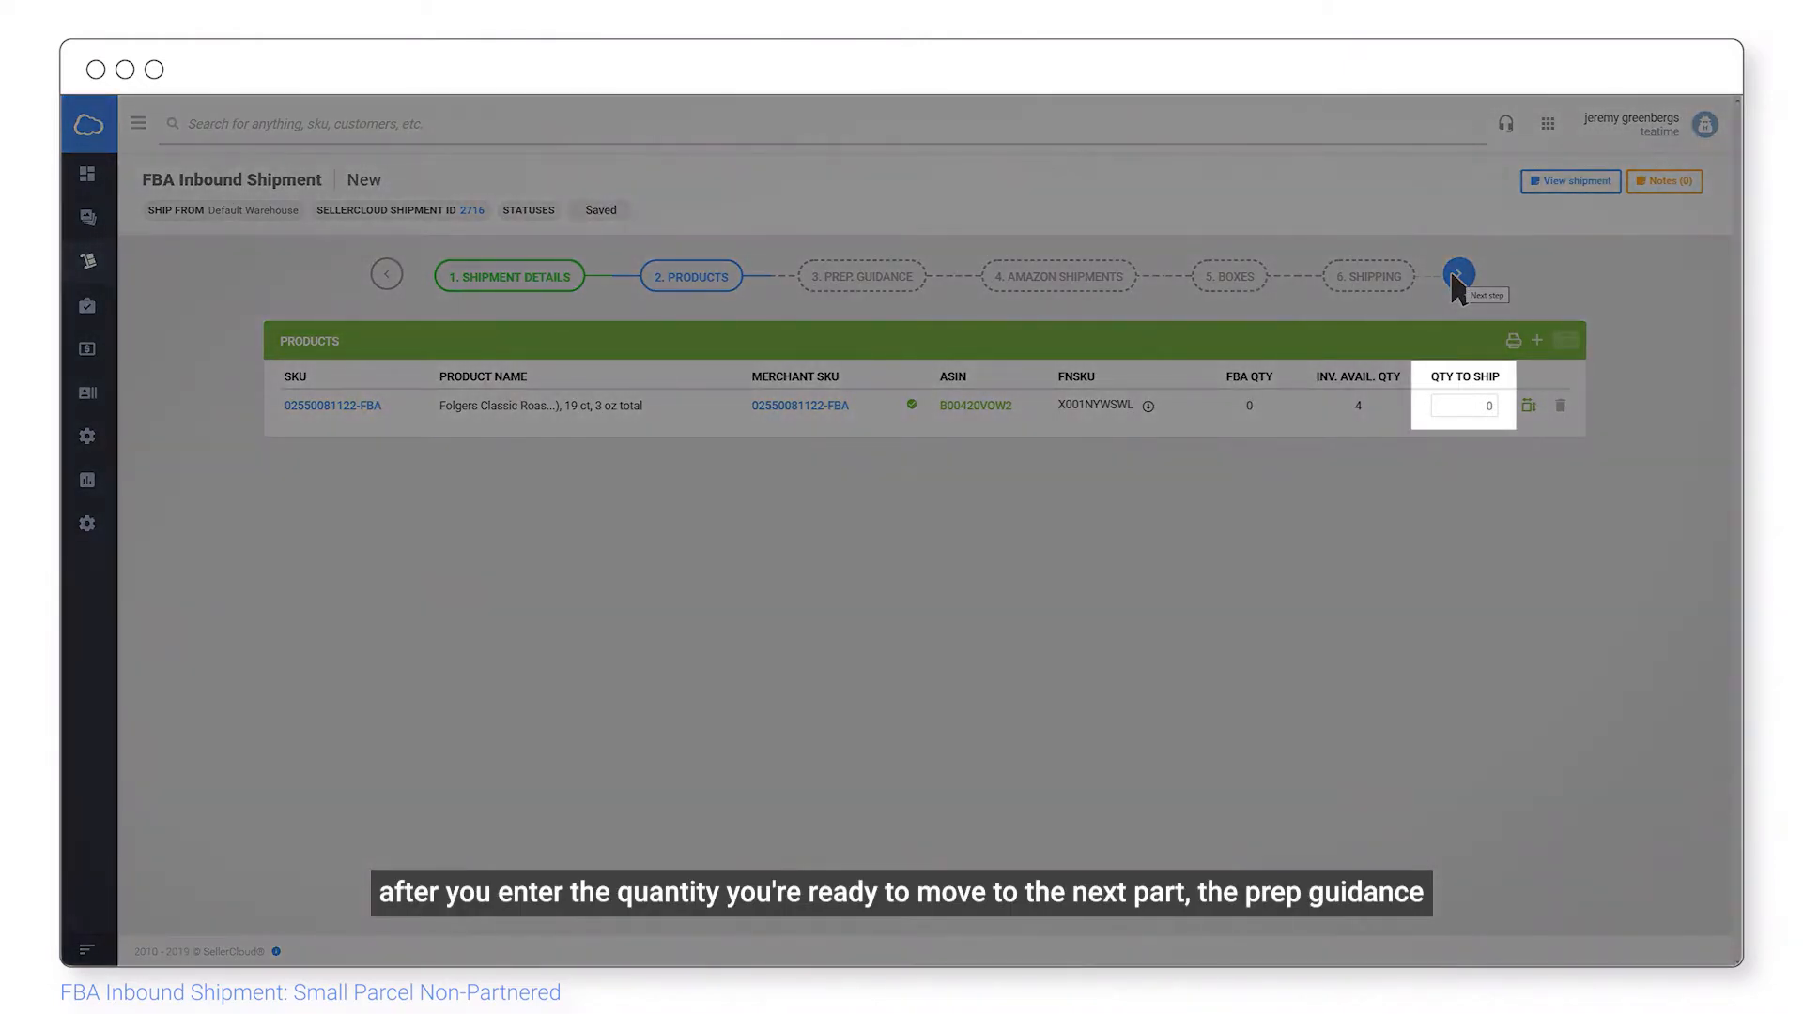
pyautogui.write('1')
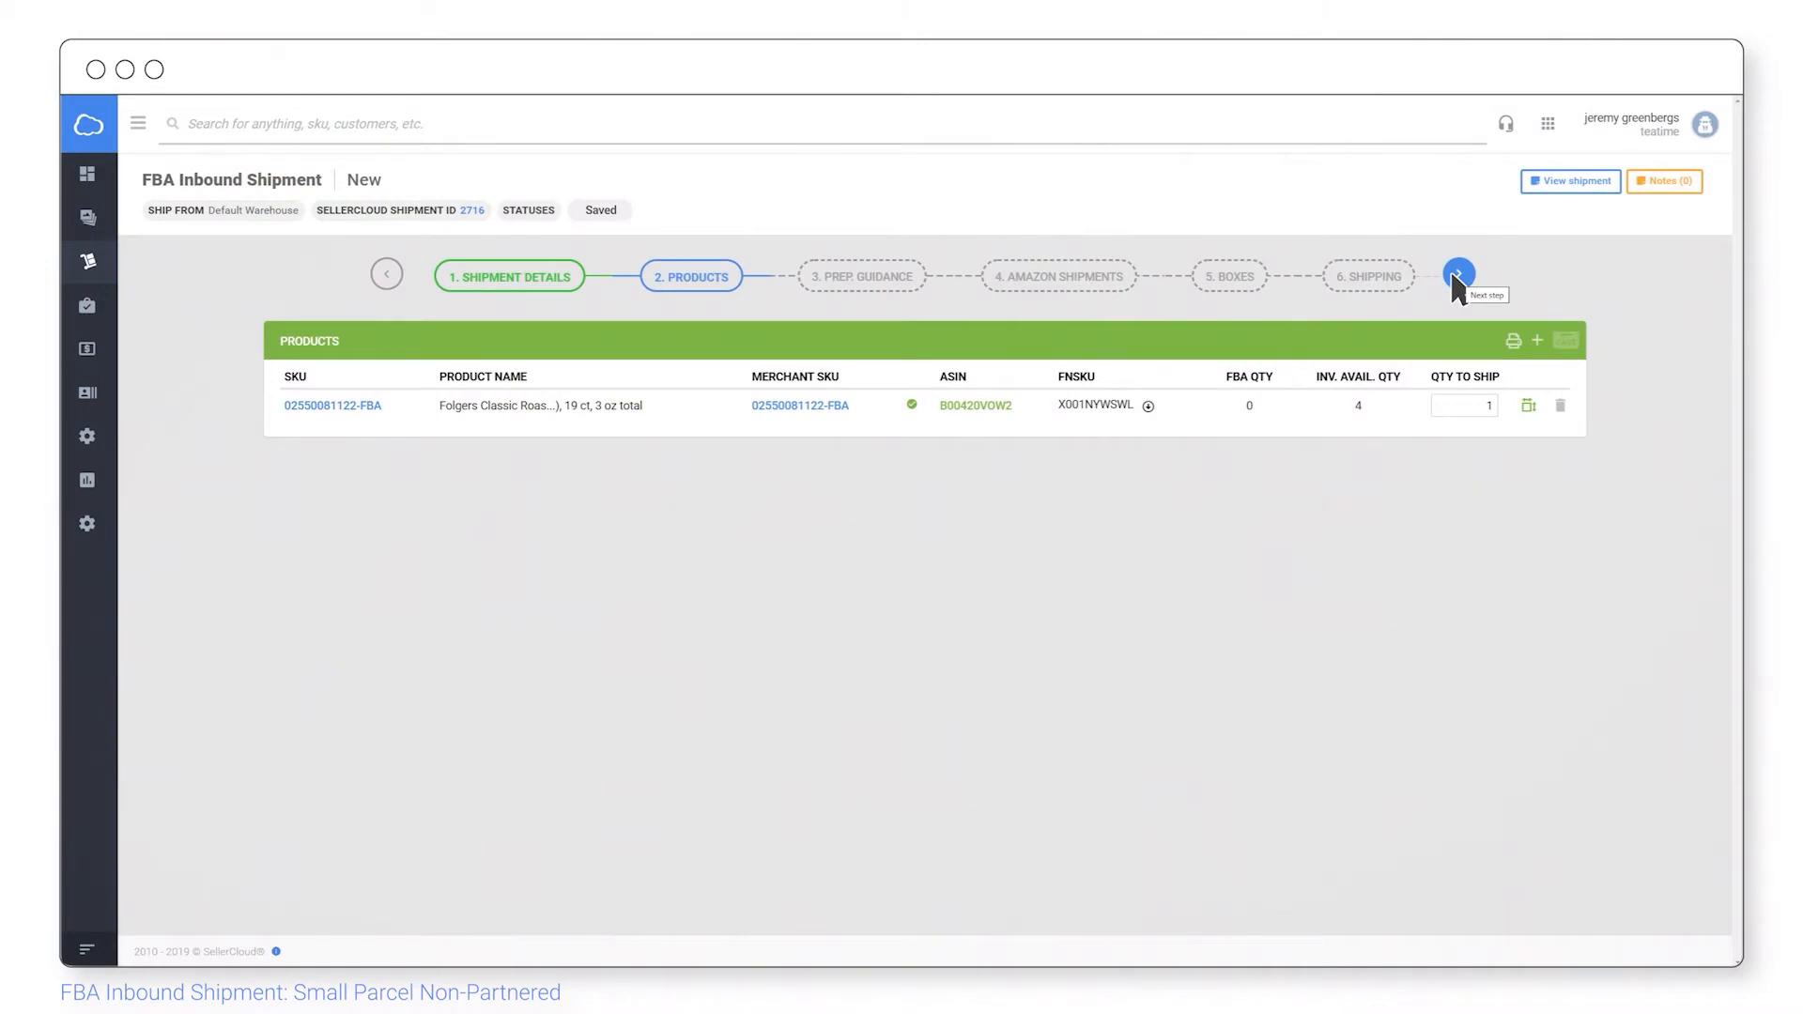
# Advance to step 3, Prep. Guidance, showing Amazon's labeling requirements
pyautogui.click(1458, 274)
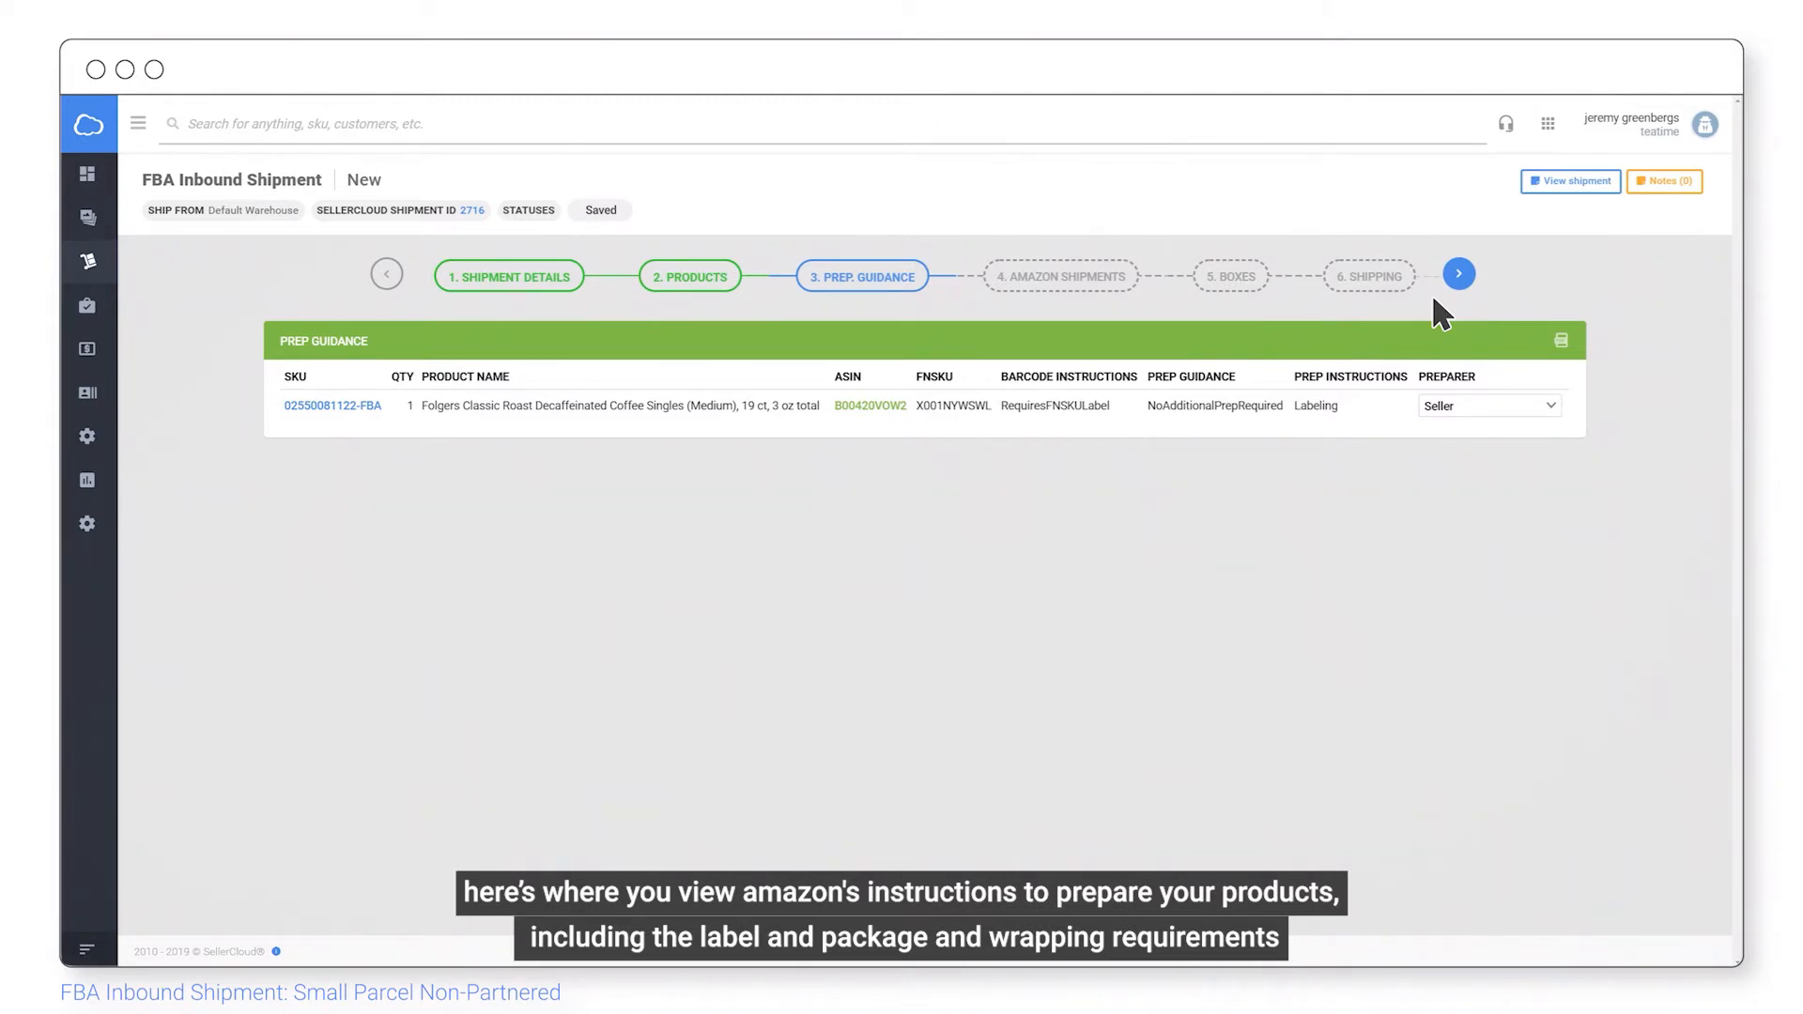
pyautogui.moveTo(1458, 275)
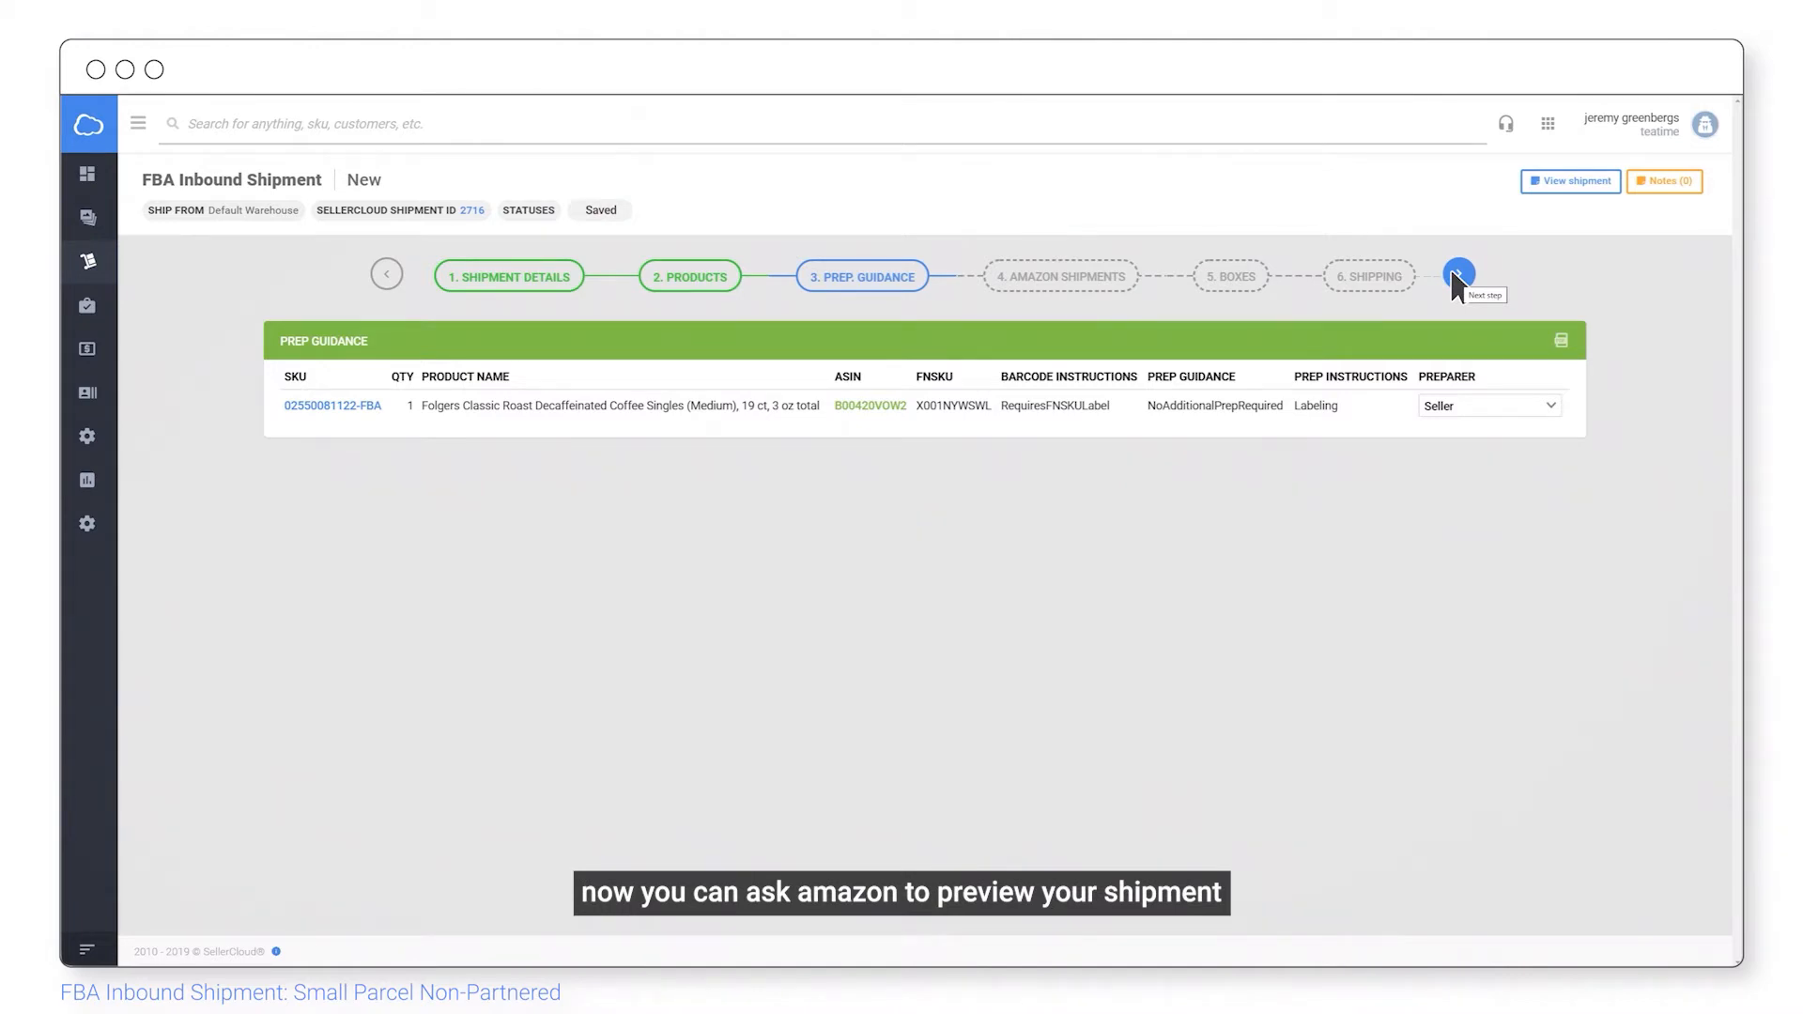
# Preview Amazon shipments, review shipment 9167's items, and set it to Working
pyautogui.click(1457, 276)
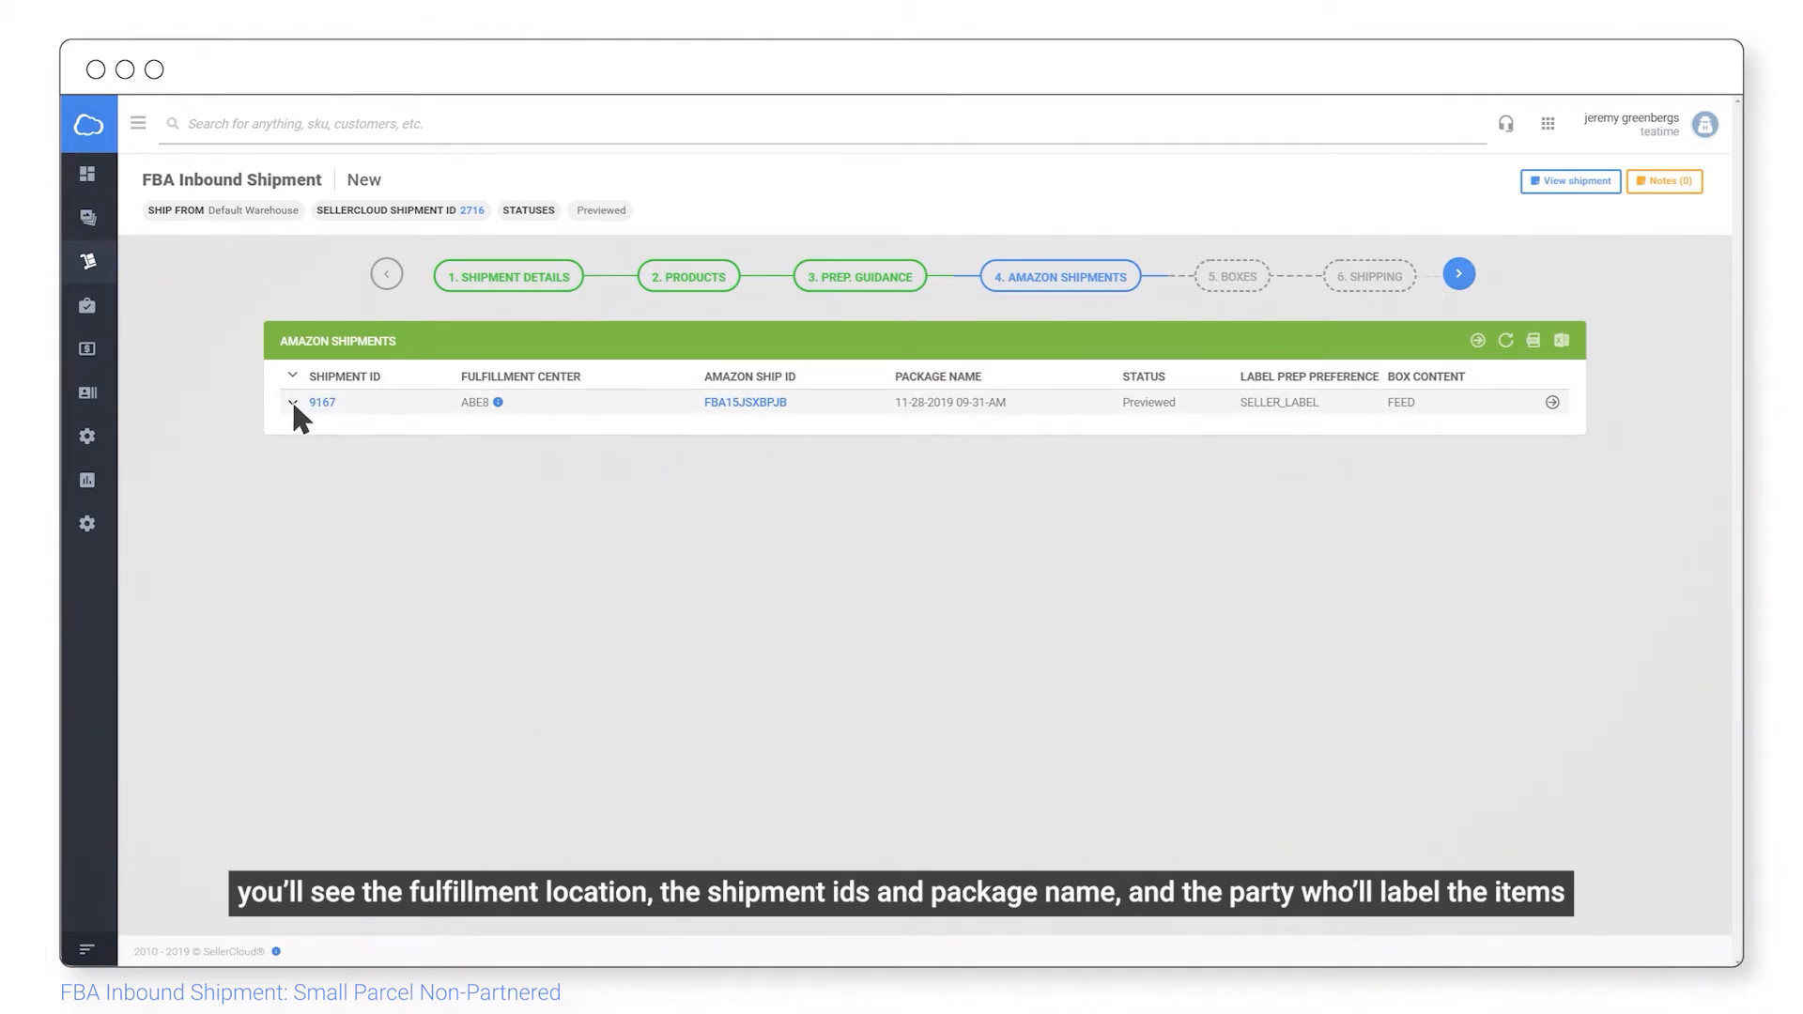
pyautogui.click(293, 402)
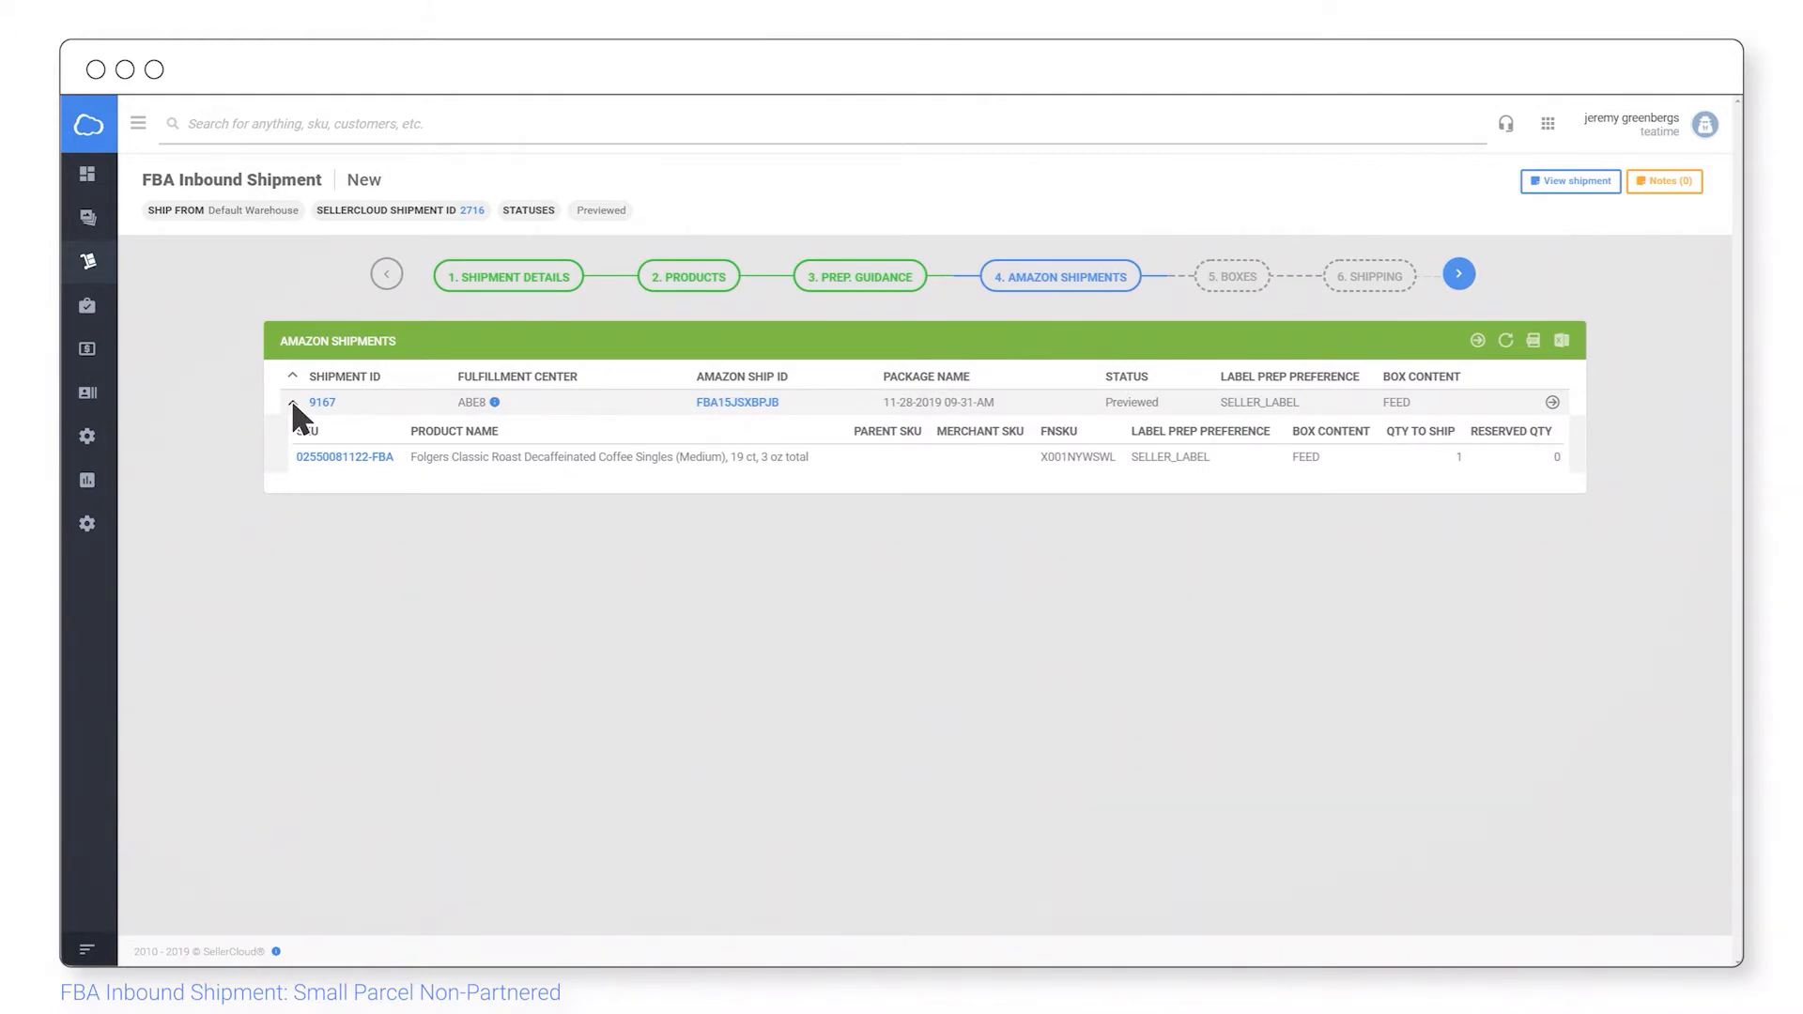
pyautogui.click(293, 402)
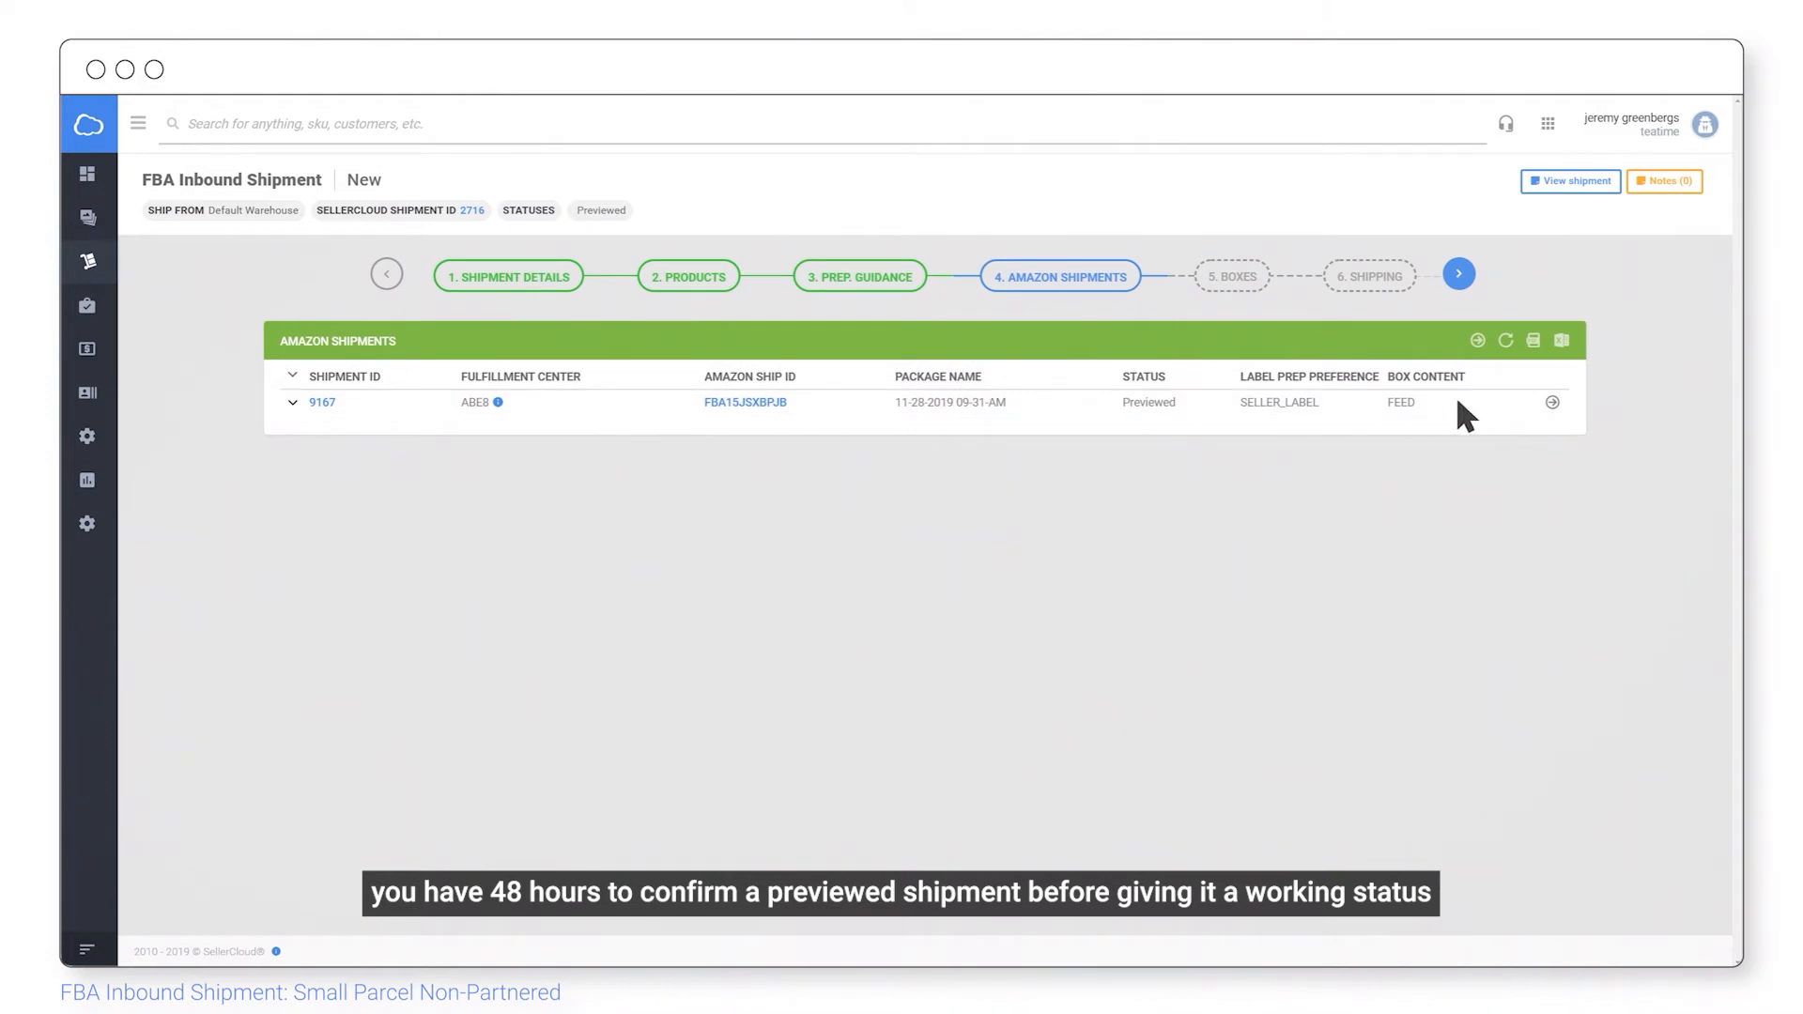
pyautogui.moveTo(1554, 402)
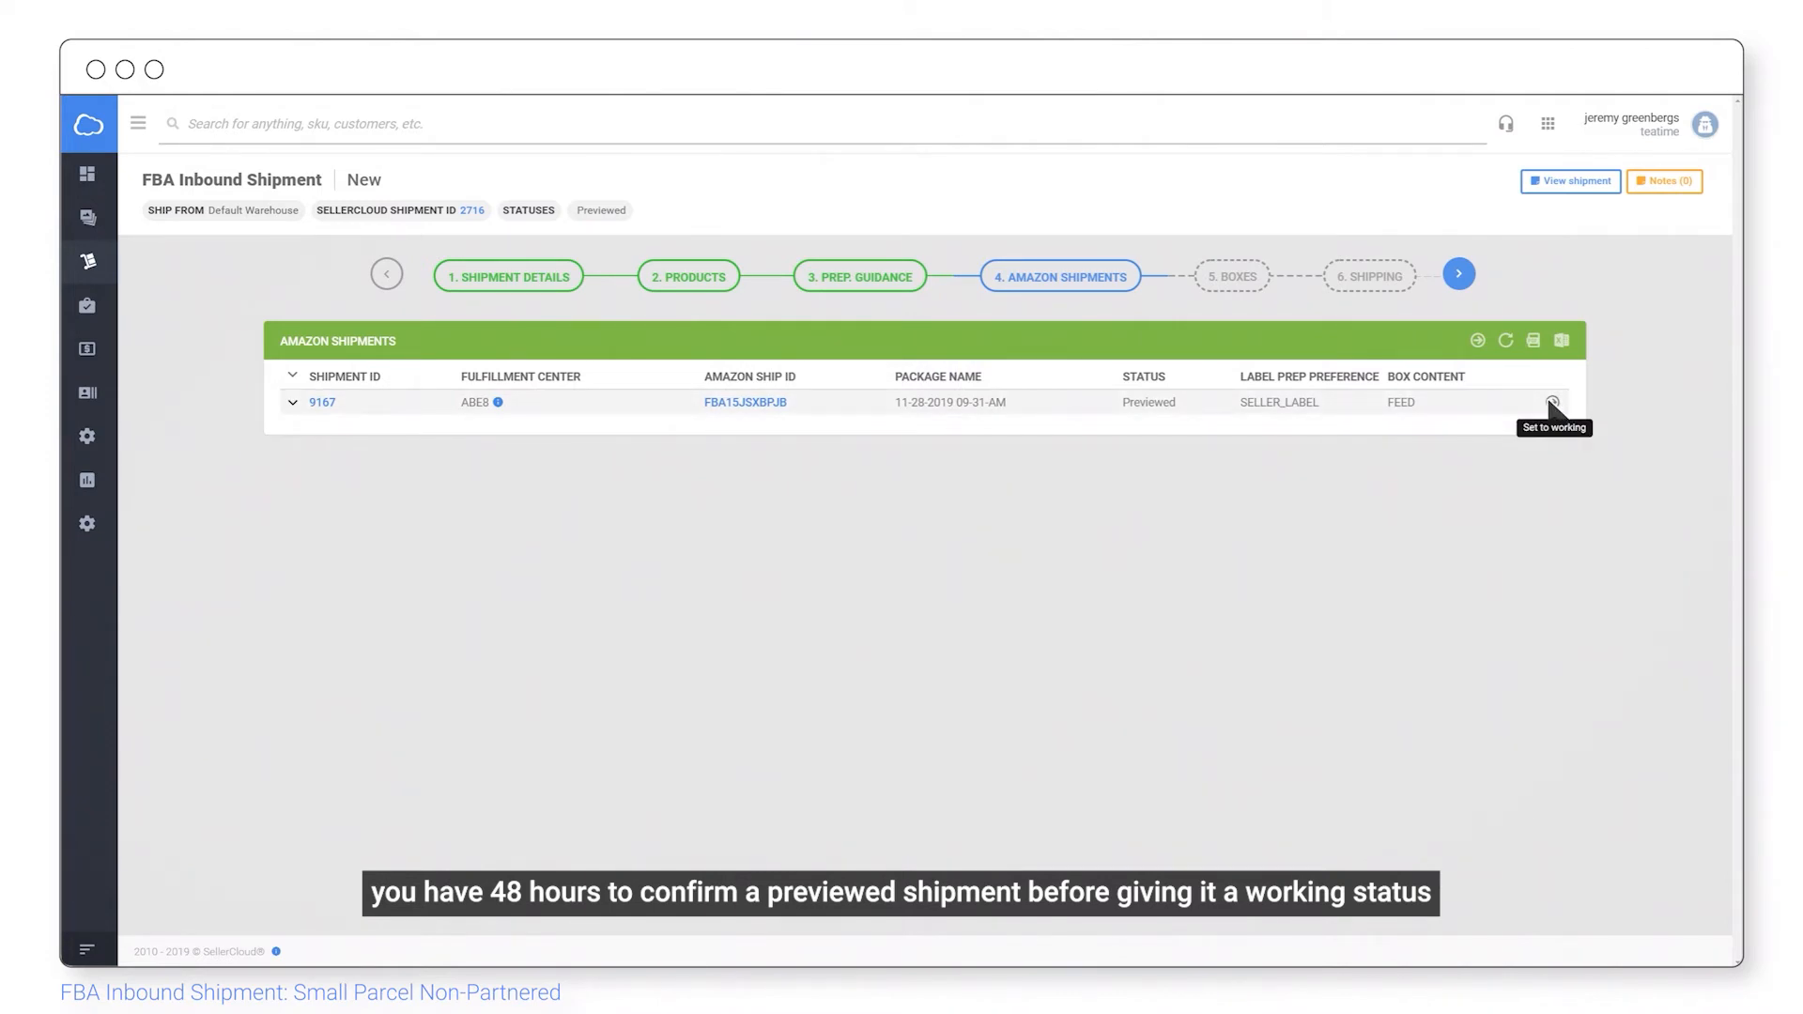
pyautogui.click(1553, 402)
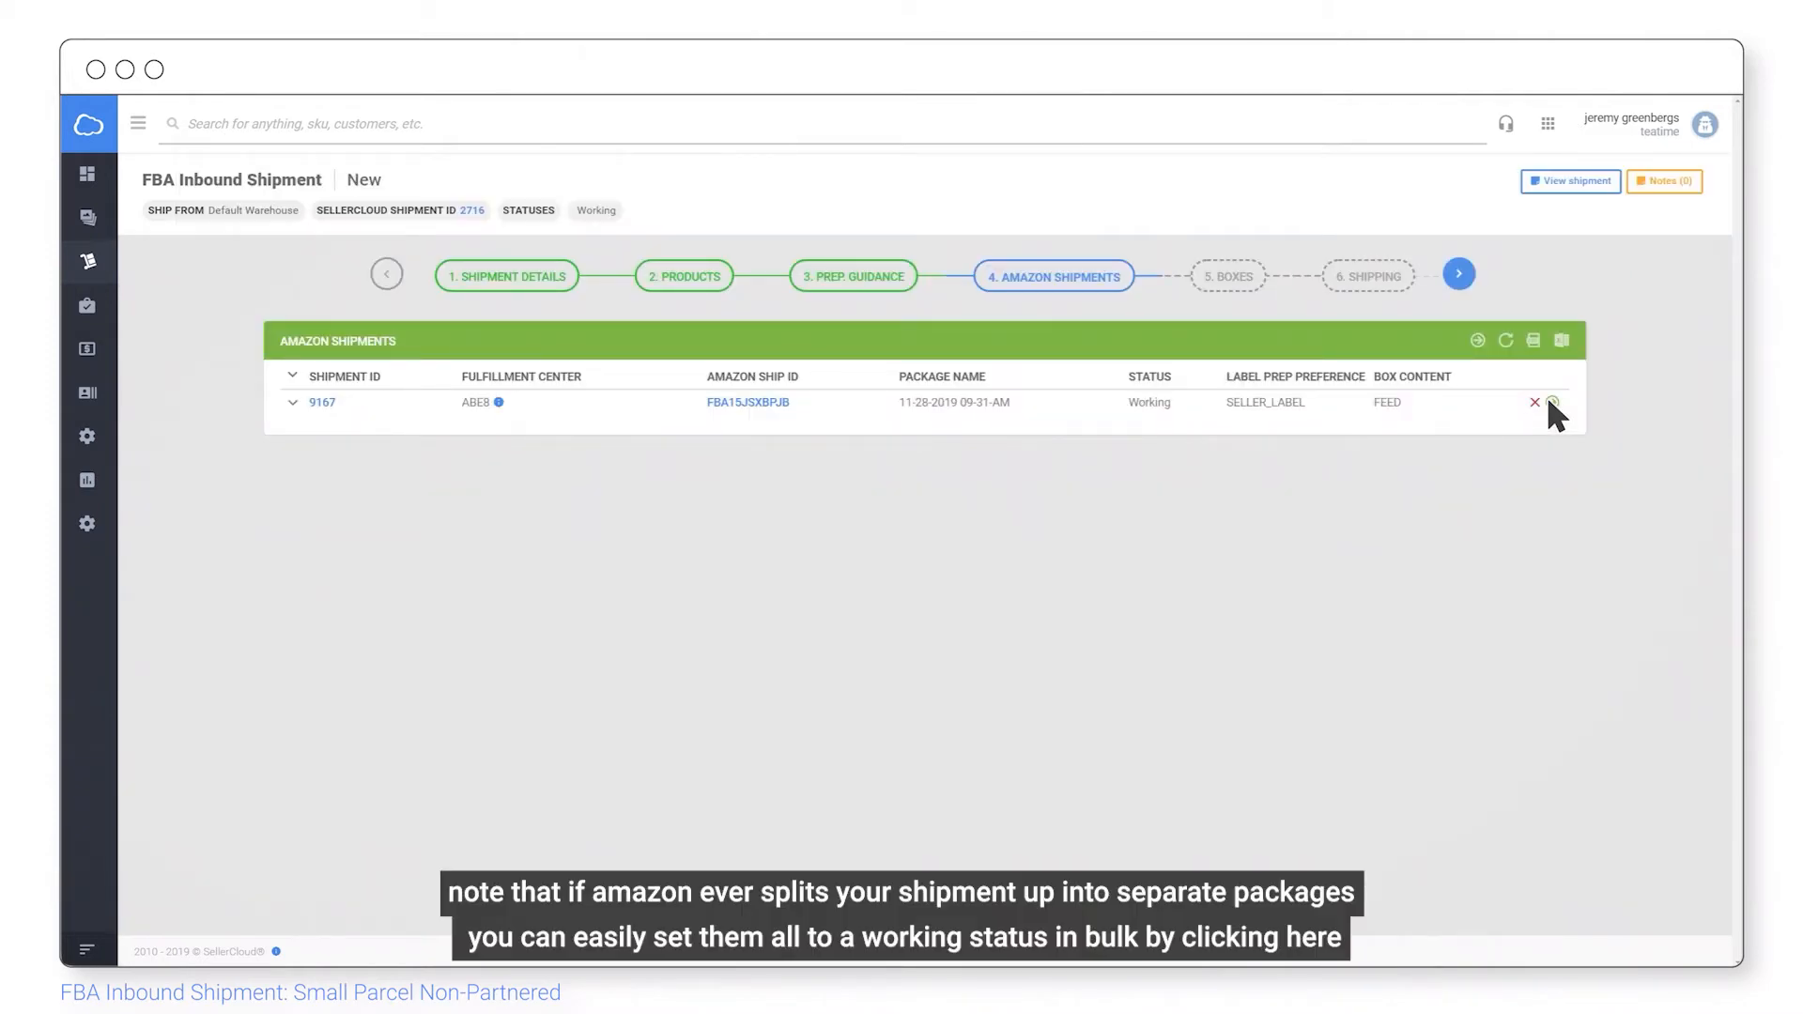
pyautogui.moveTo(1519, 369)
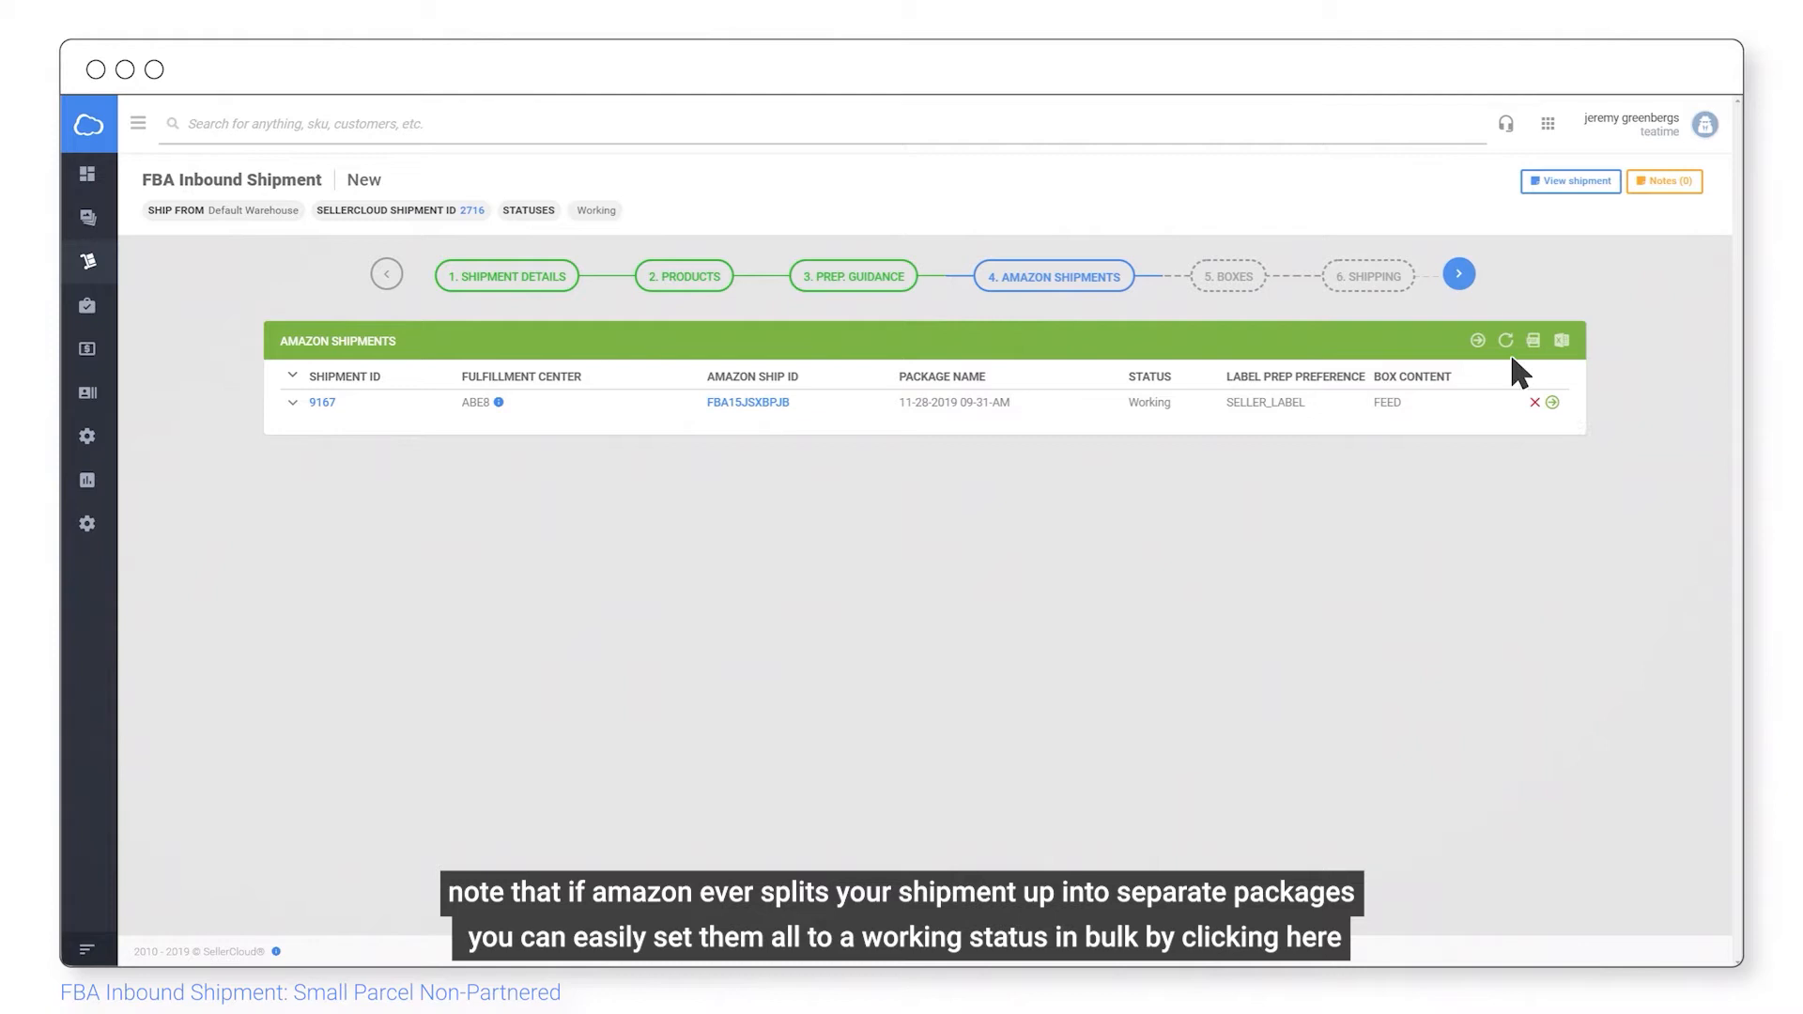
pyautogui.moveTo(1478, 340)
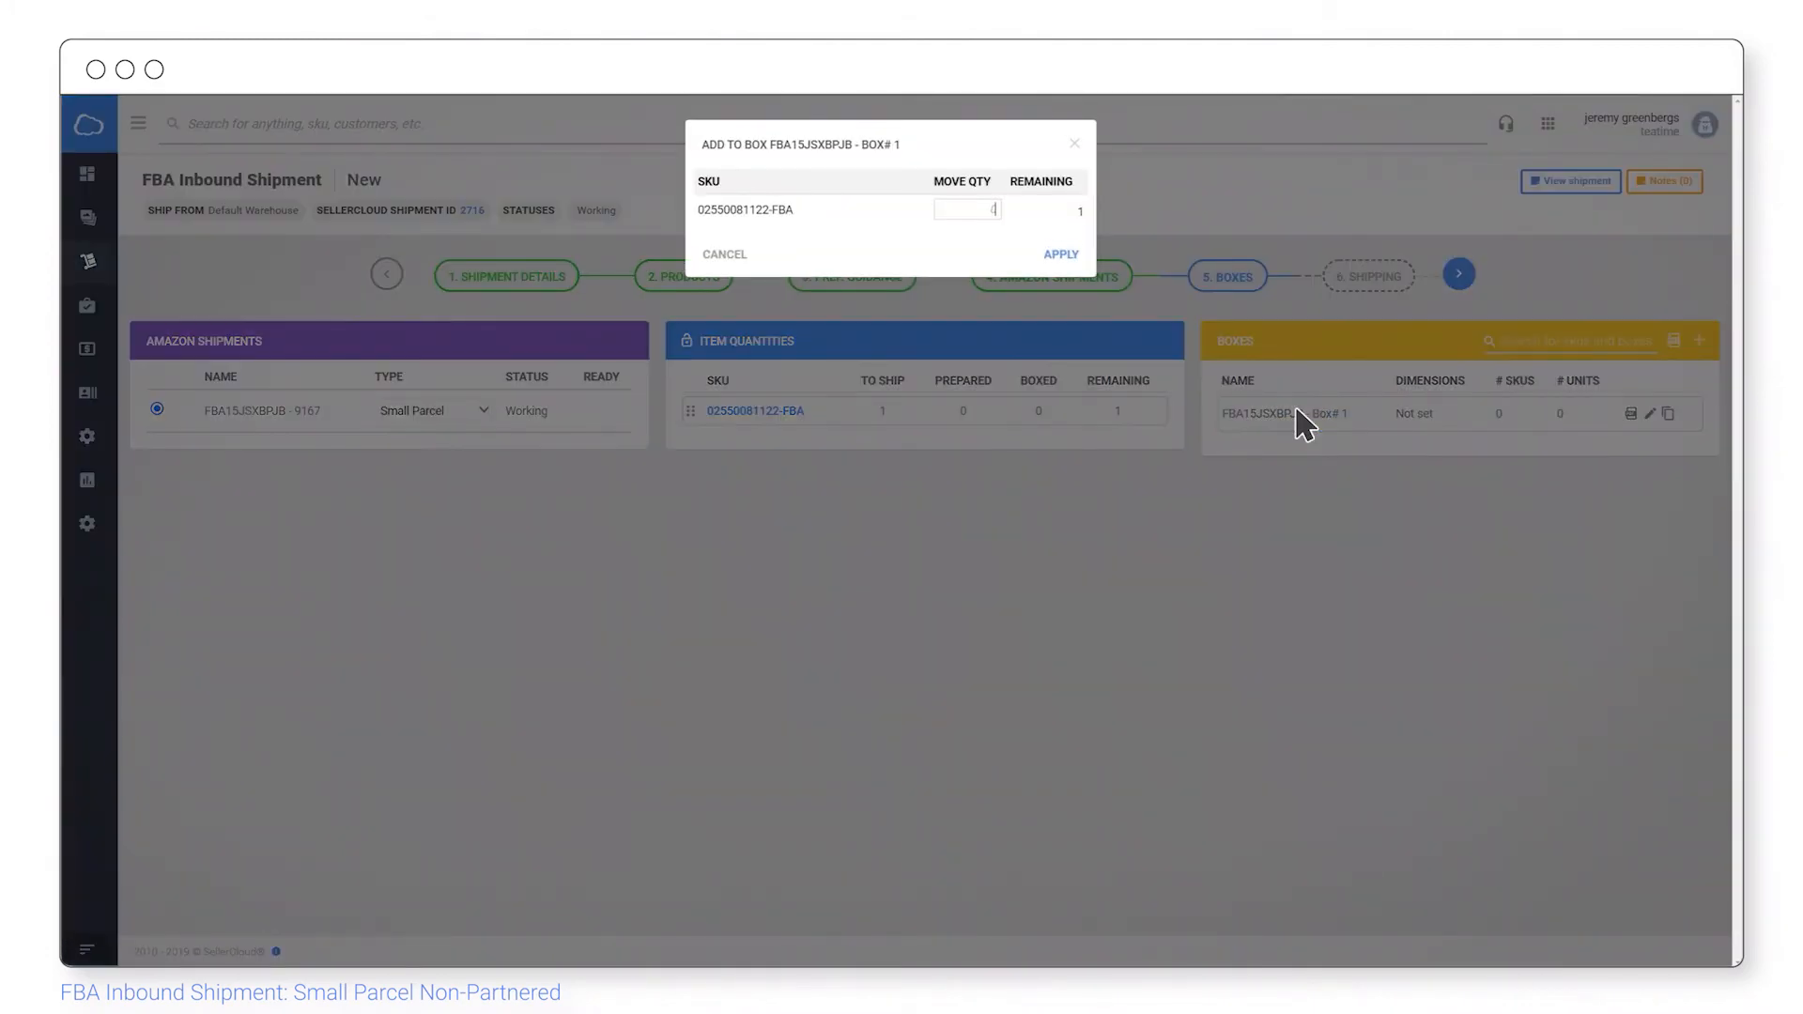
# Assign the 1 unit to Box #1 and save its dimensions as 5 x 3 x 4
pyautogui.write('1')
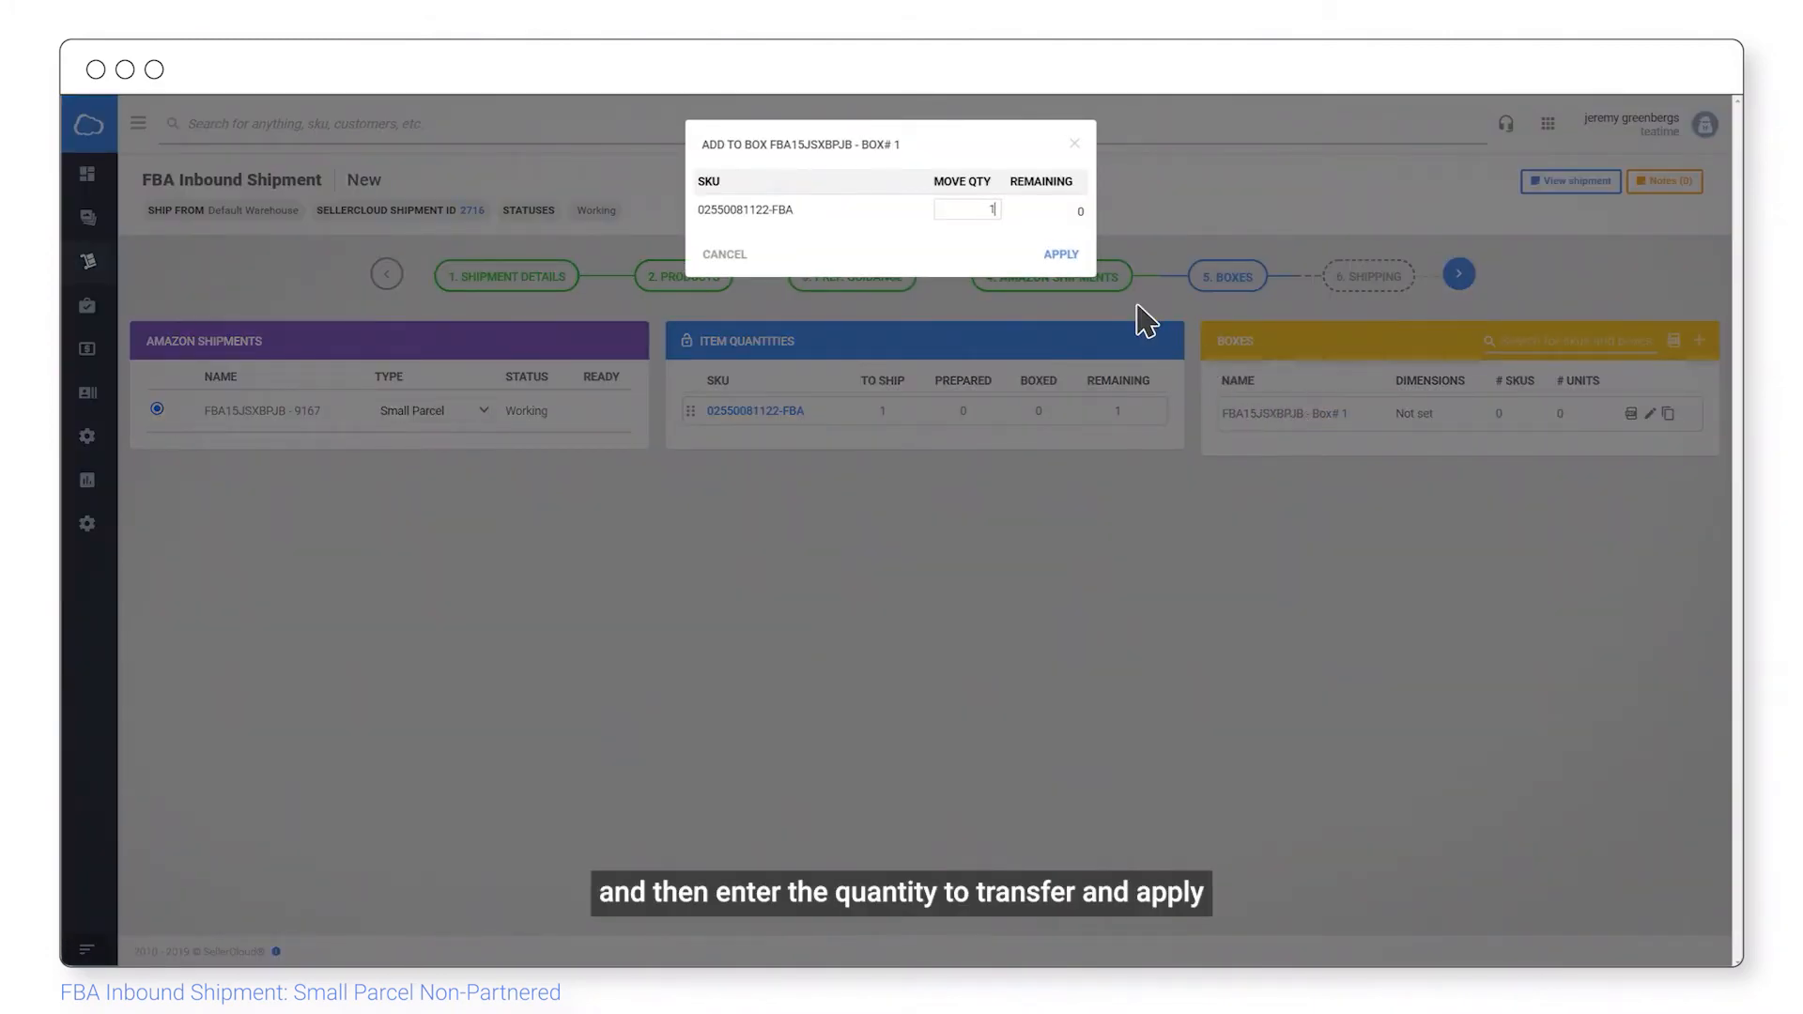
pyautogui.click(1059, 253)
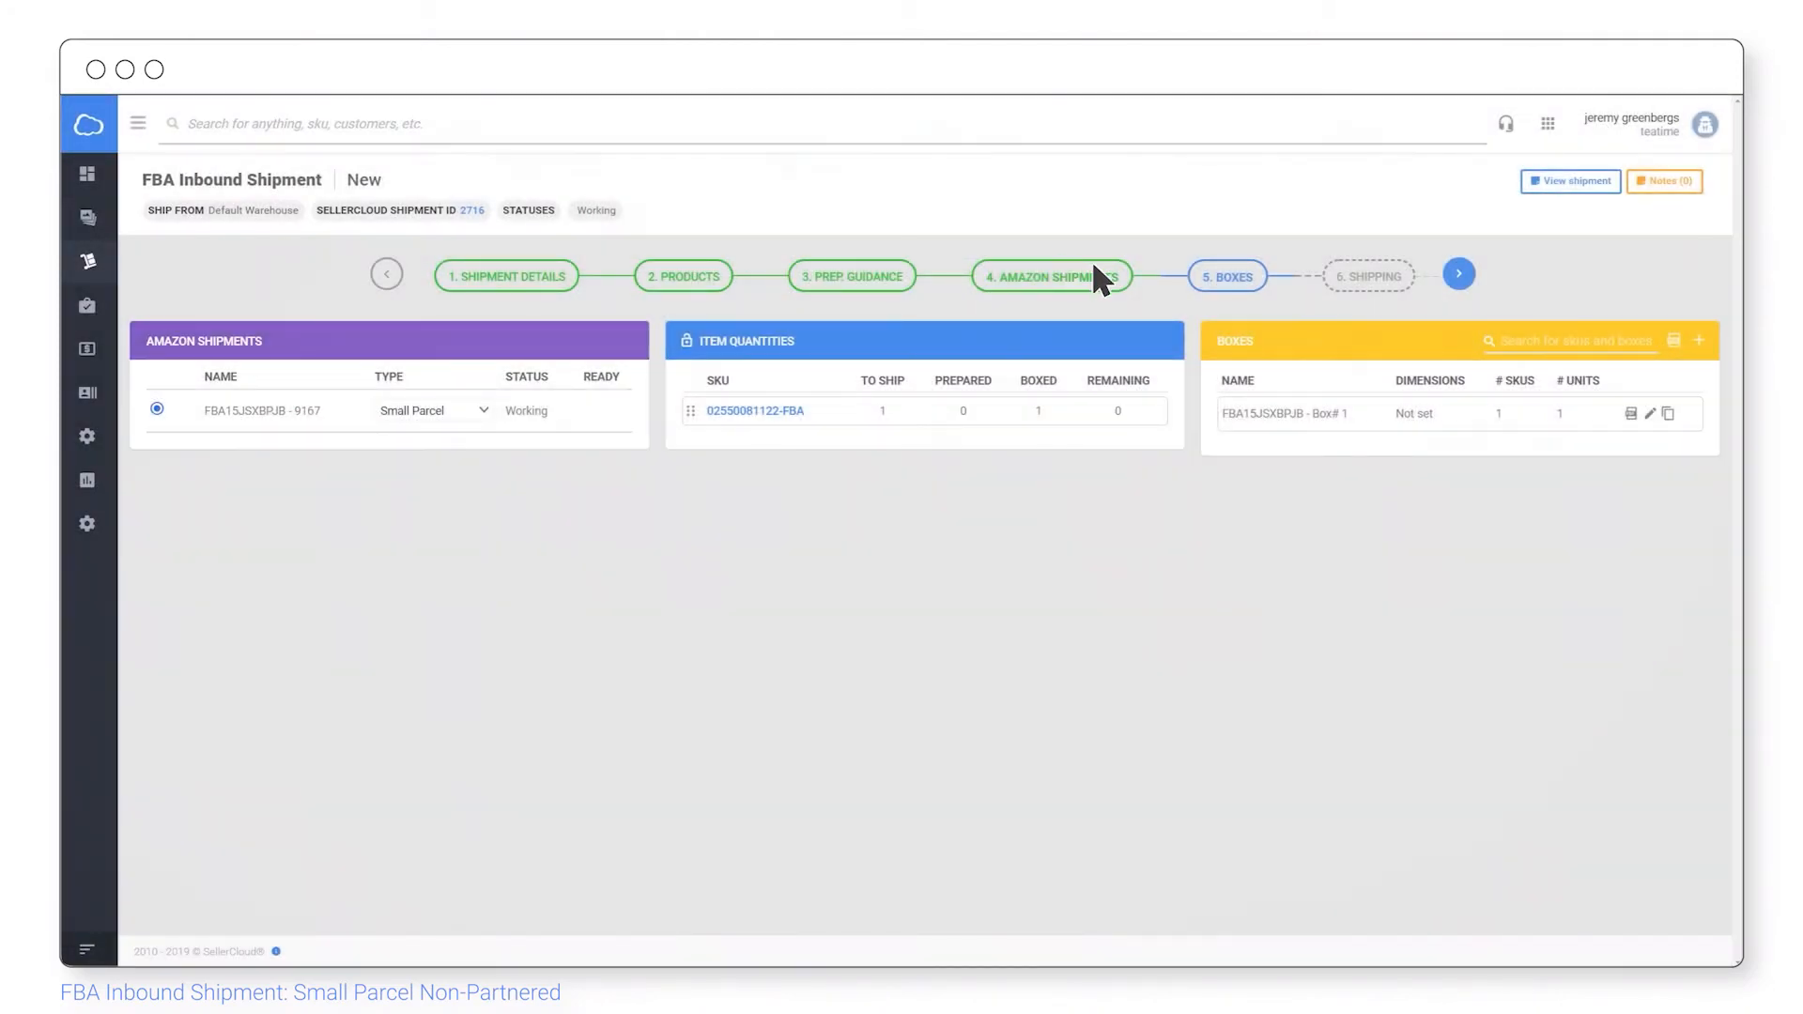
pyautogui.moveTo(1651, 413)
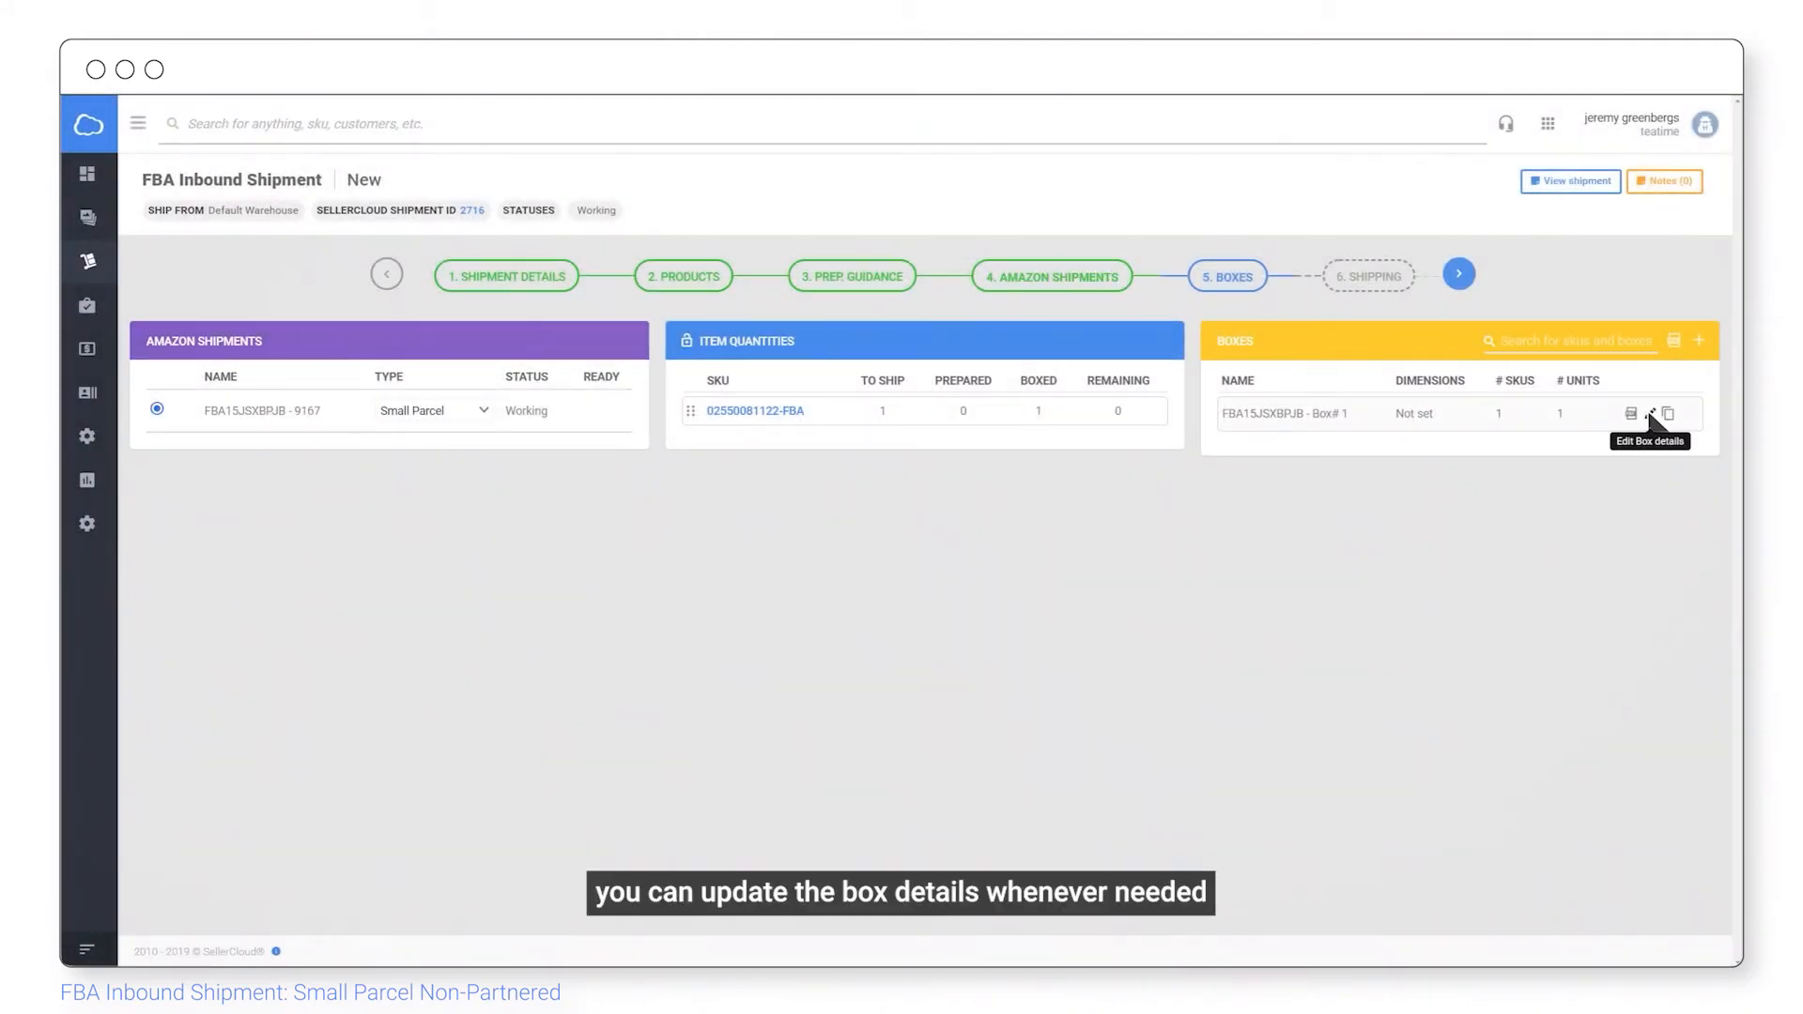
pyautogui.click(1631, 413)
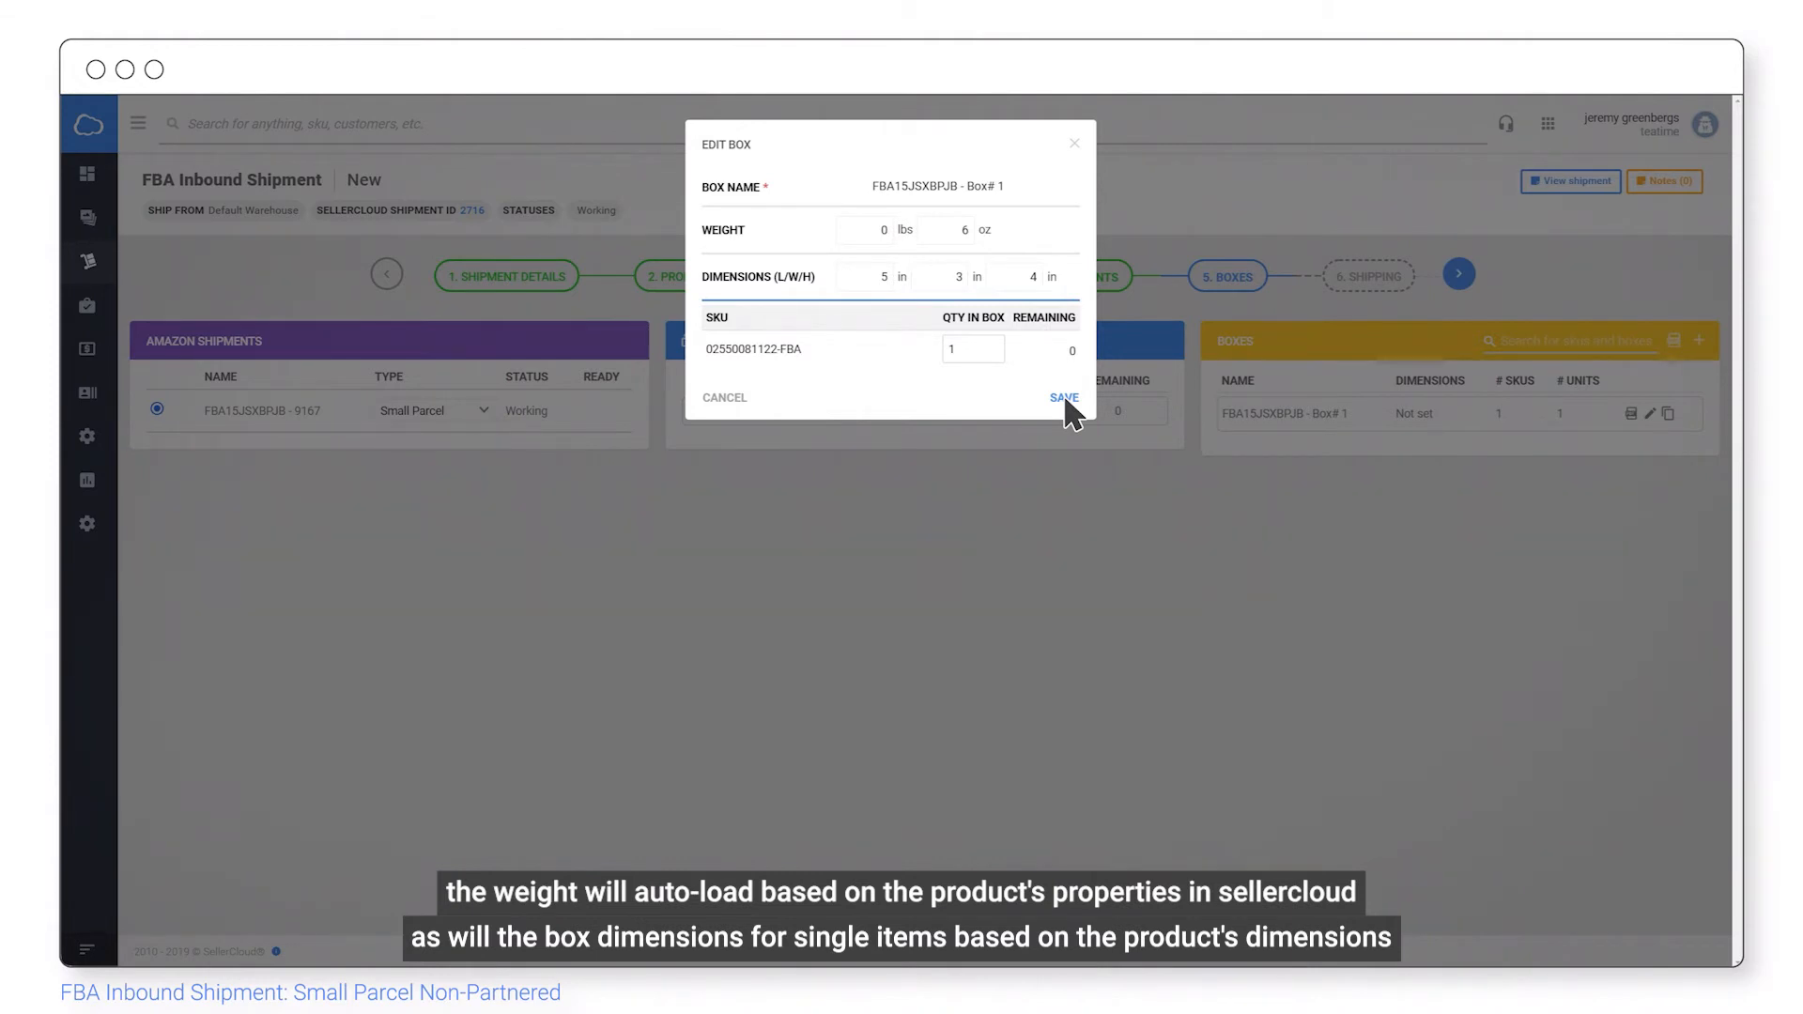
pyautogui.click(1063, 399)
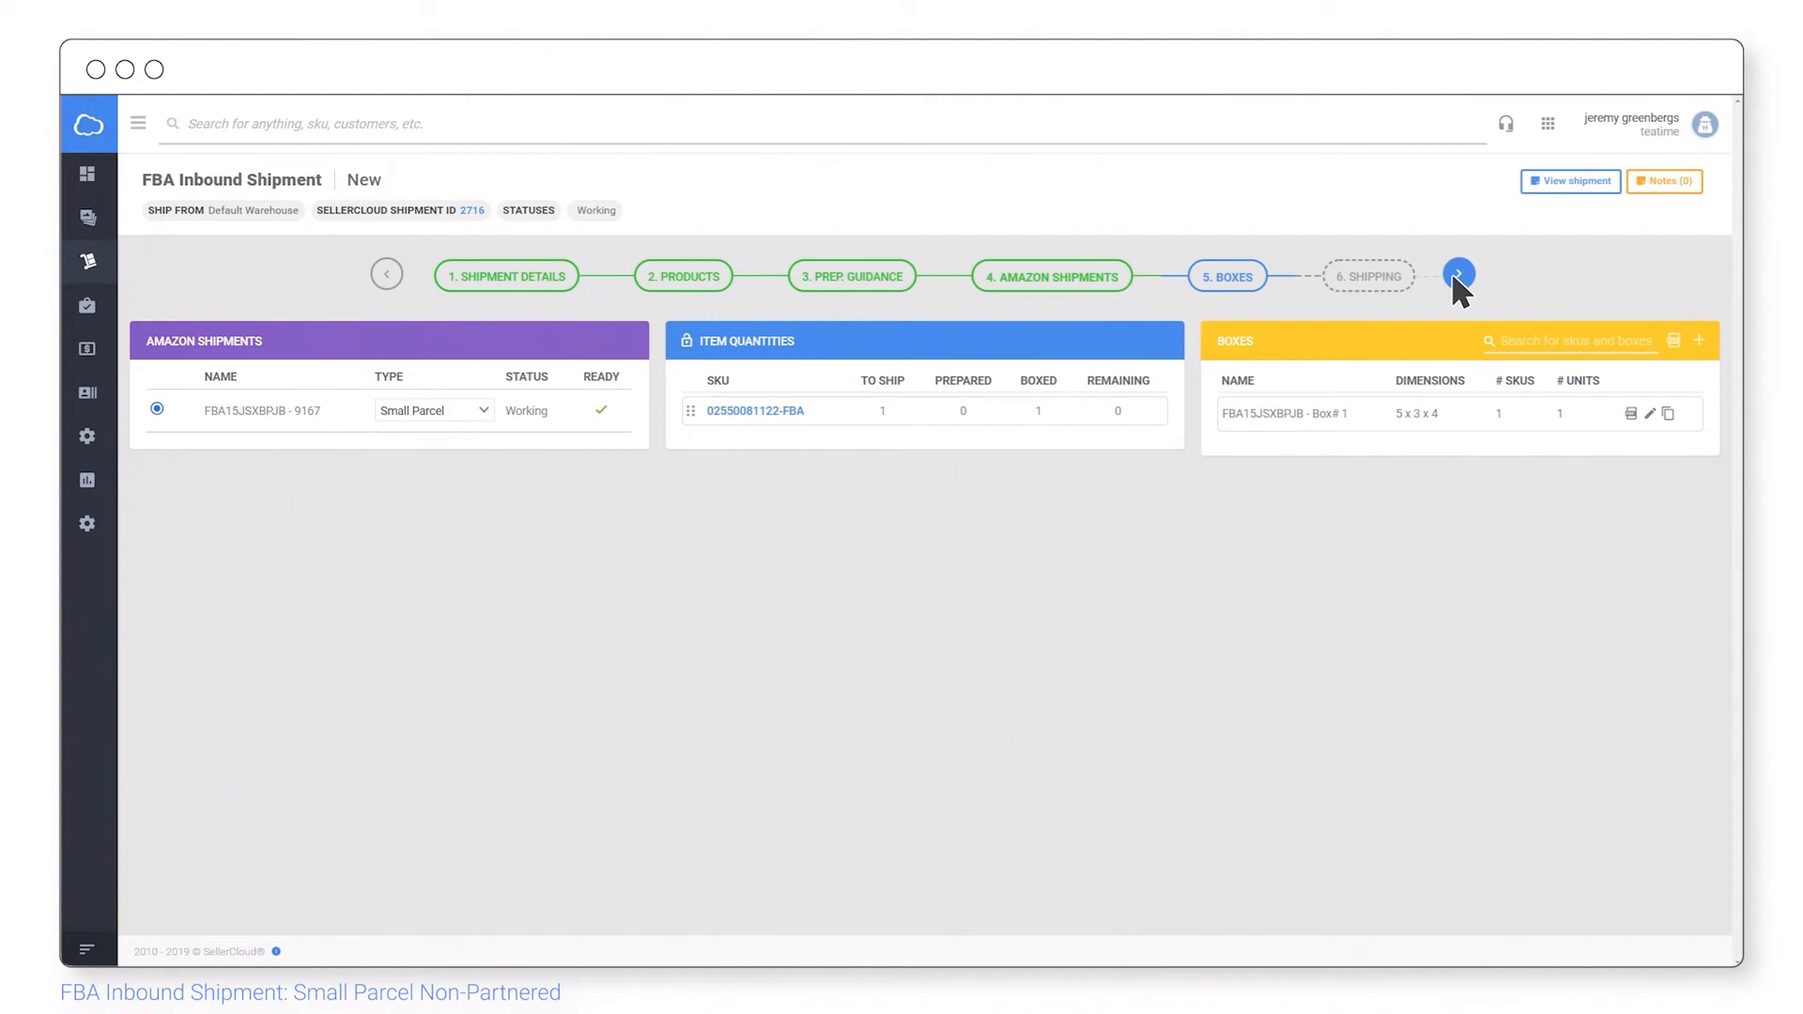
pyautogui.moveTo(1457, 276)
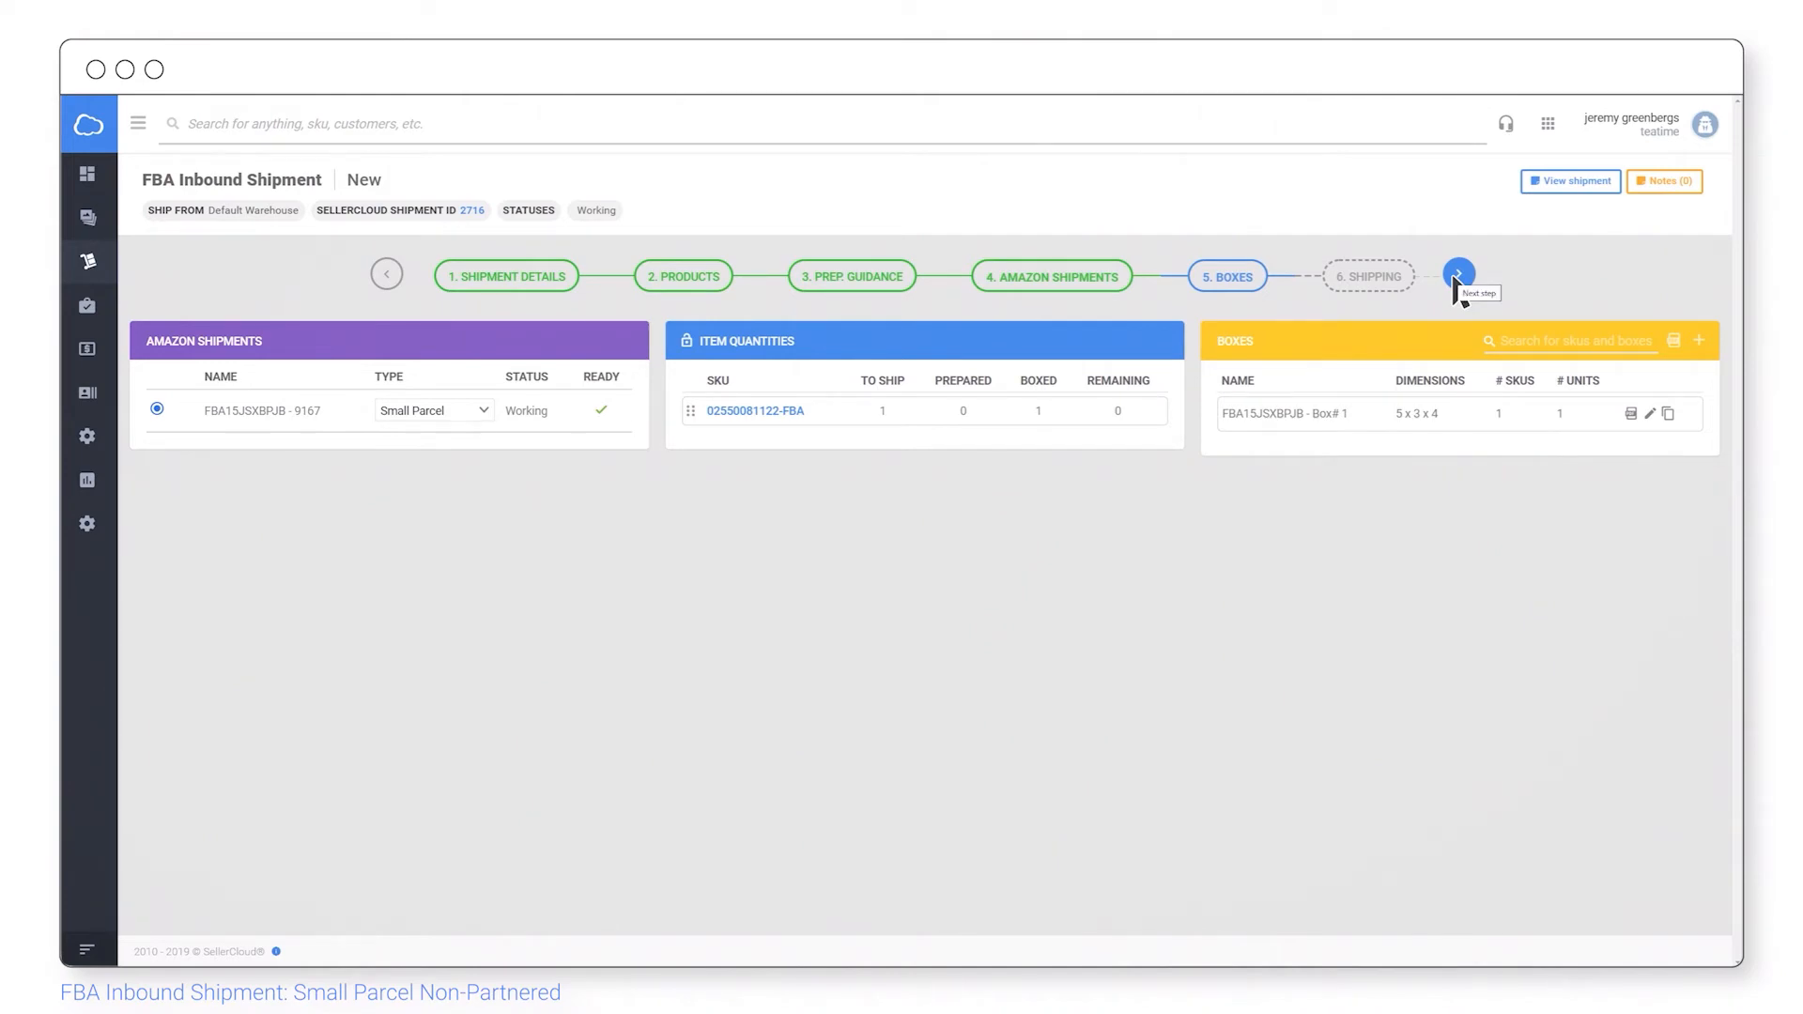
# On the shipping step, choose Non-partnered shipping with own carrier
pyautogui.click(1458, 274)
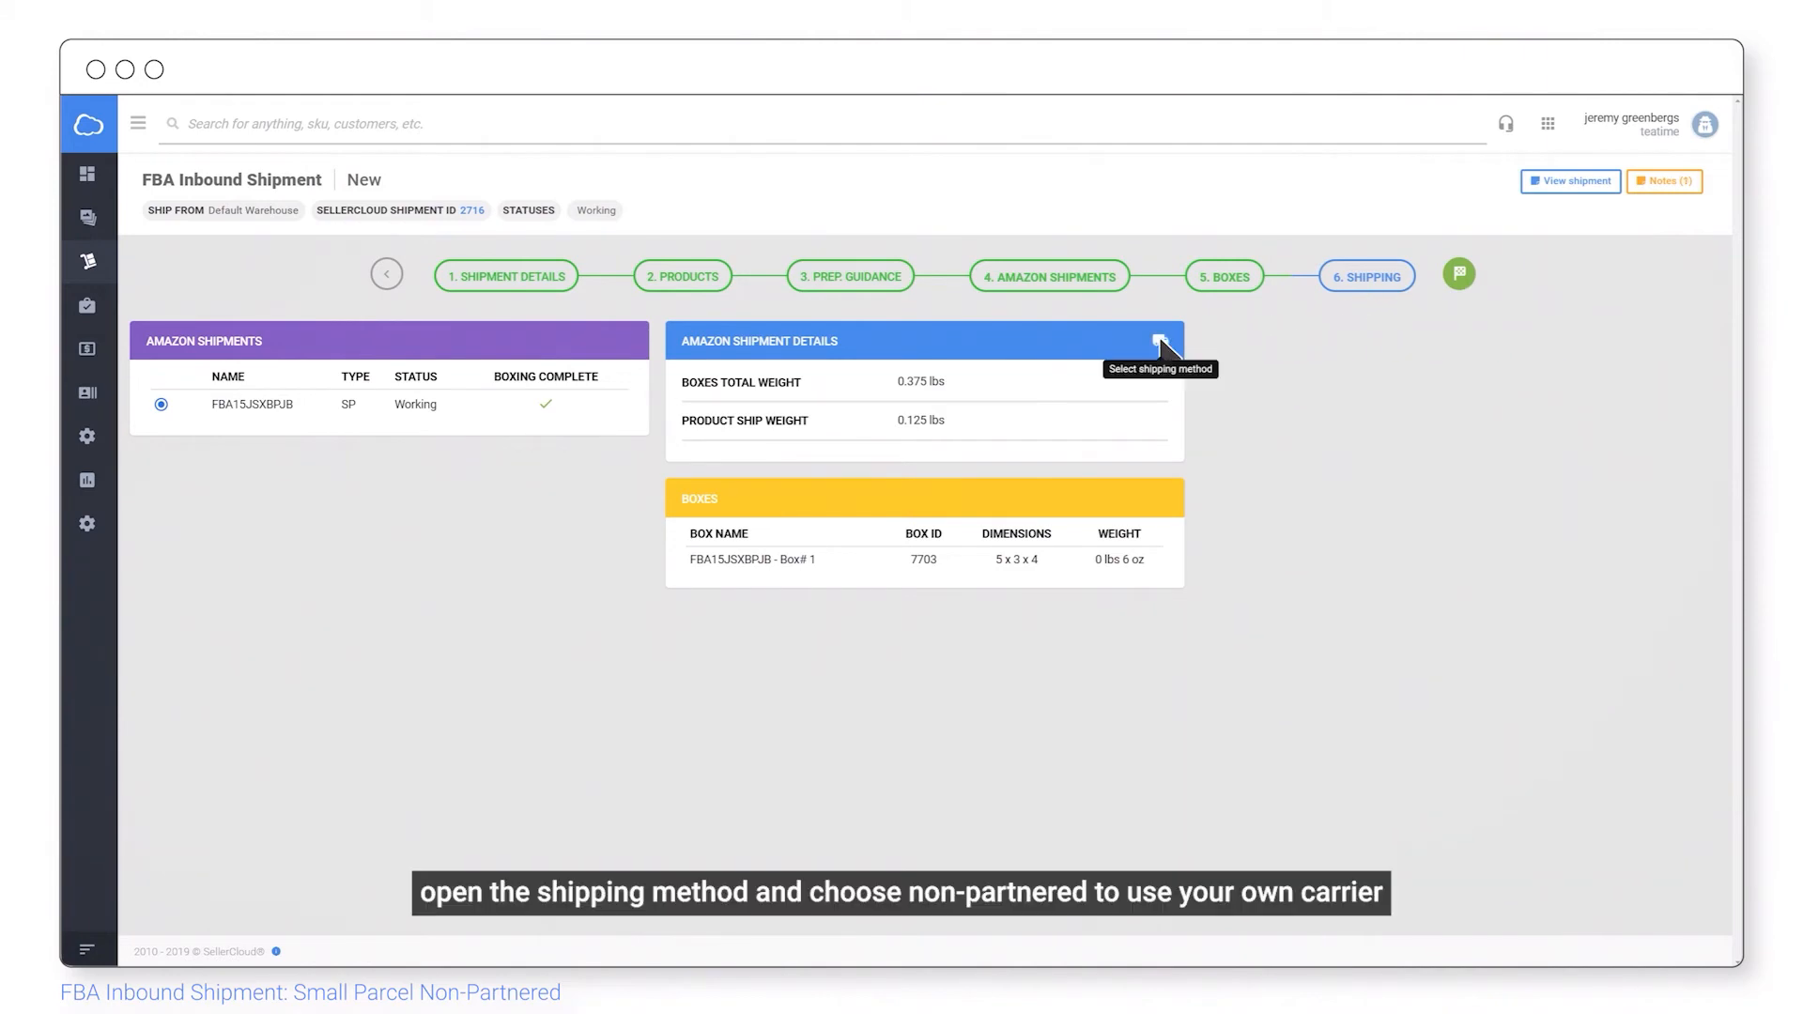
pyautogui.click(1161, 340)
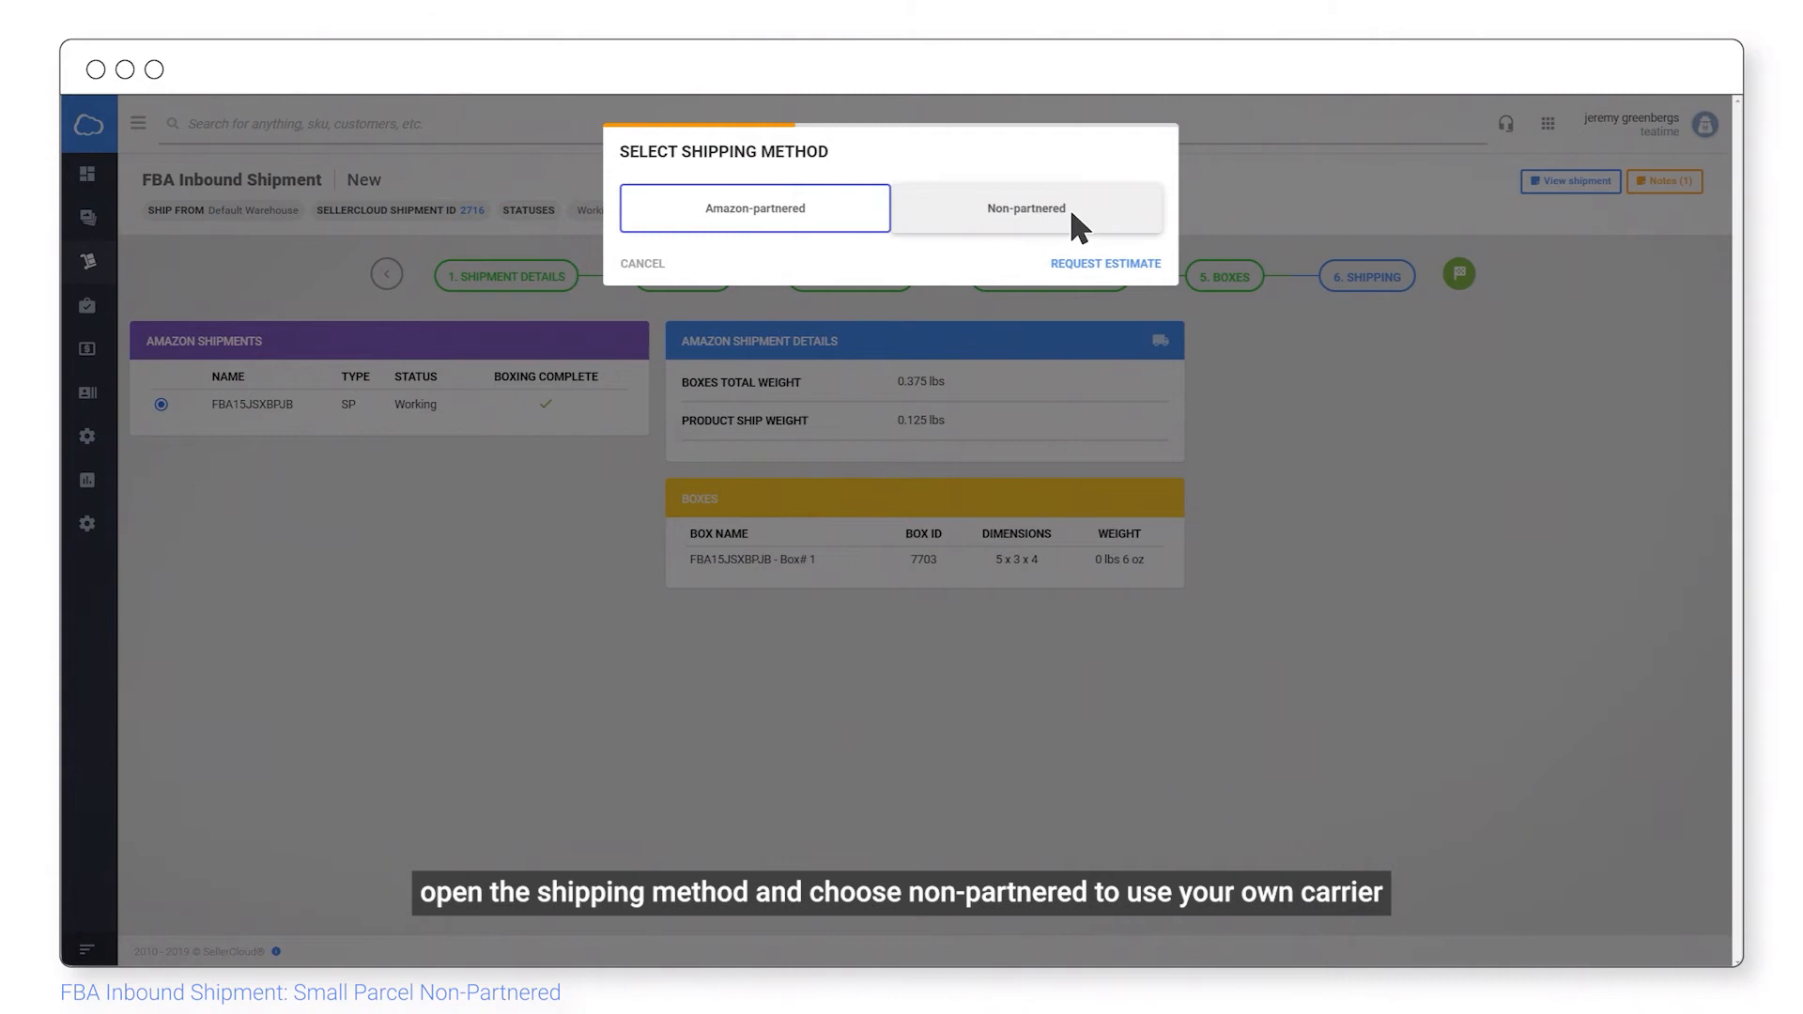
pyautogui.click(1026, 209)
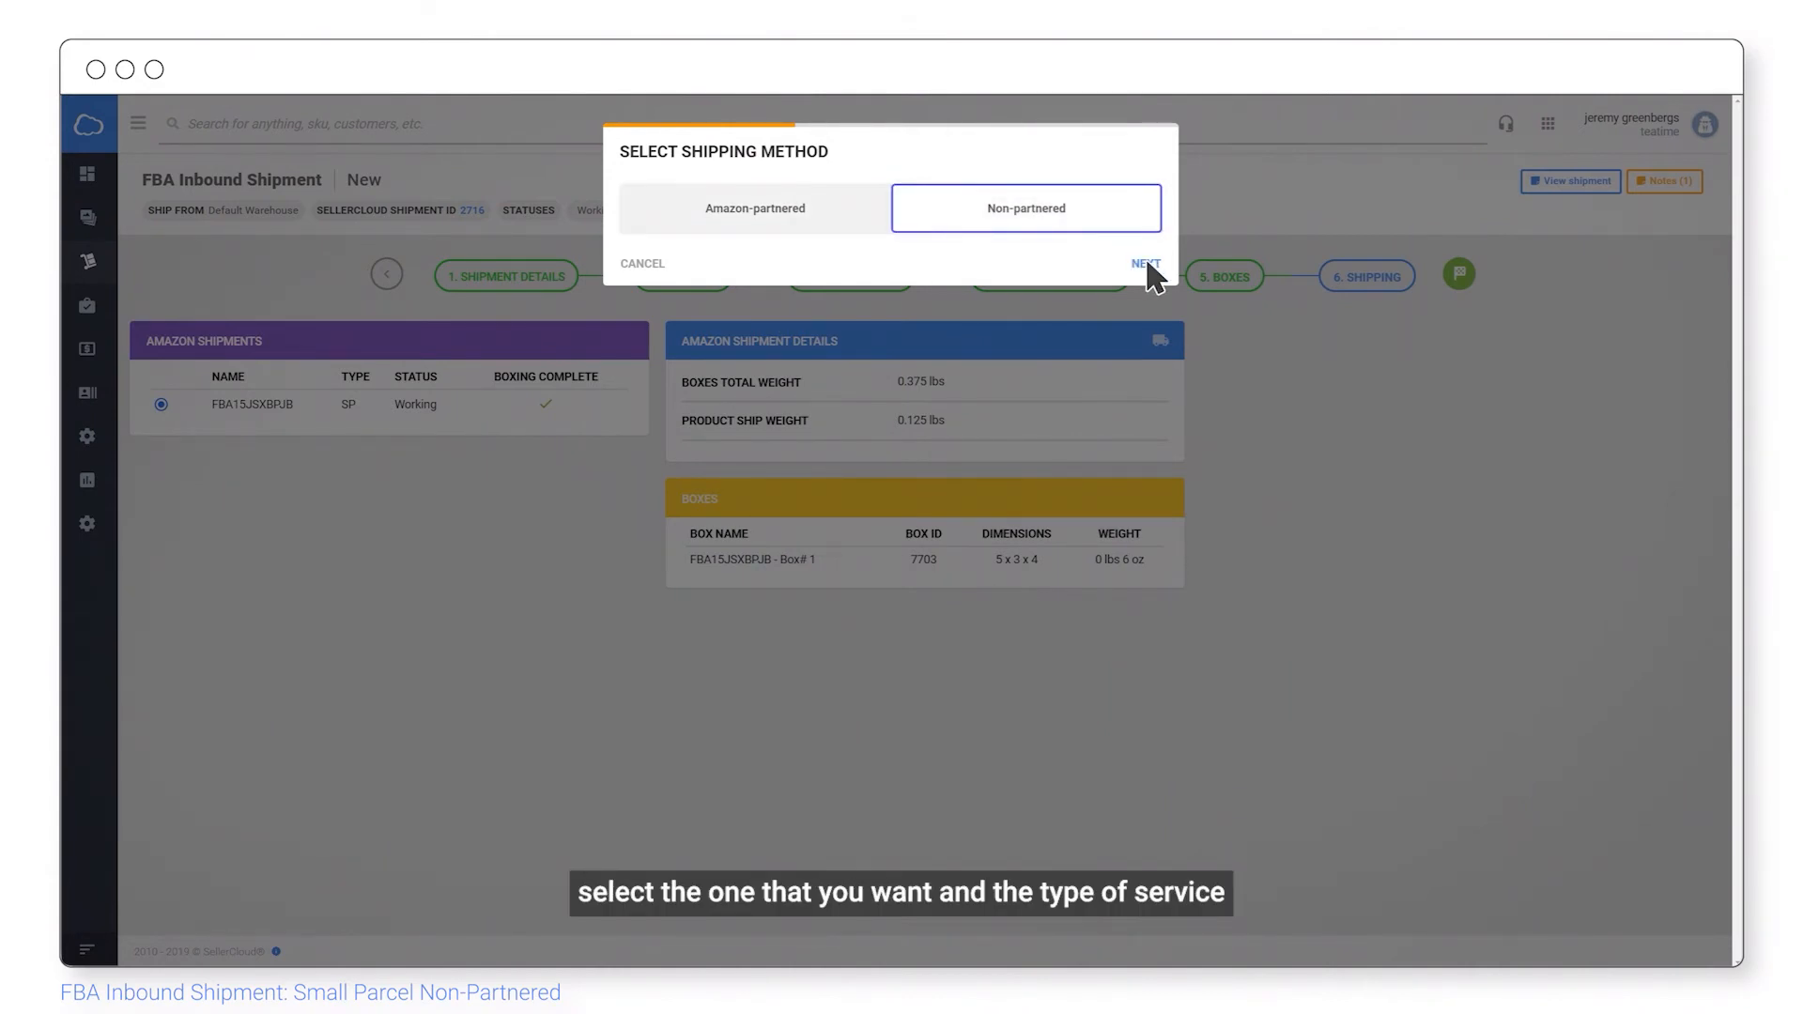
pyautogui.click(1144, 263)
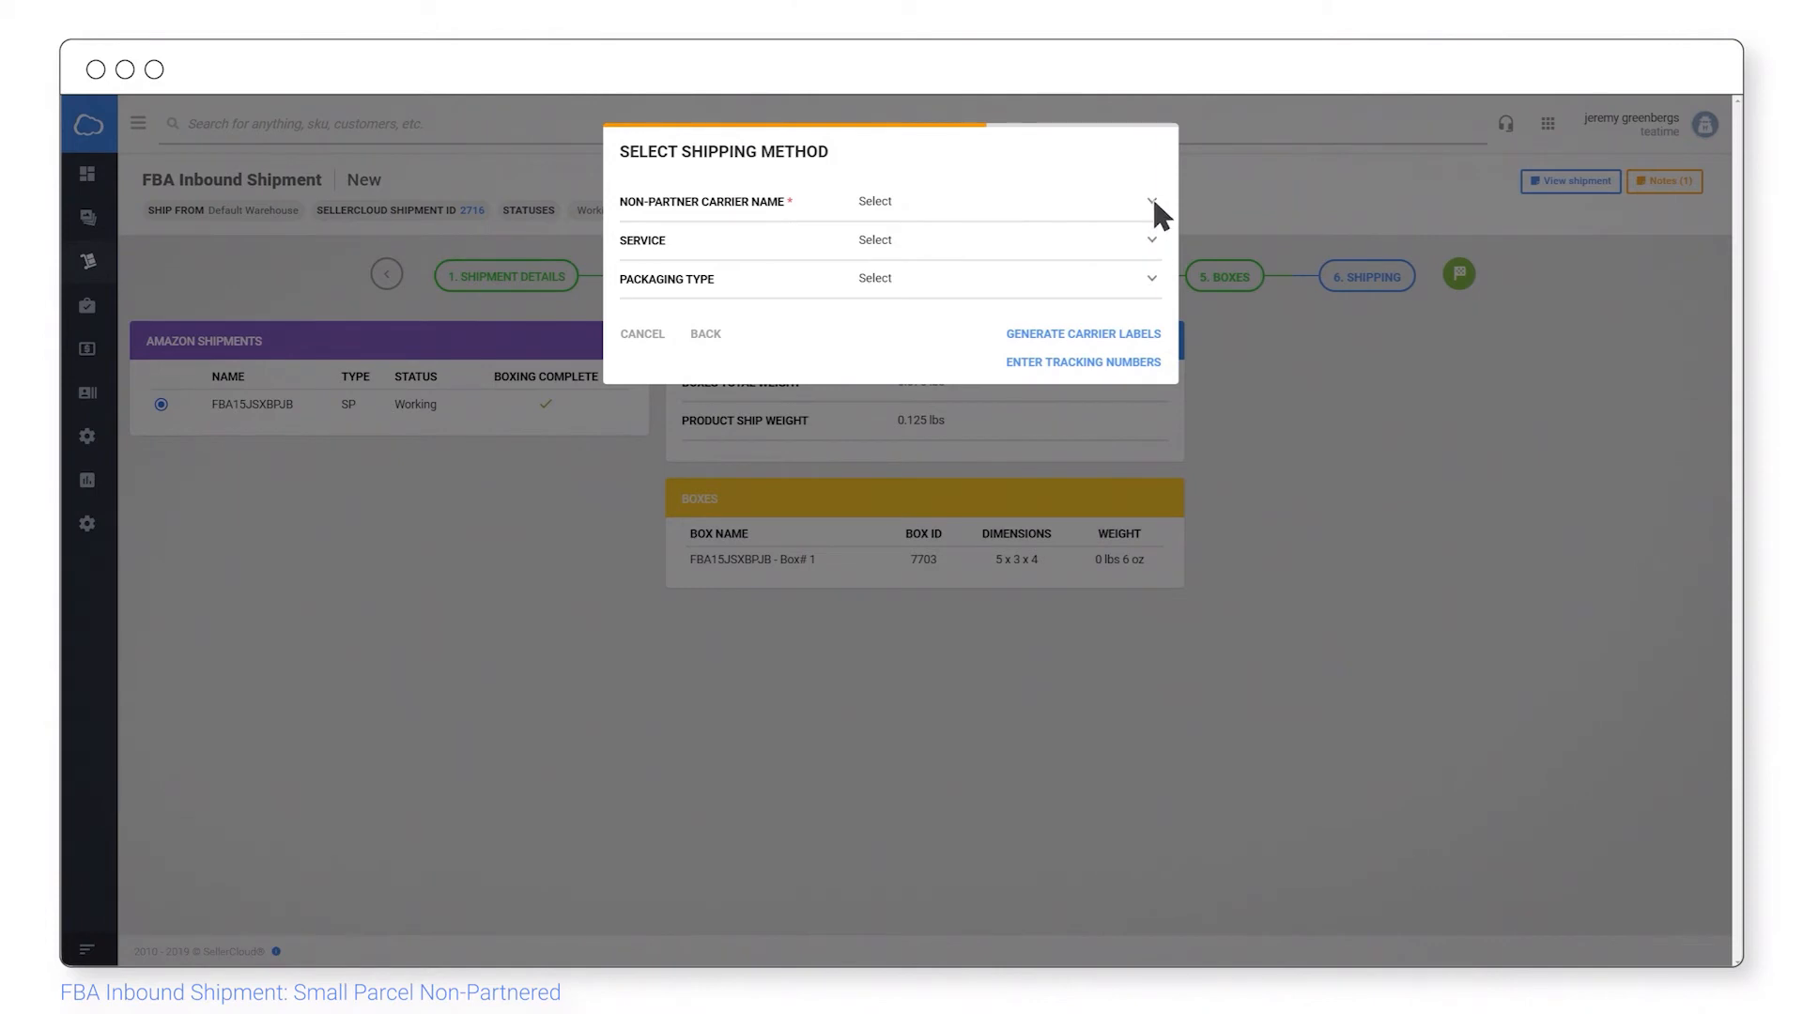
# Select FedEx with FedEx Ground service, generate the carrier label, and submit tracking to Amazon
pyautogui.click(1149, 201)
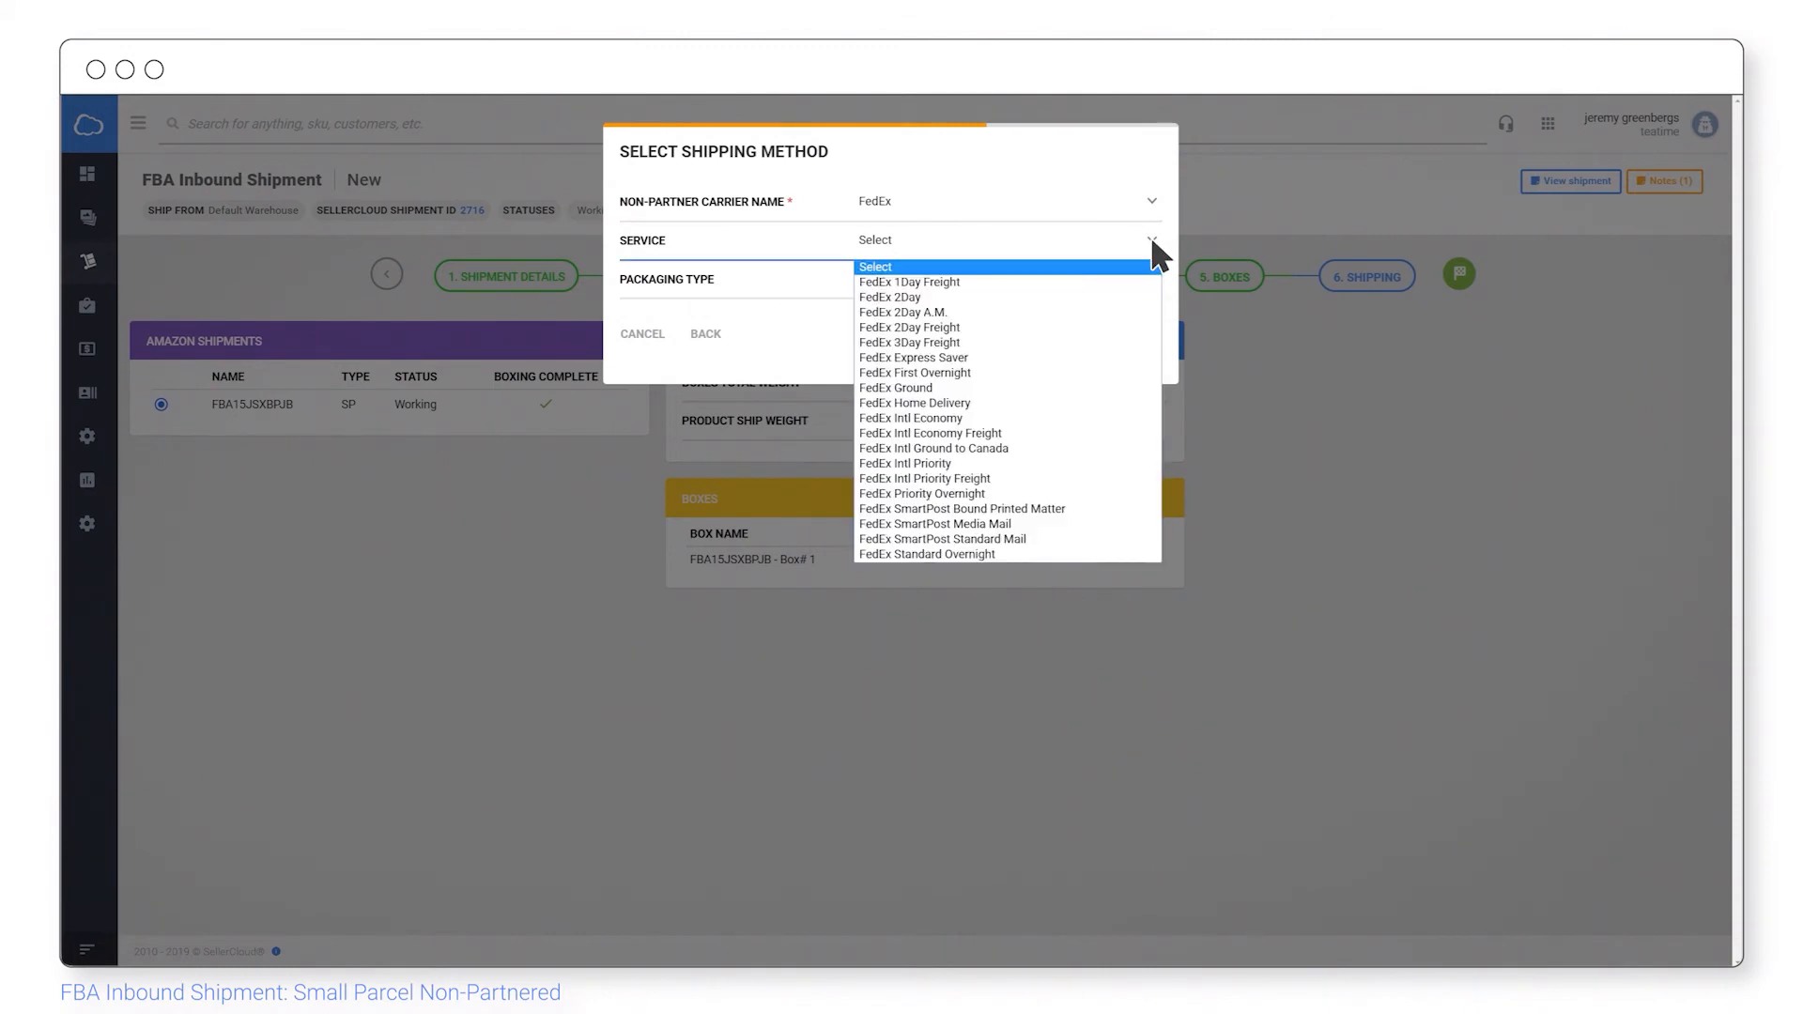
pyautogui.moveTo(896, 387)
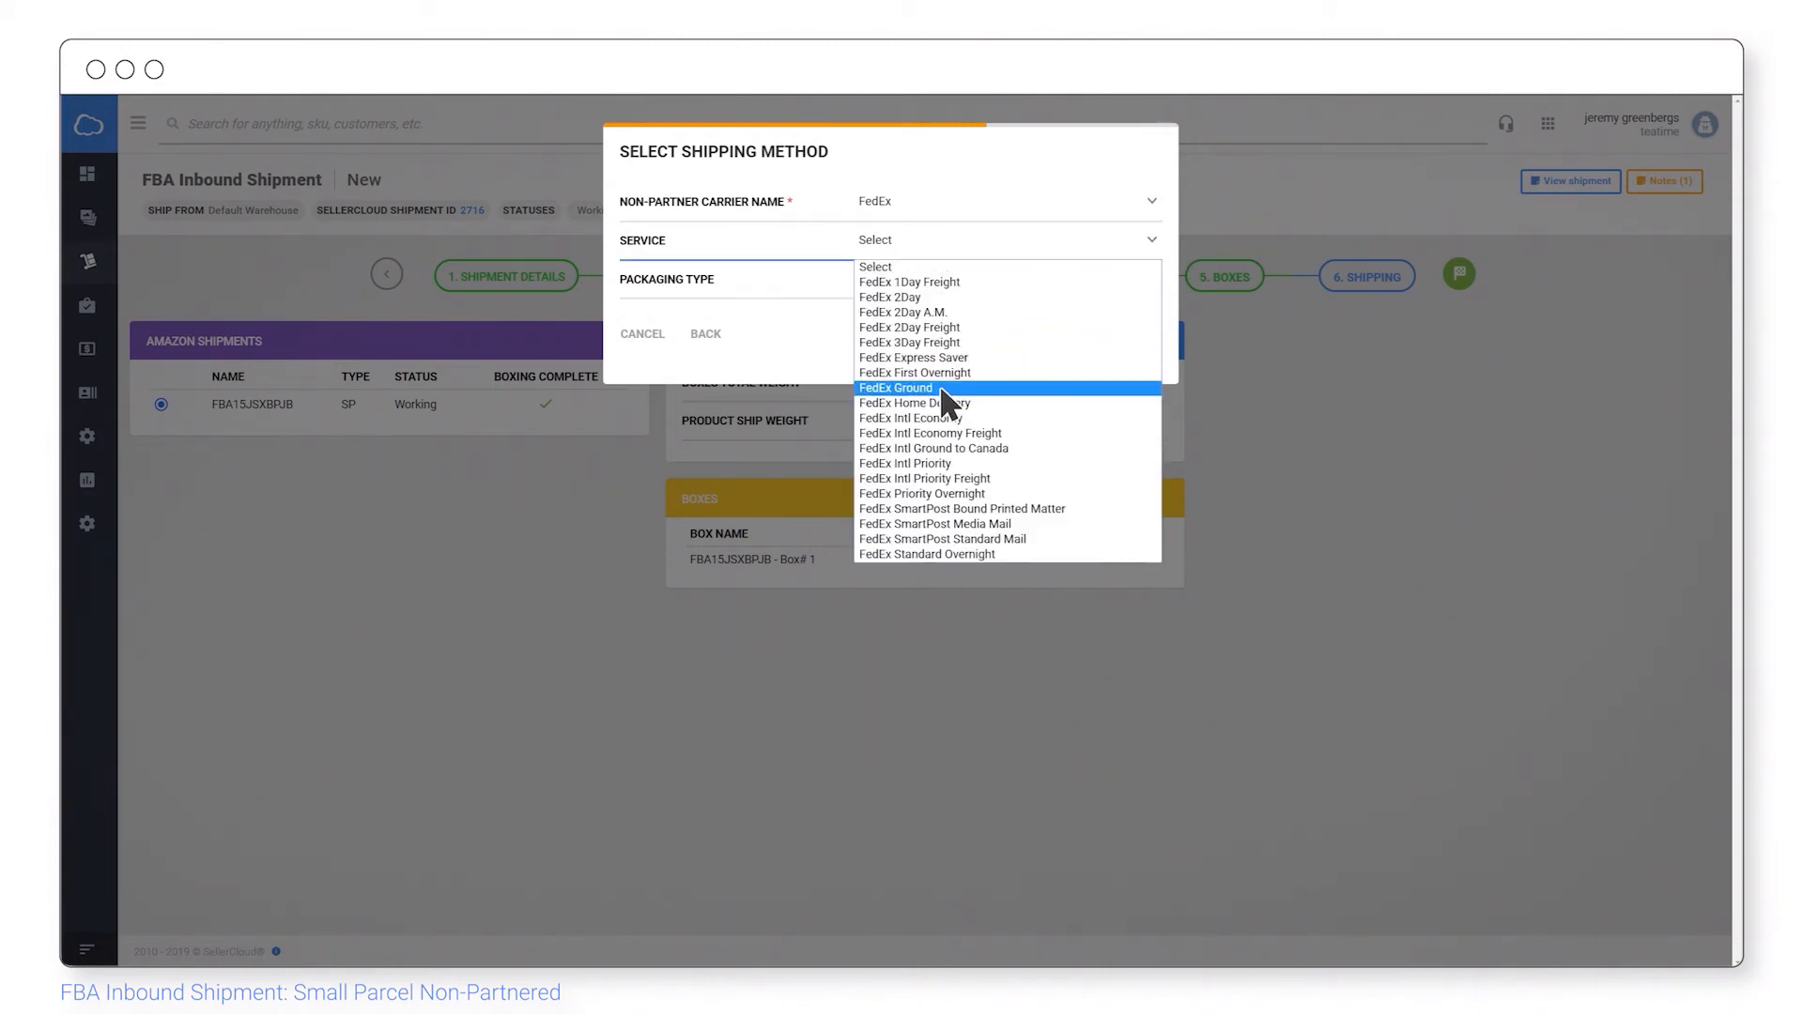
pyautogui.click(898, 387)
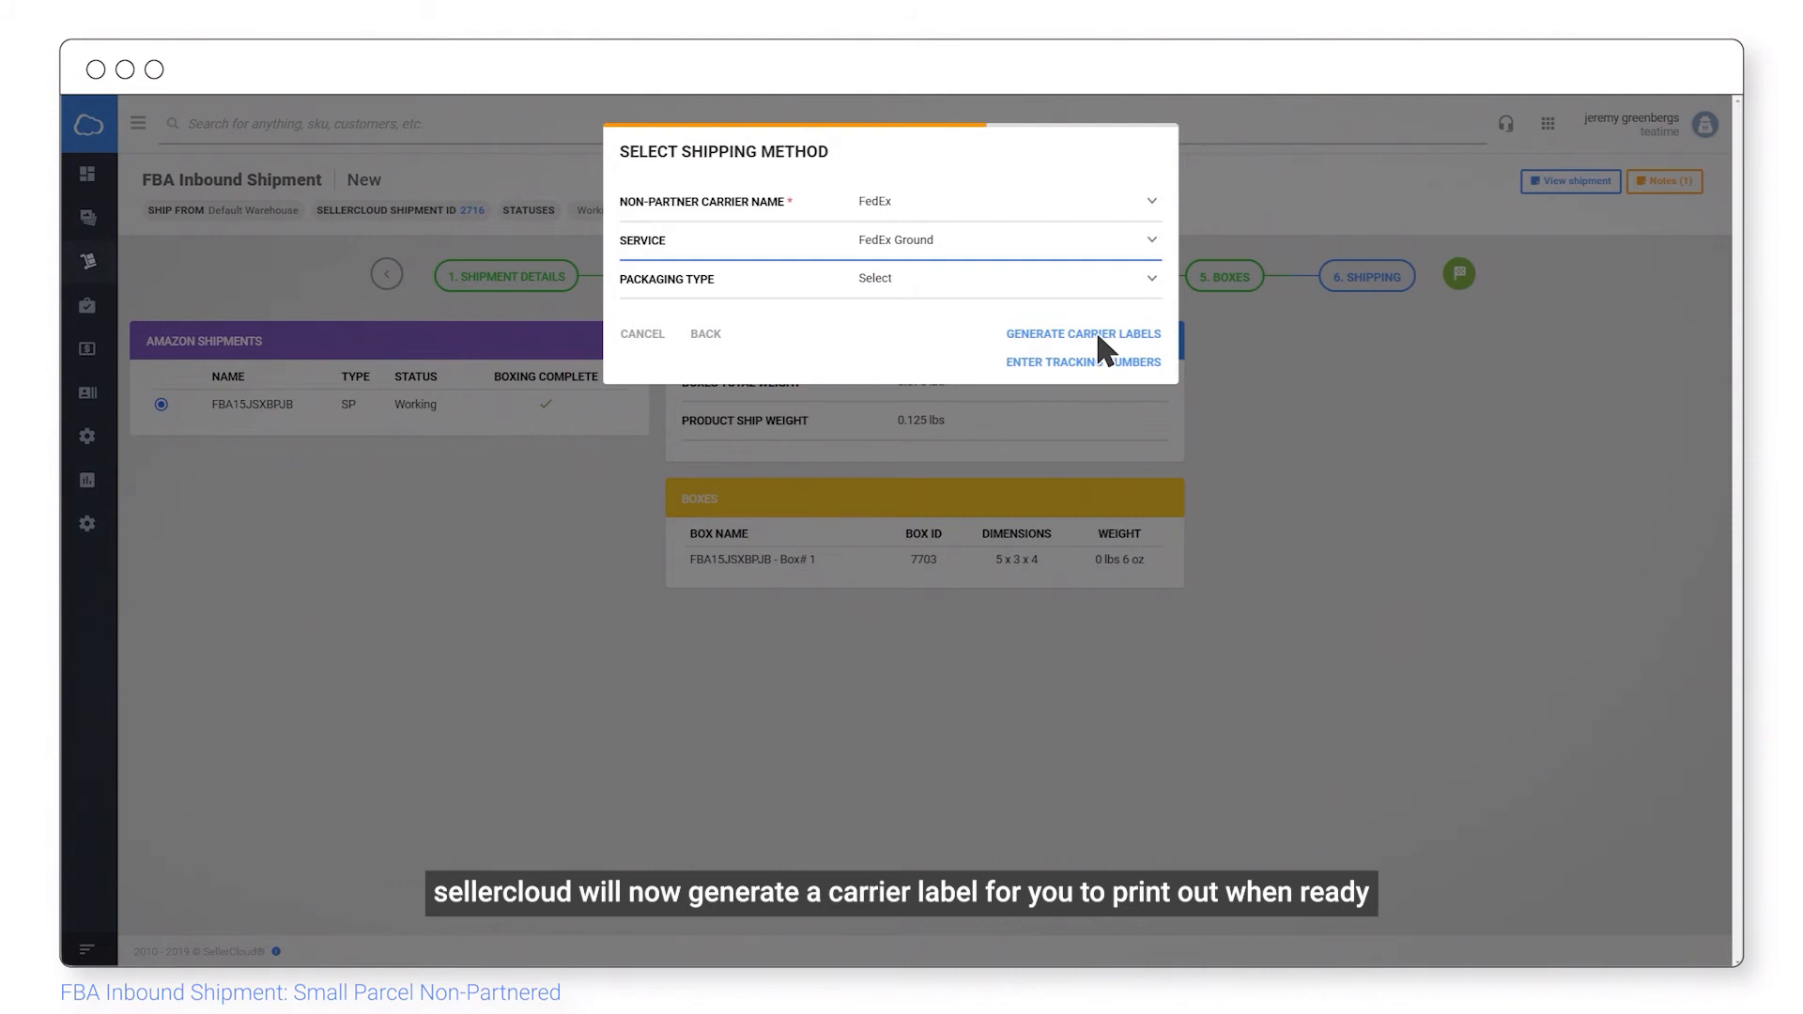
pyautogui.click(1082, 335)
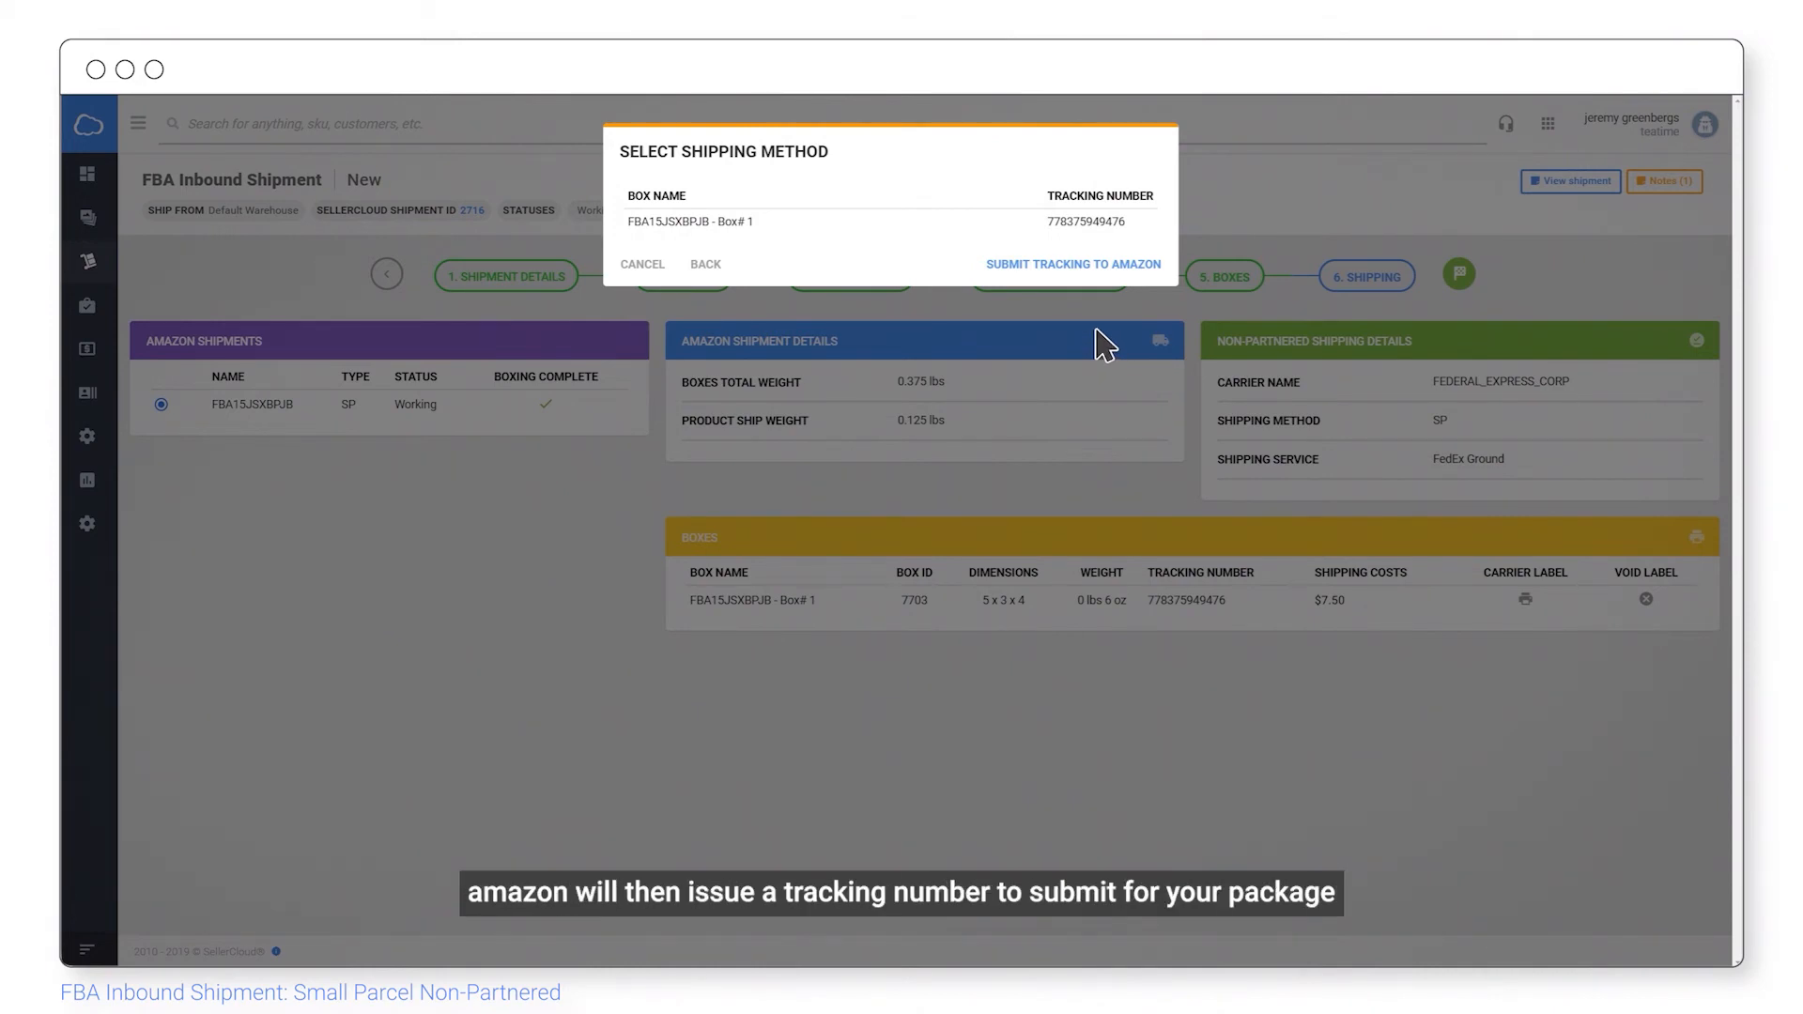
pyautogui.moveTo(1088, 282)
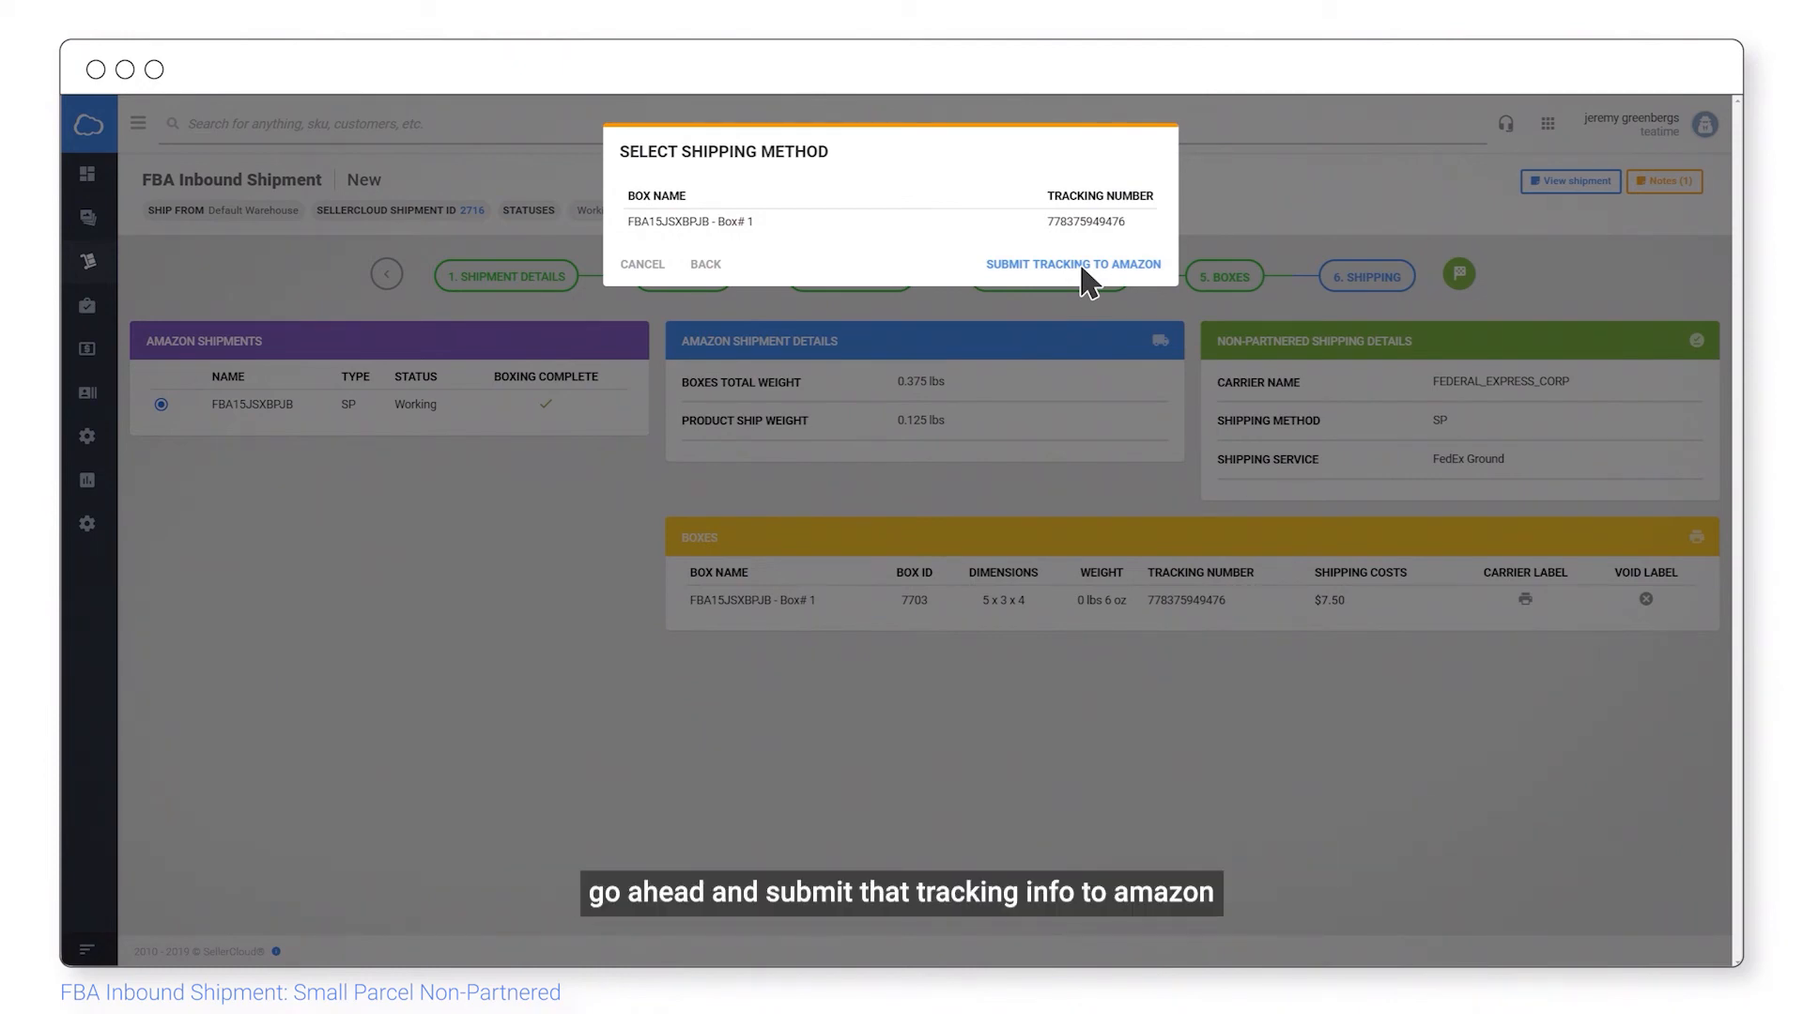
pyautogui.click(1072, 263)
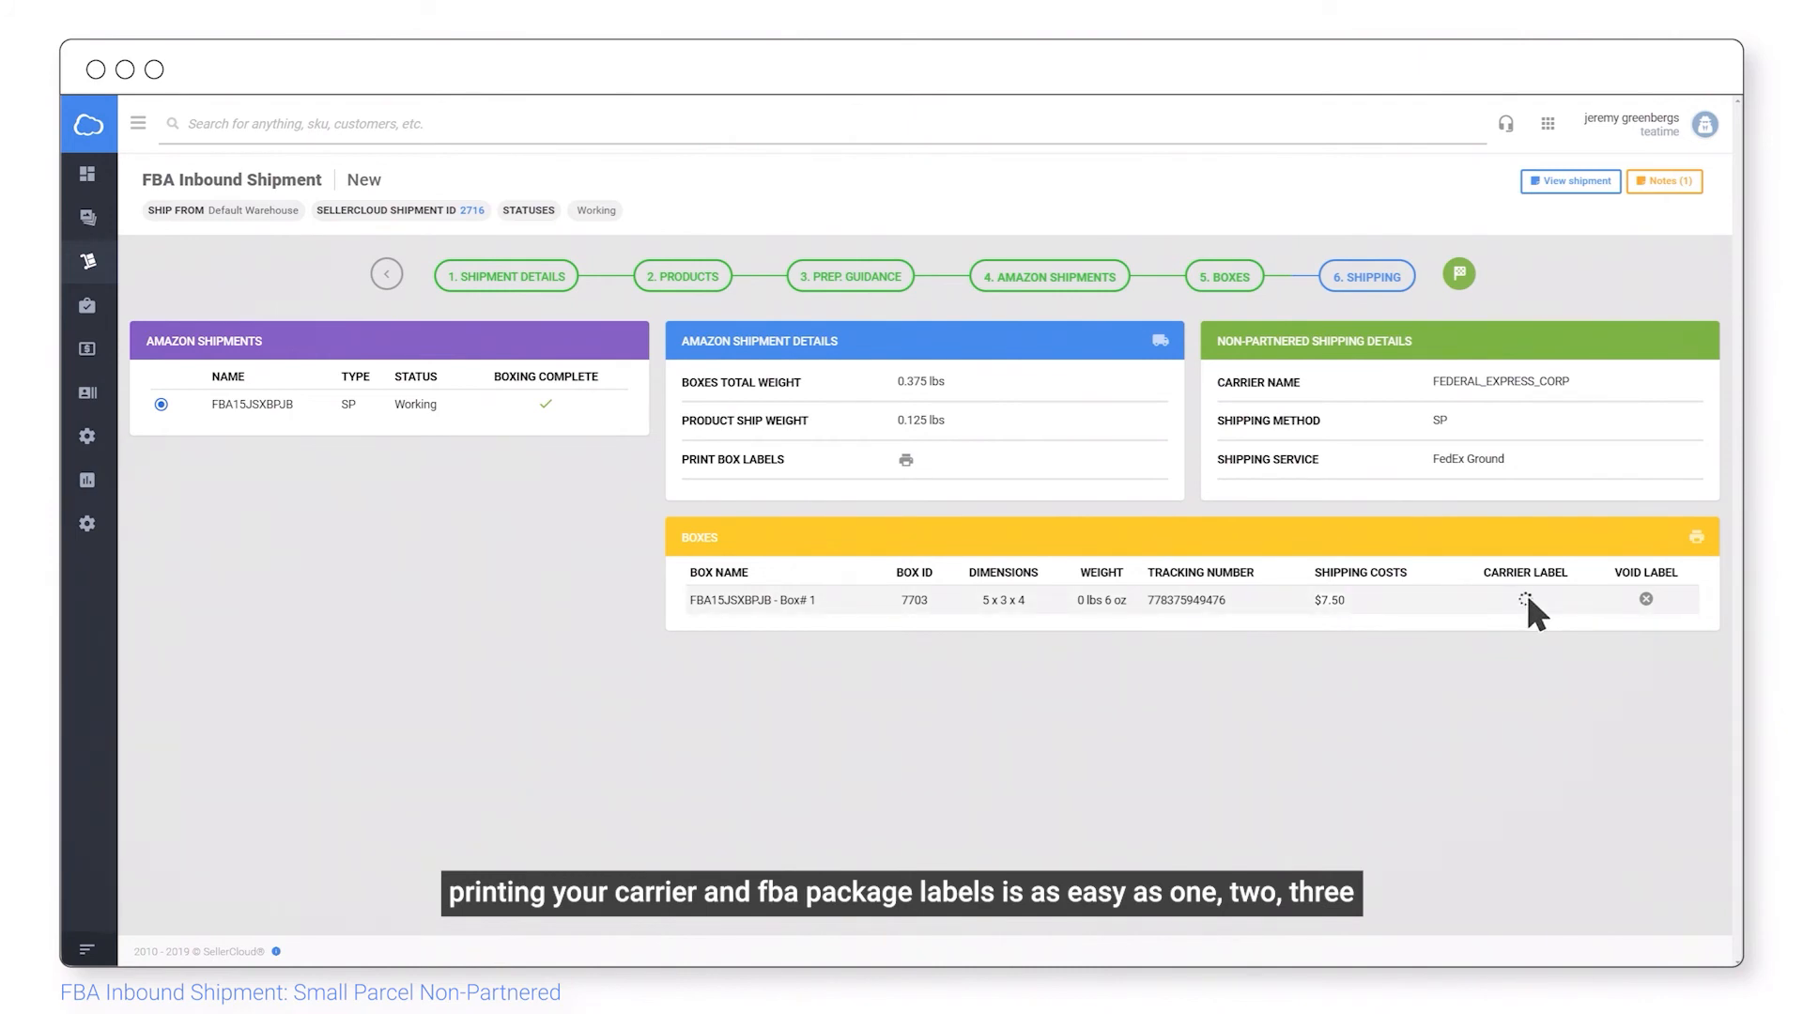
# Download Box #1's FedEx carrier label and view the PDF
pyautogui.click(1525, 599)
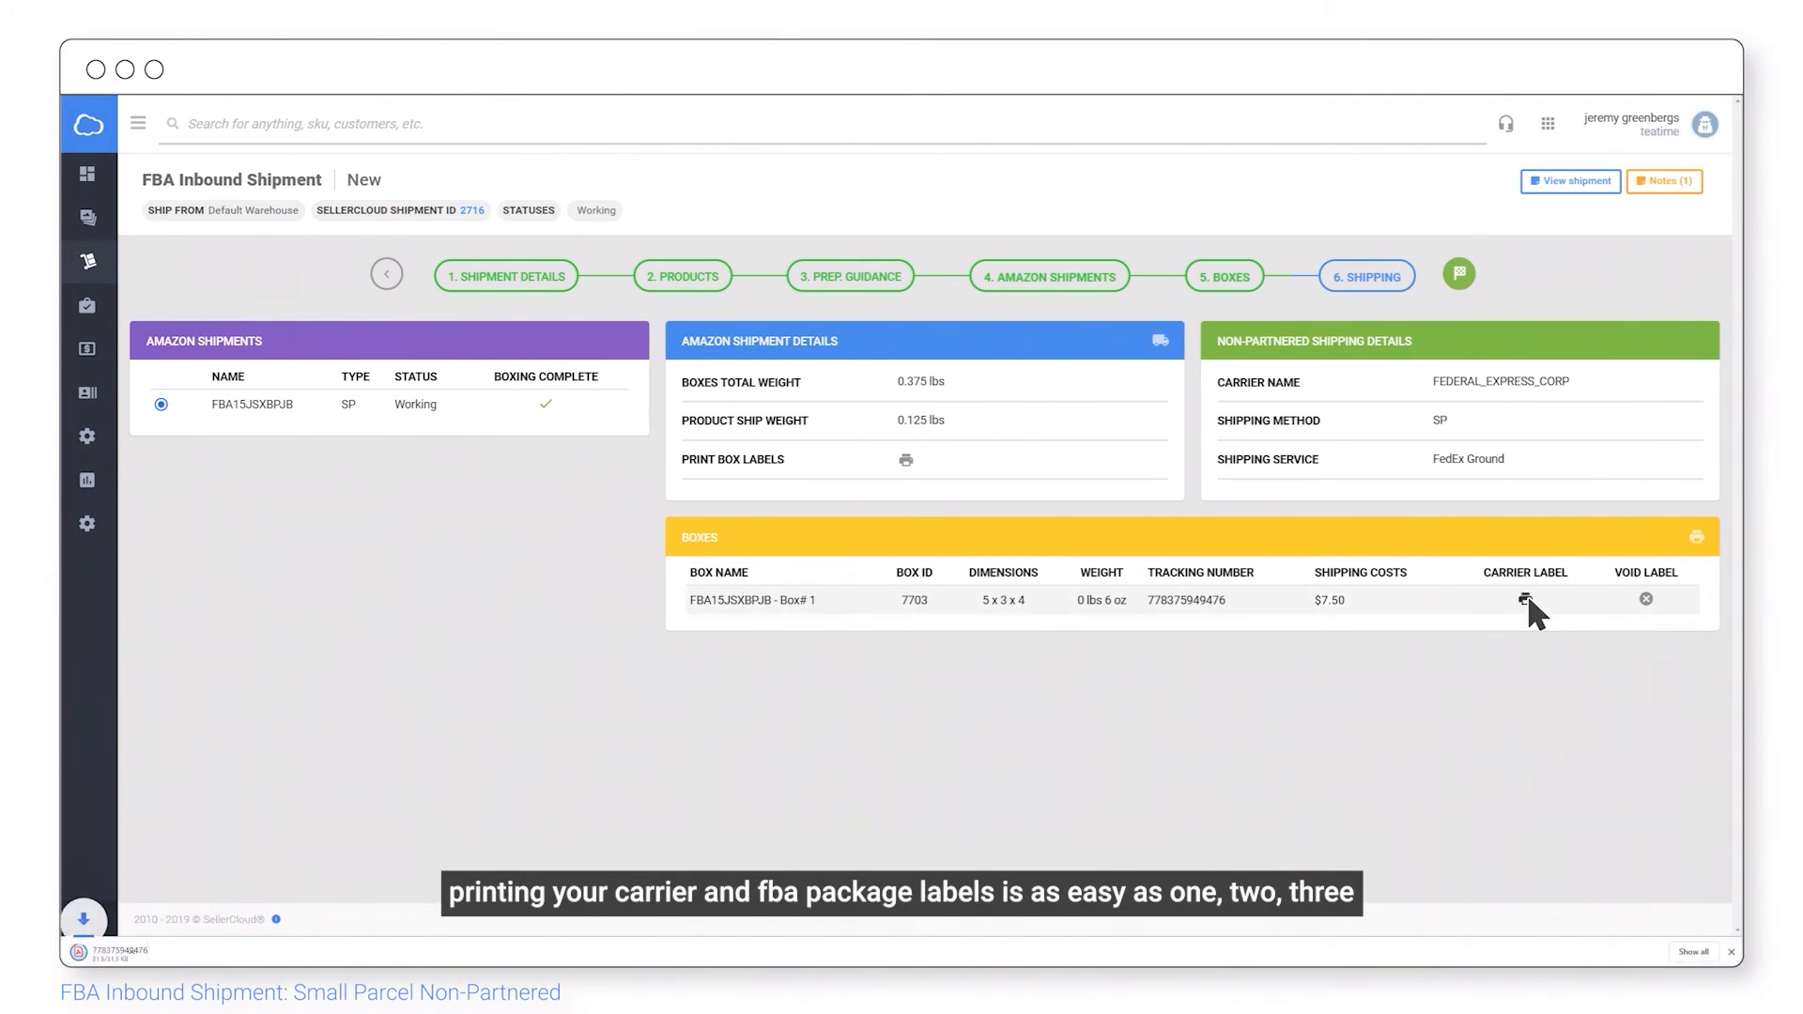
pyautogui.click(1525, 599)
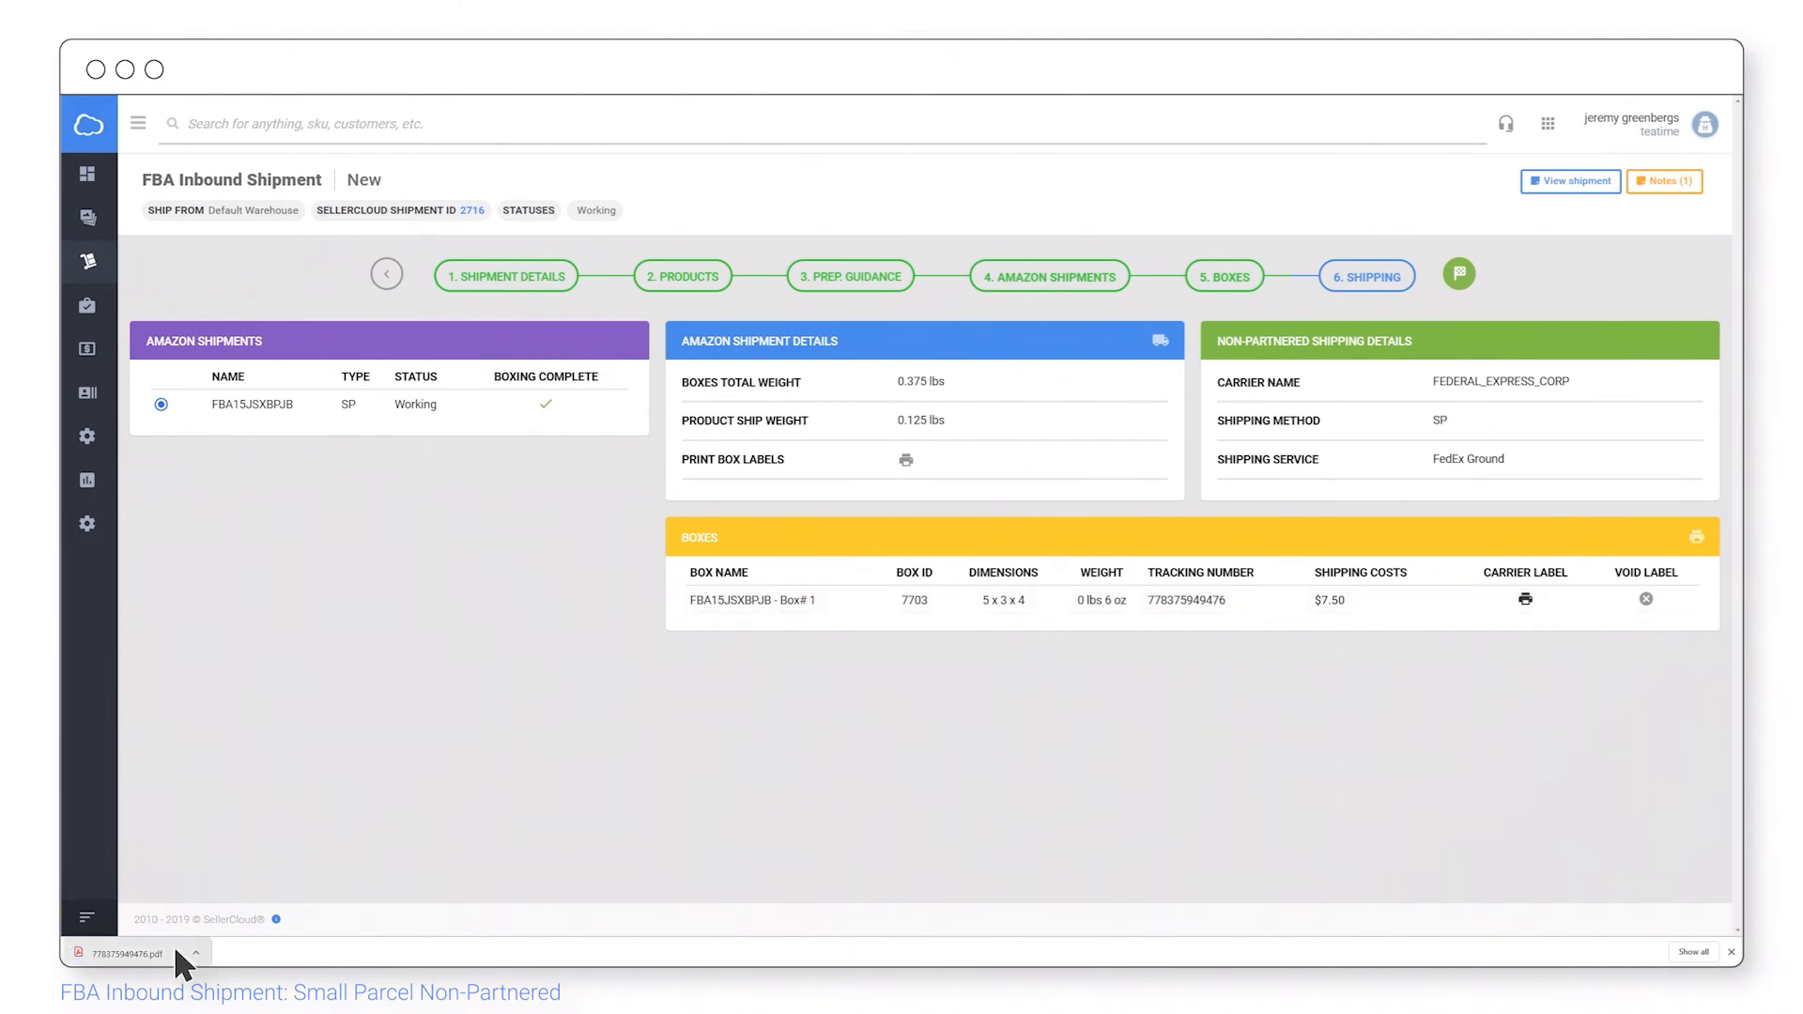
pyautogui.click(126, 954)
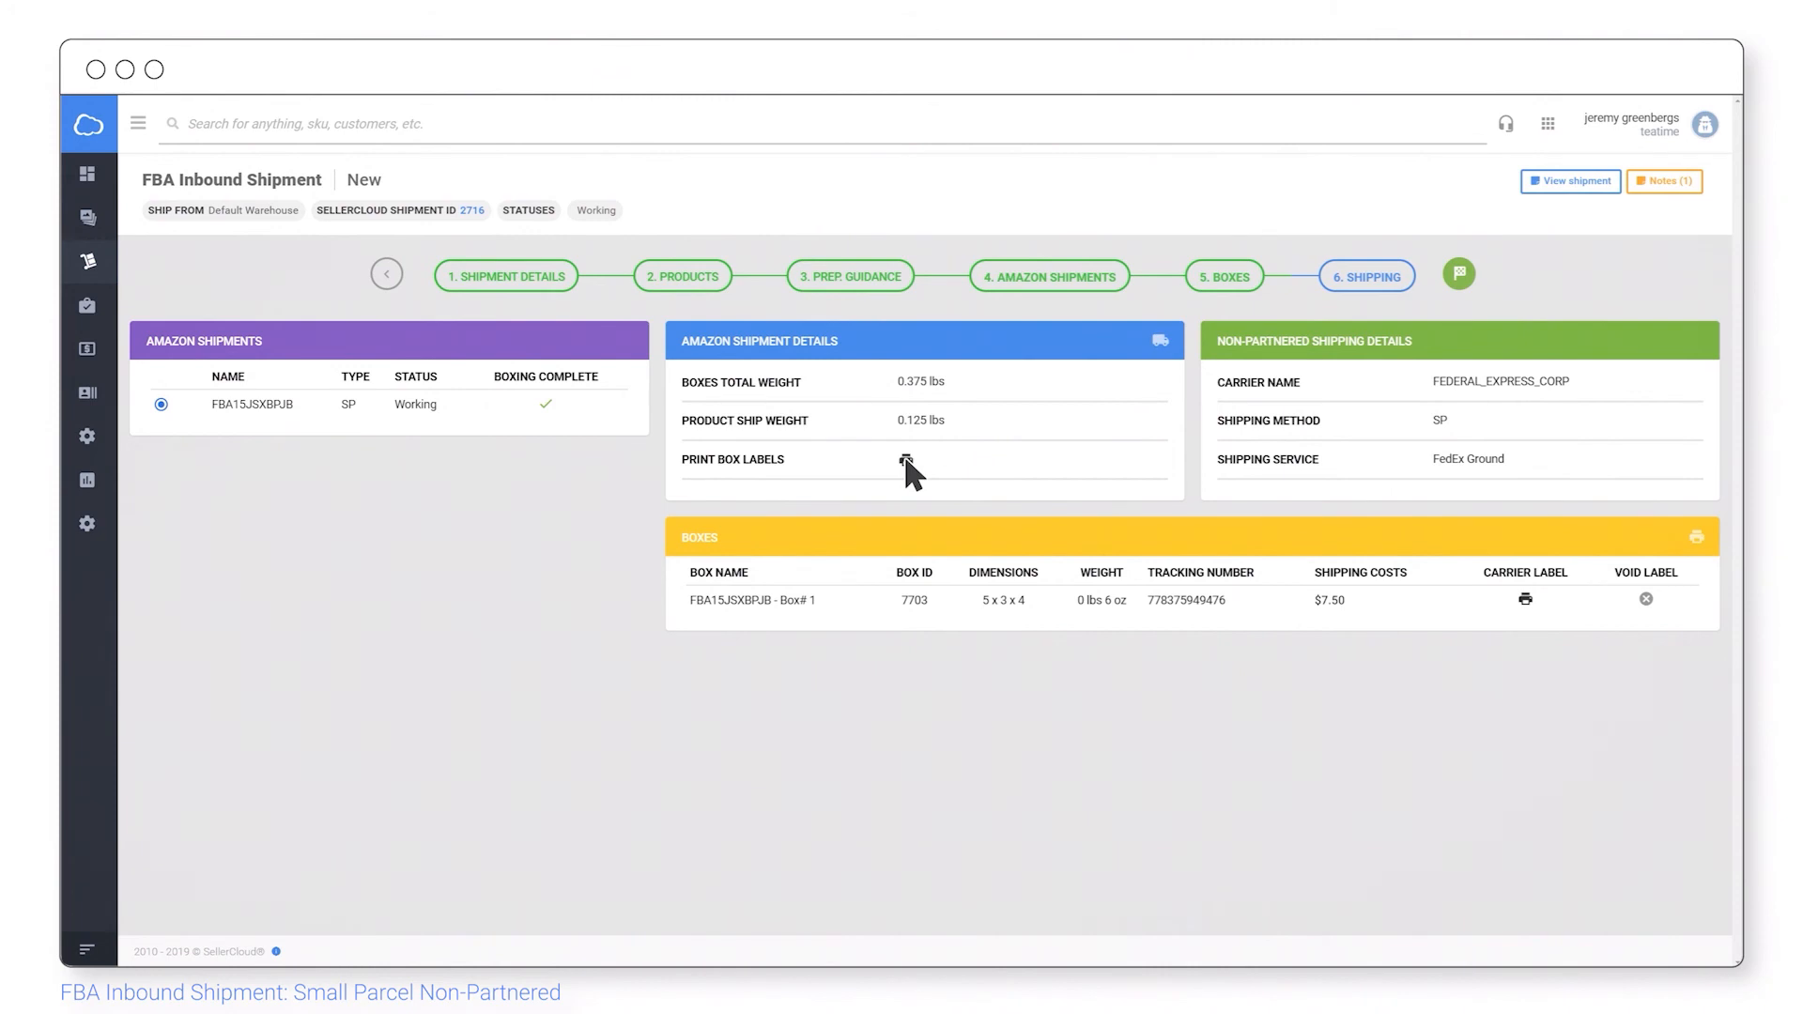
# Print the FBA box labels for the shipment
pyautogui.click(905, 458)
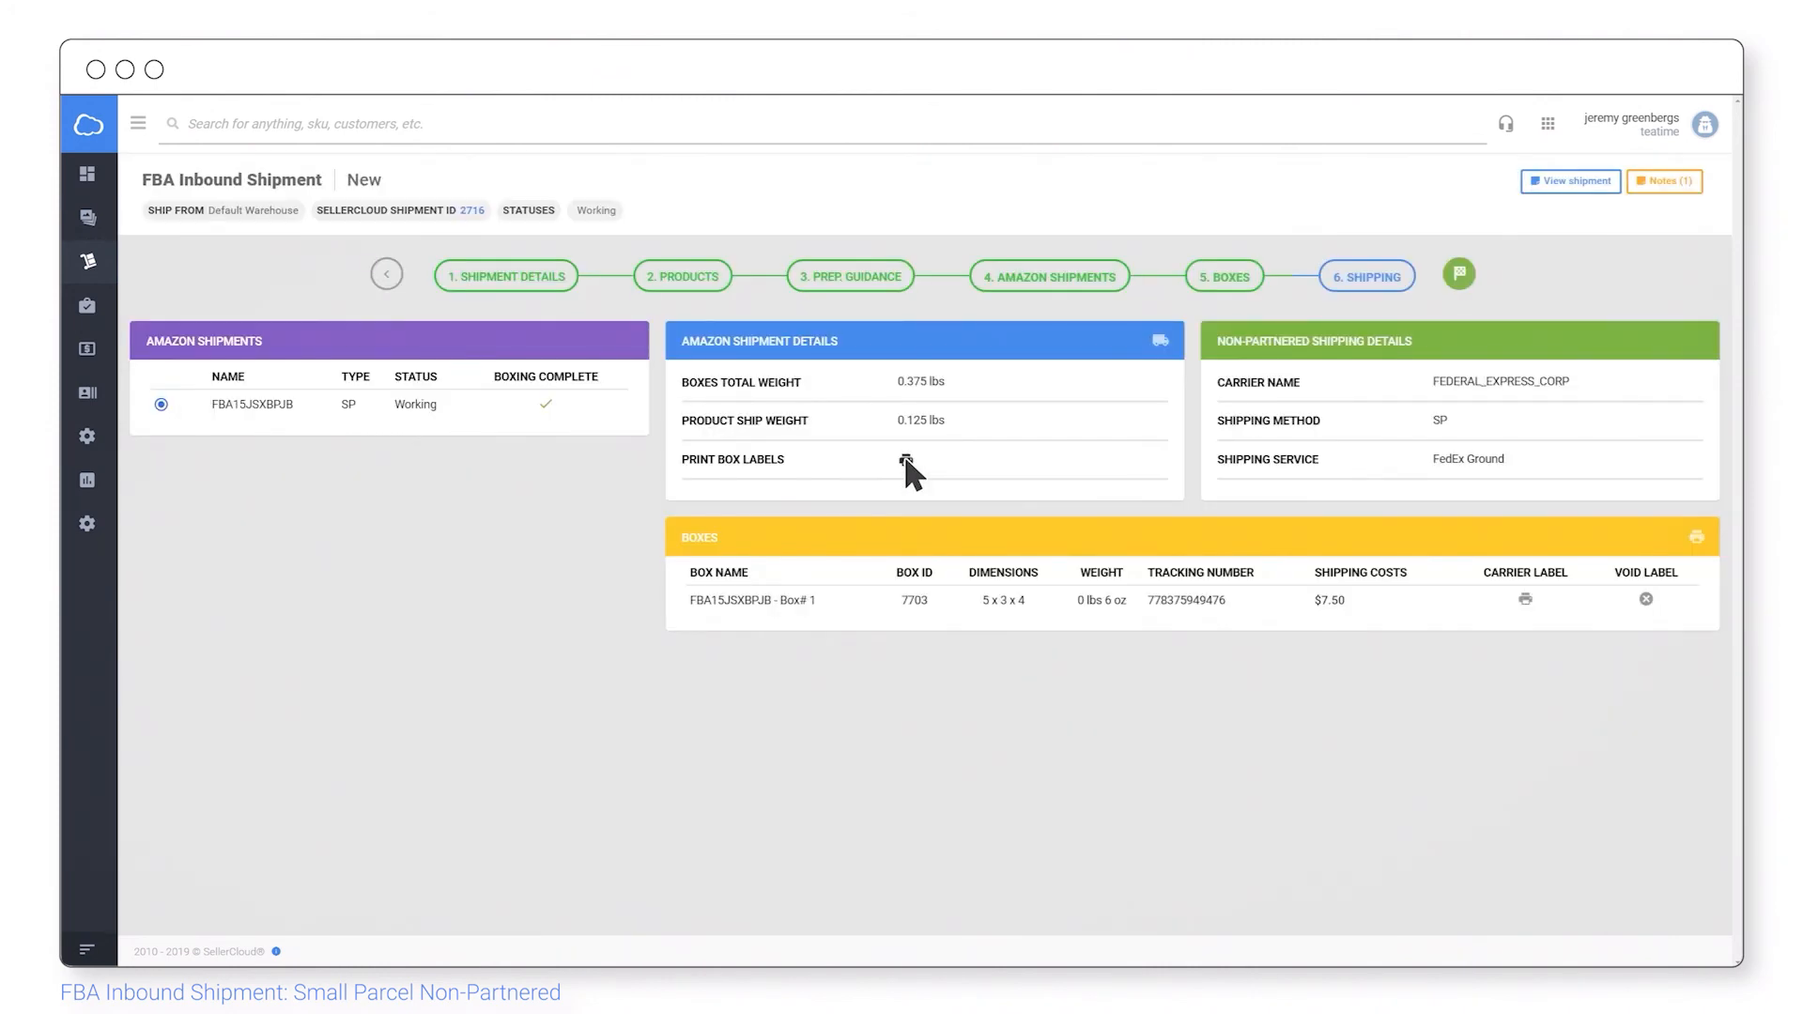
pyautogui.click(906, 466)
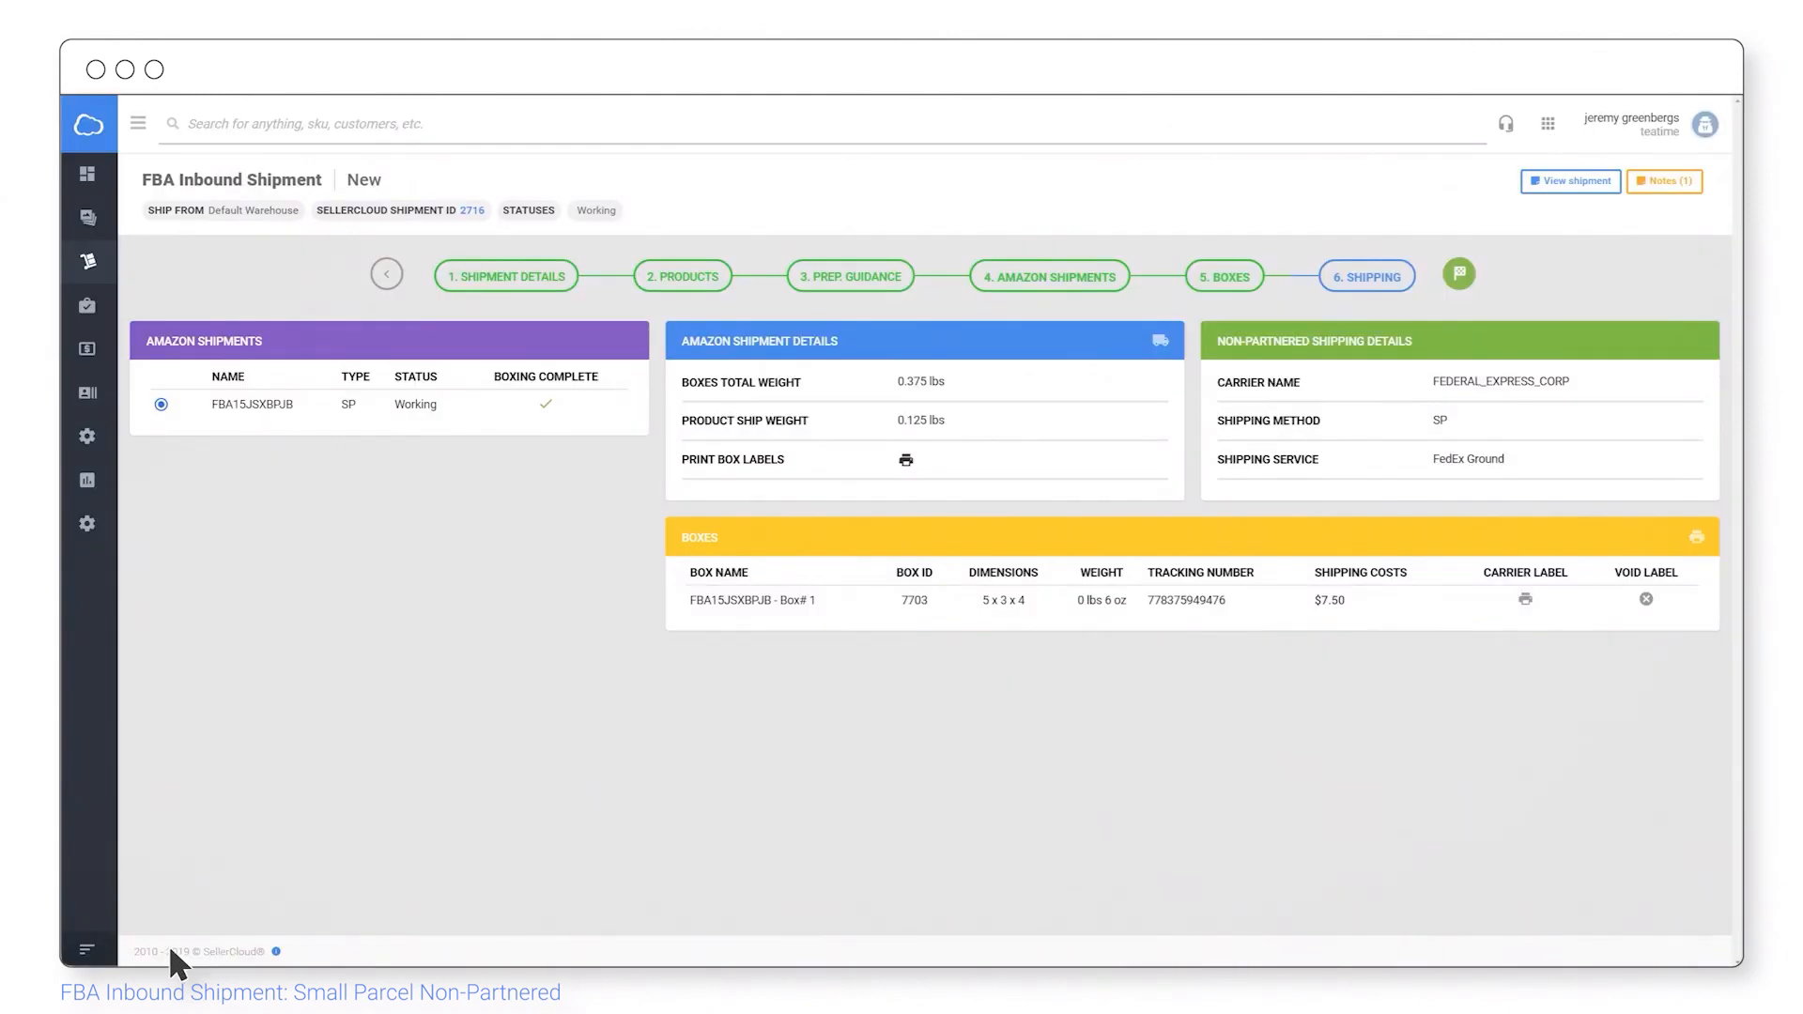
pyautogui.moveTo(1405, 319)
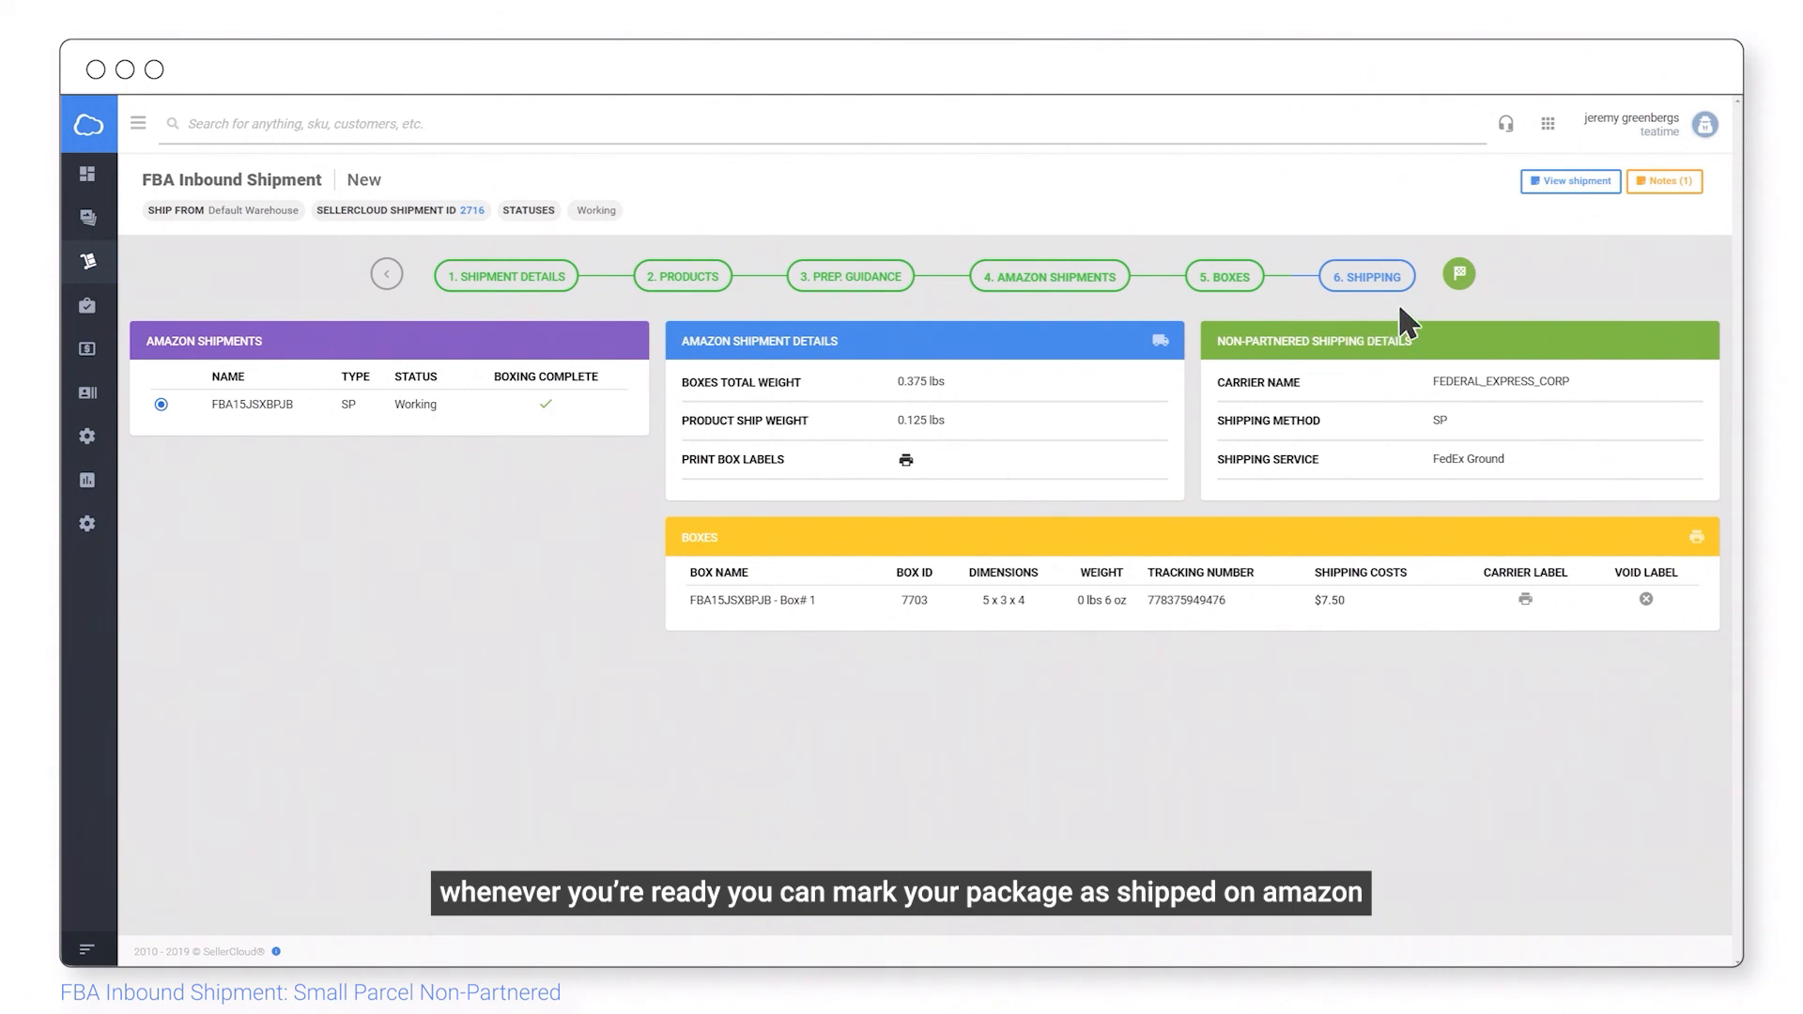
pyautogui.moveTo(1460, 282)
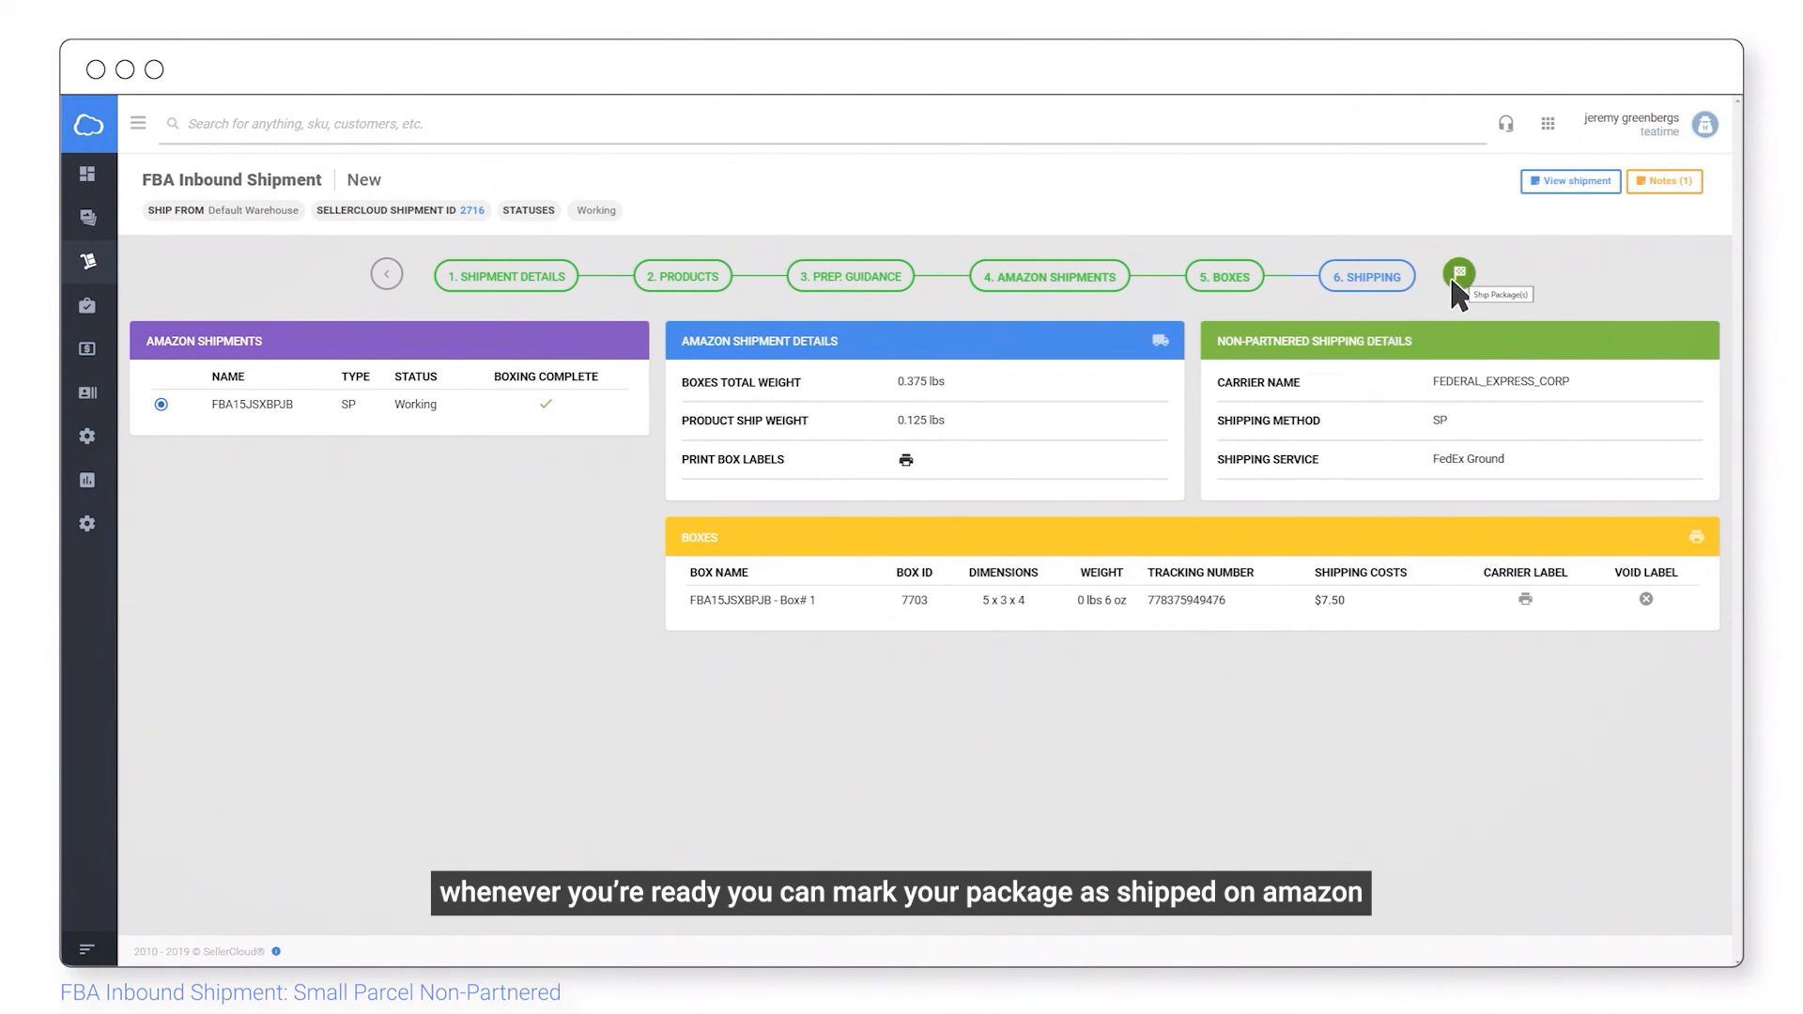
# Ship package FBA15JSXBPJB on Amazon and confirm, returning to shipment #2716 showing Shipped
pyautogui.click(1460, 274)
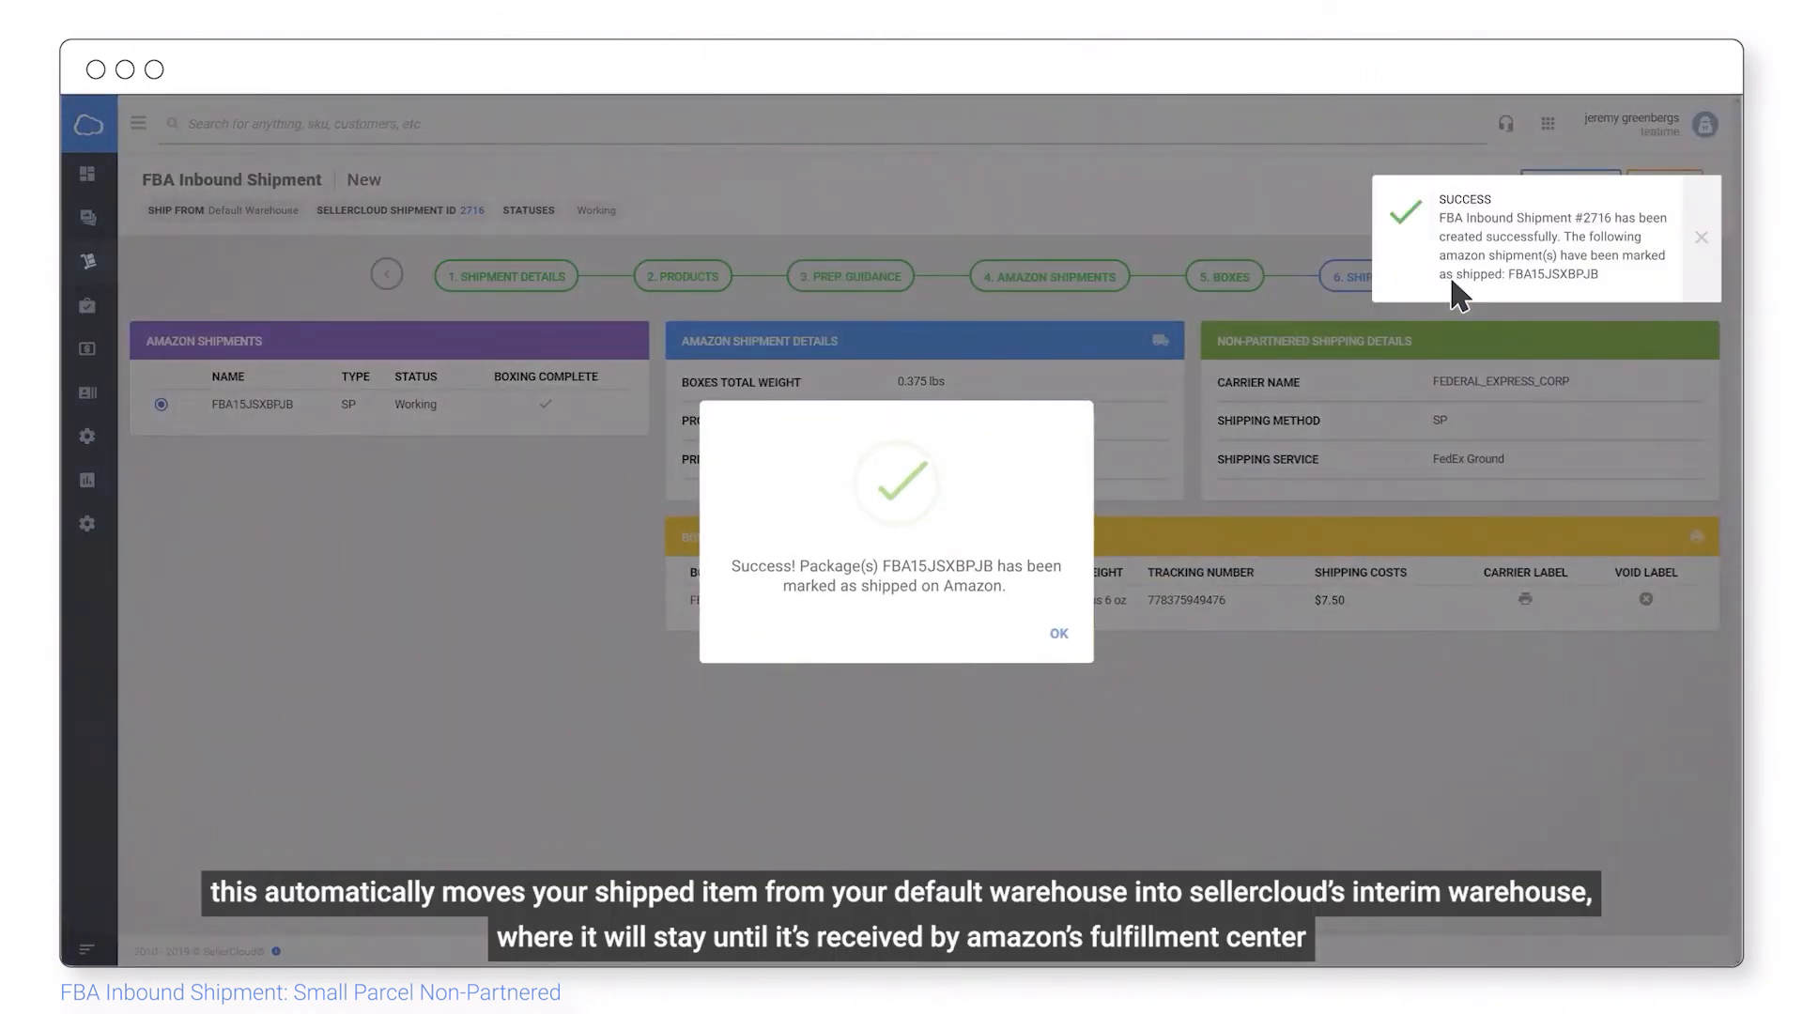
pyautogui.moveTo(1347, 400)
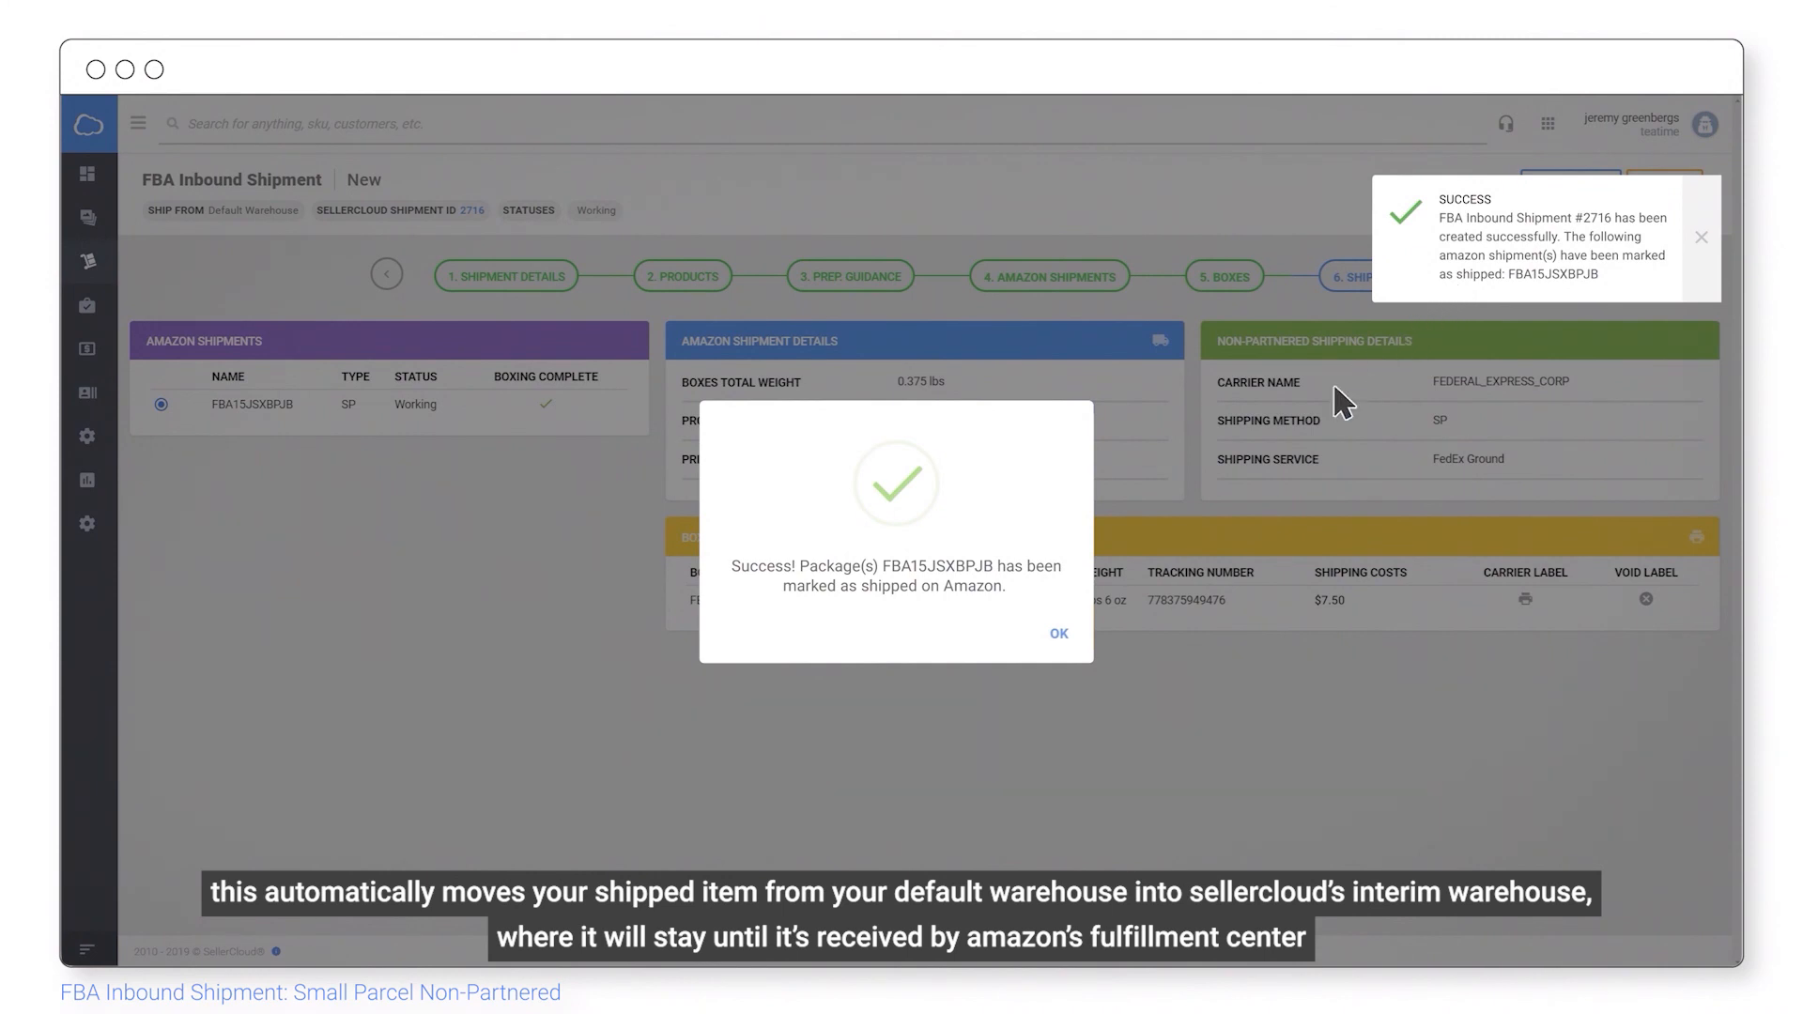
pyautogui.moveTo(1058, 642)
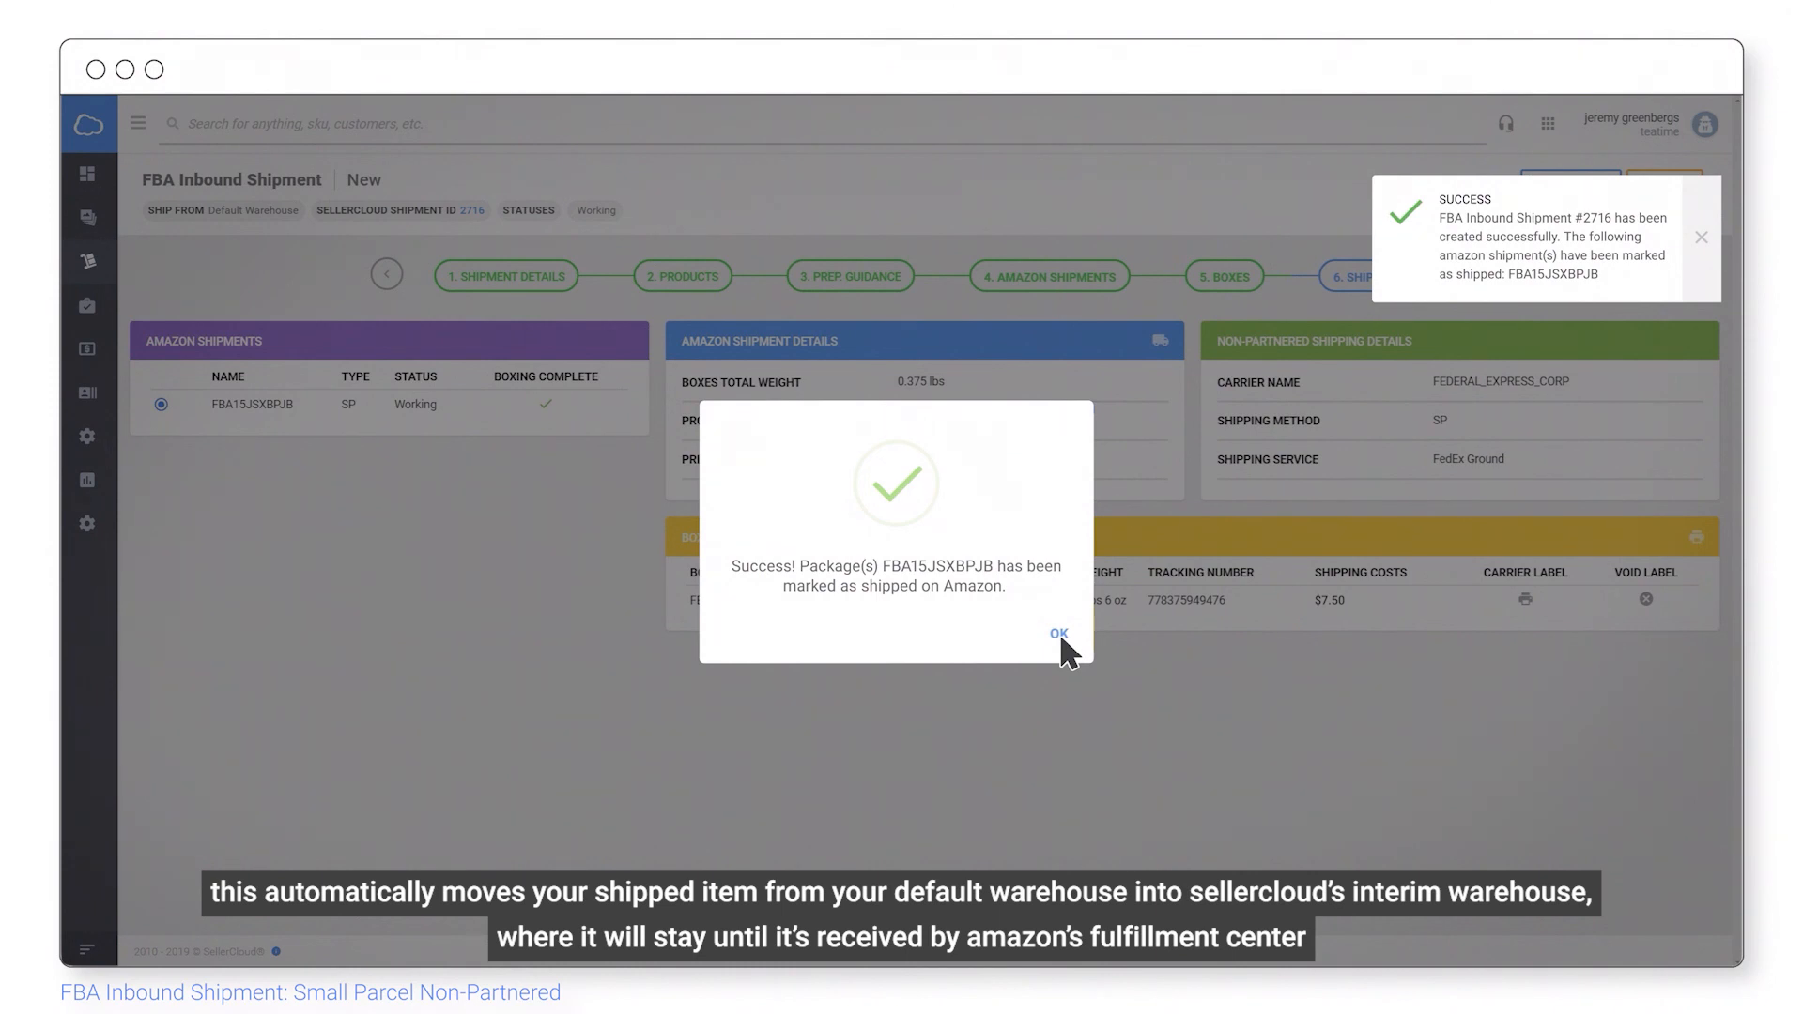
pyautogui.click(1054, 633)
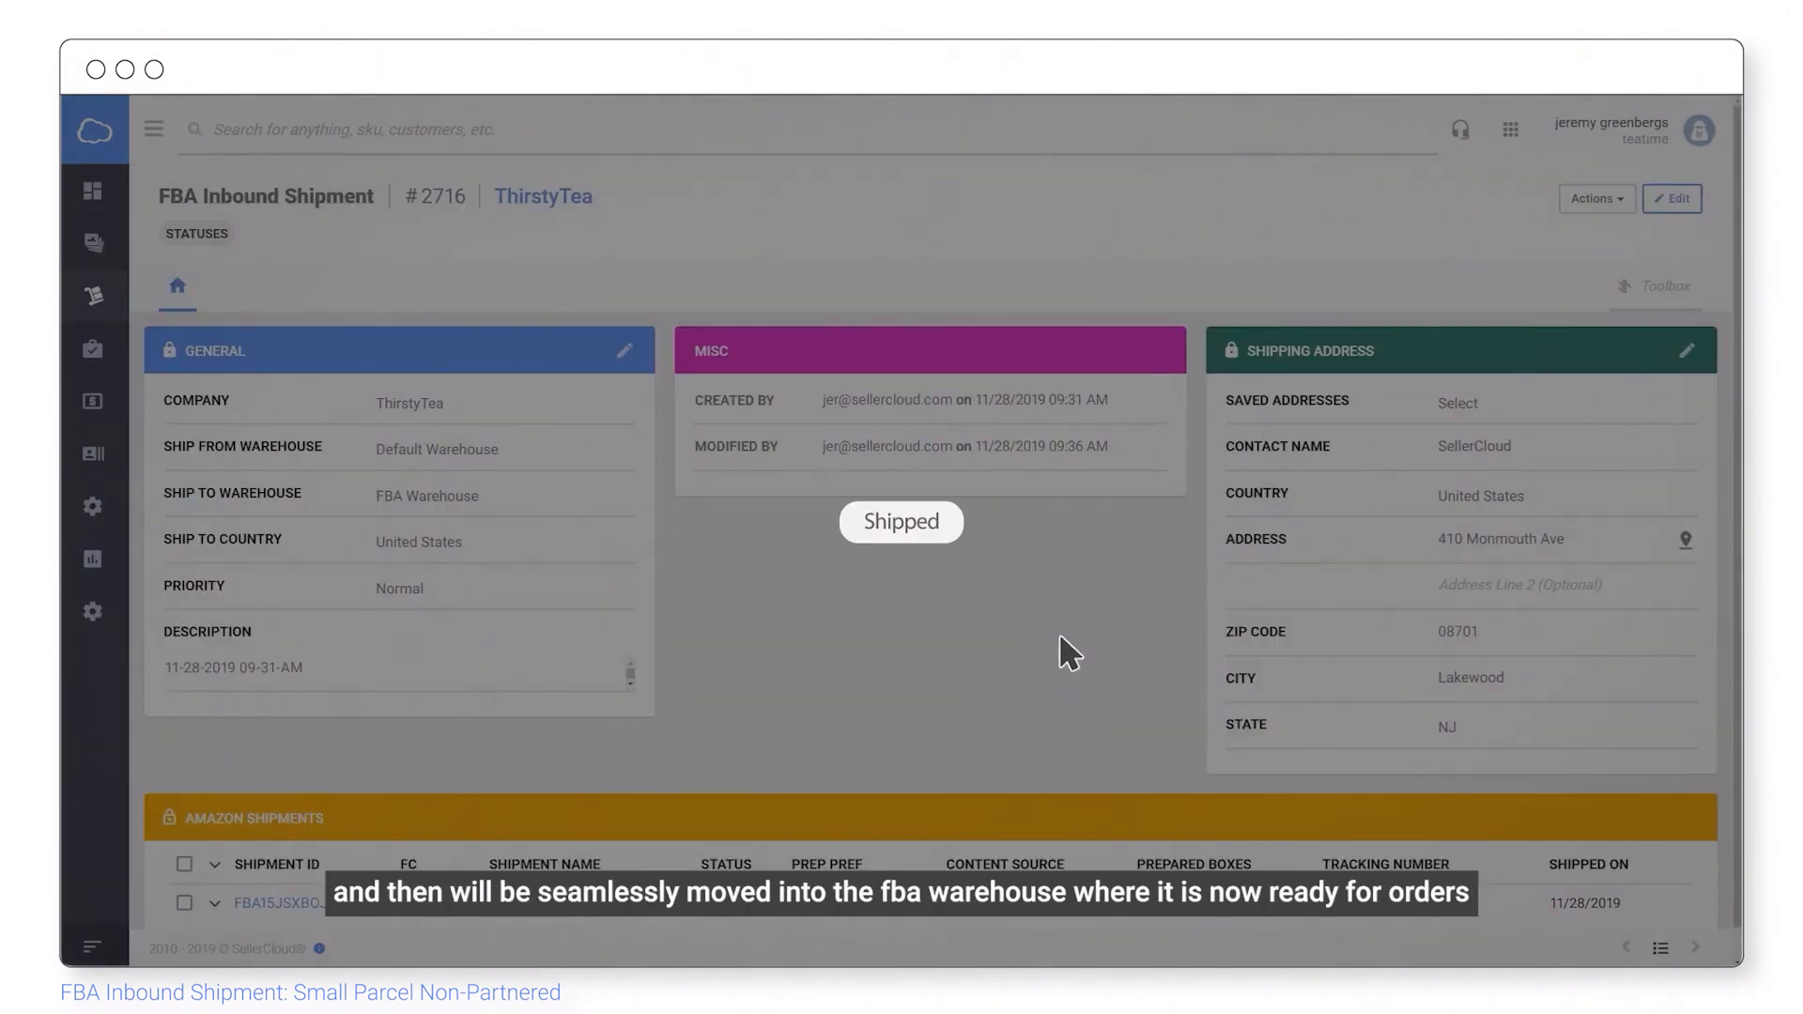